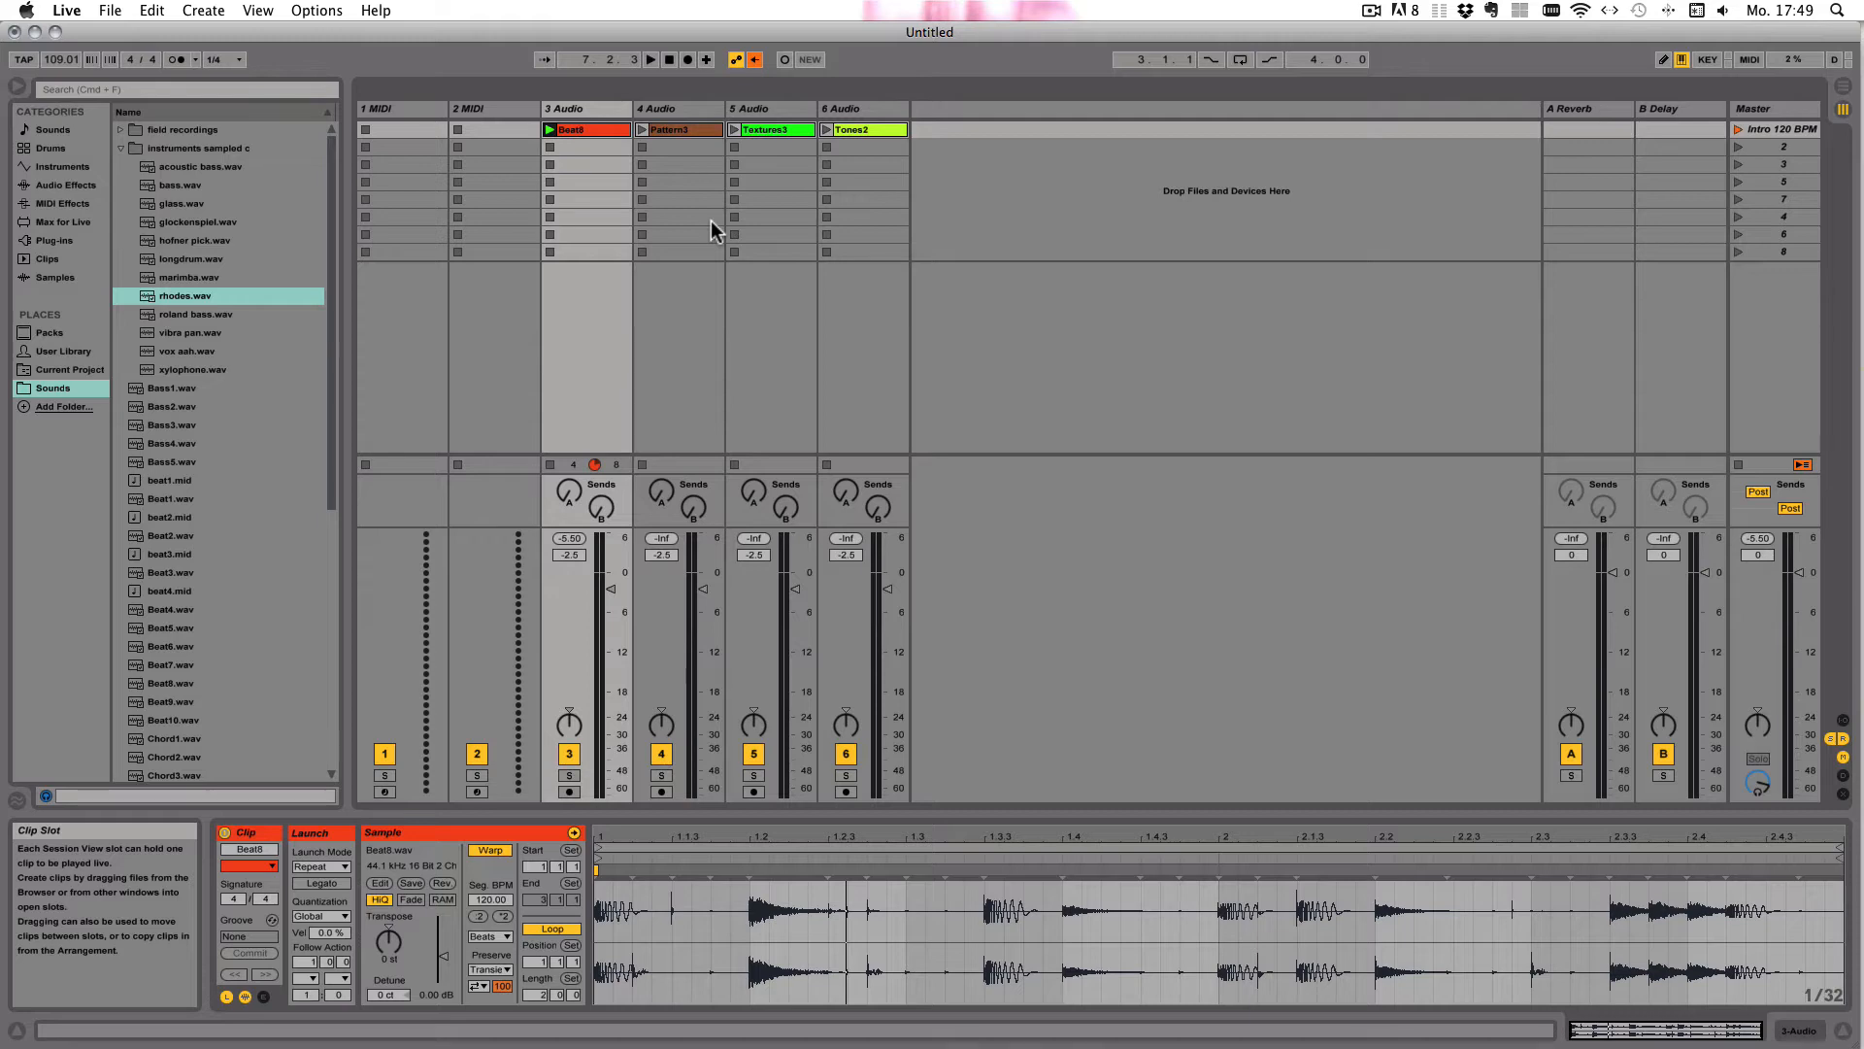
Save the untitled set as 'essentials' in the Ableton Live 9 Essentials folder.
key("cmd+s")
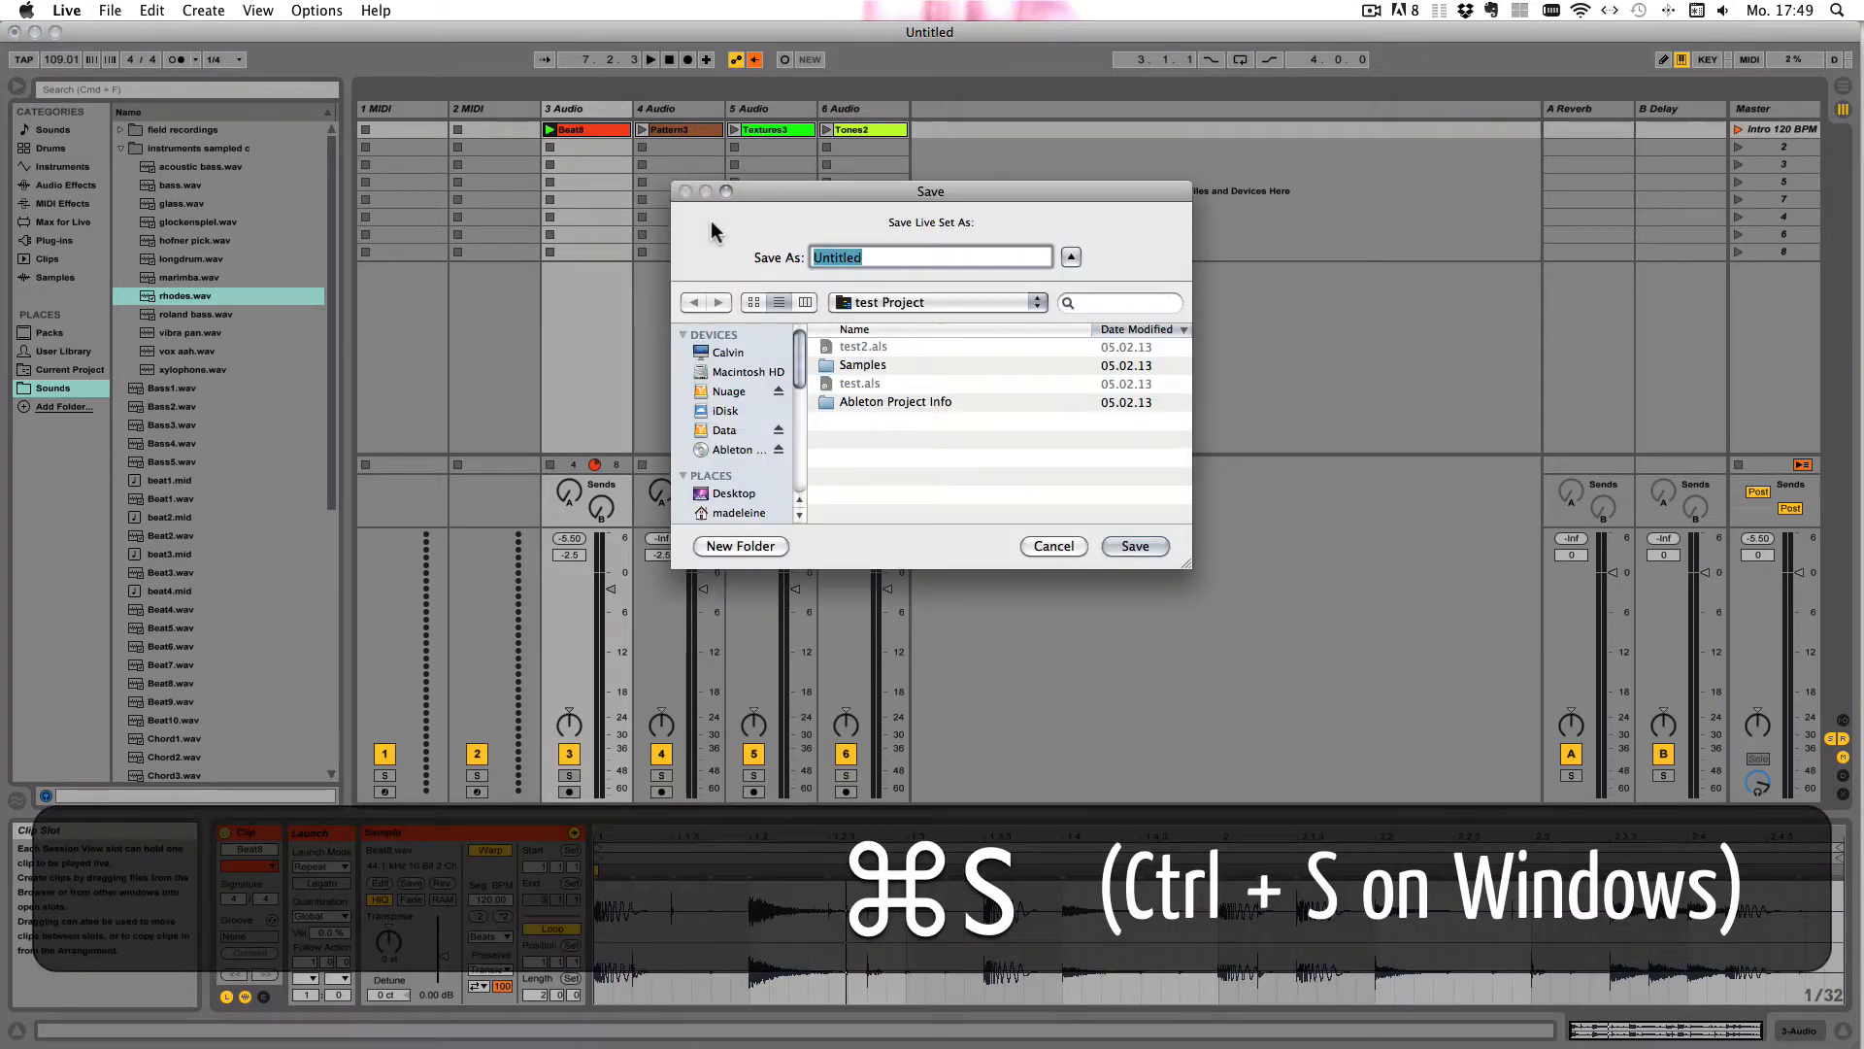
left_click(937, 301)
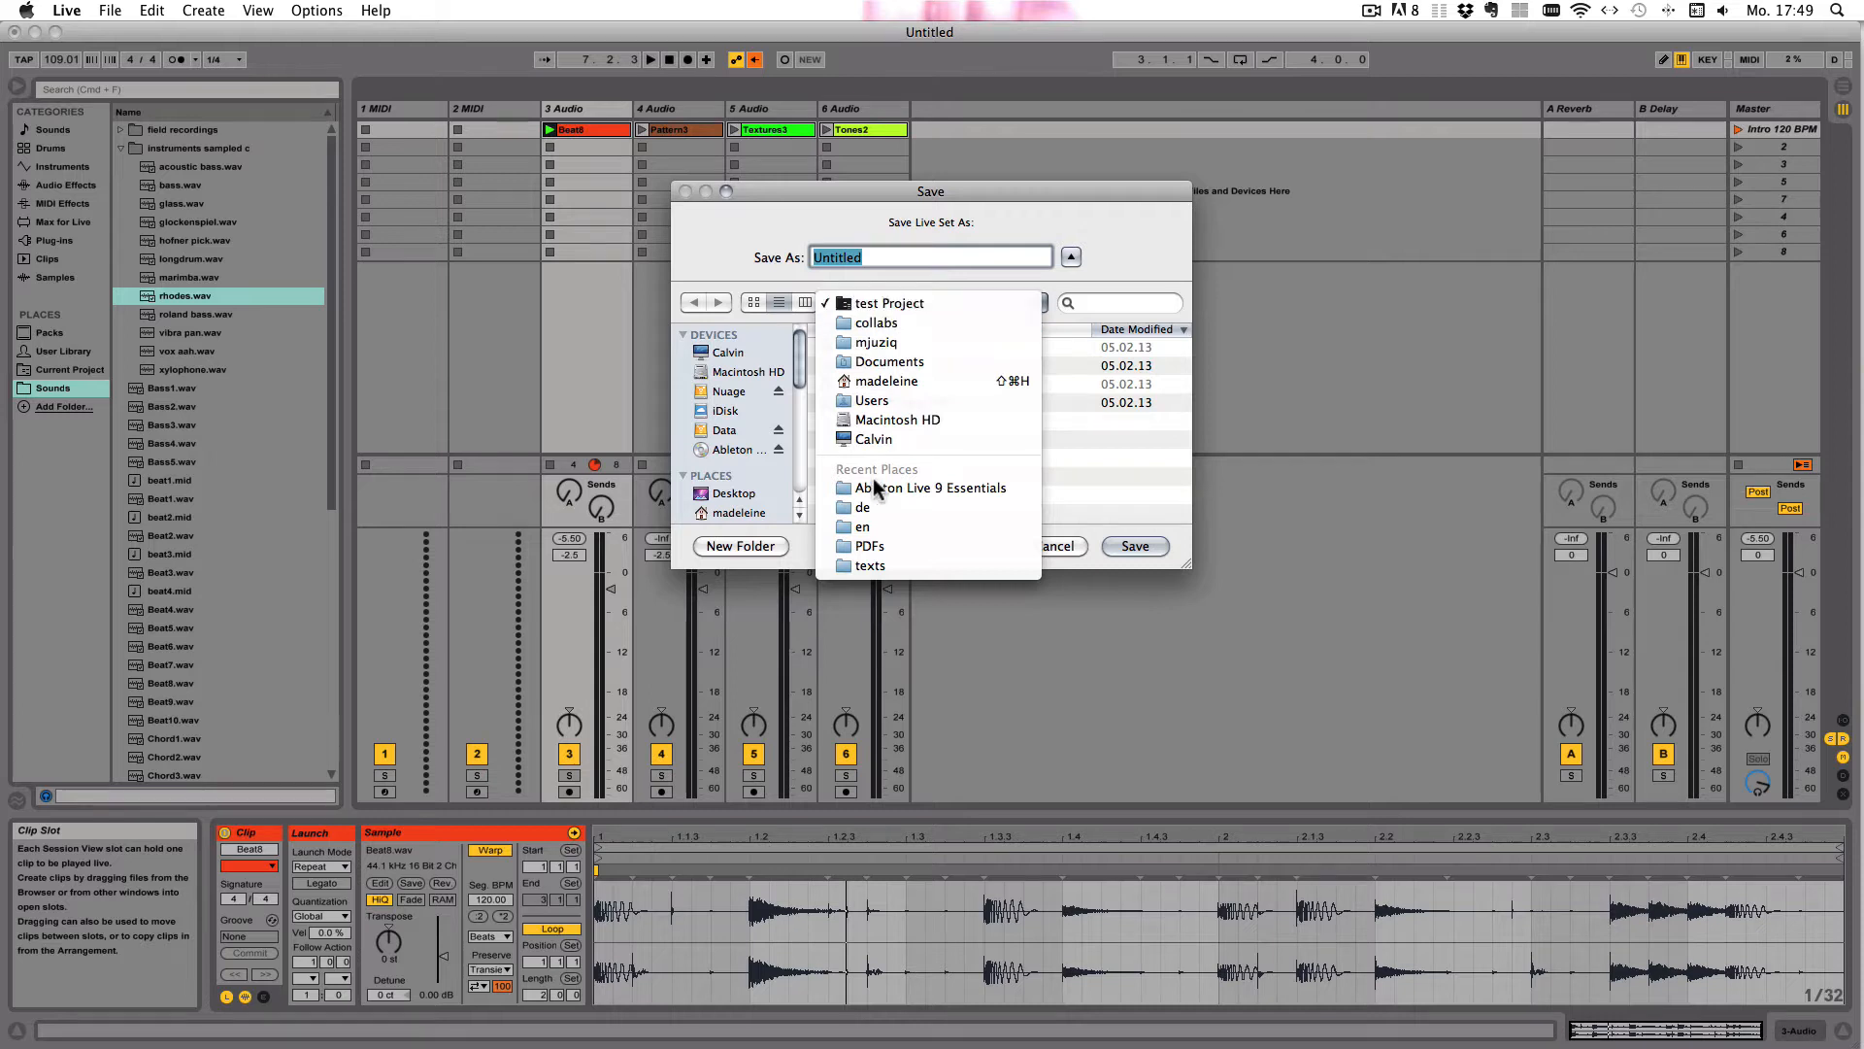
left_click(932, 487)
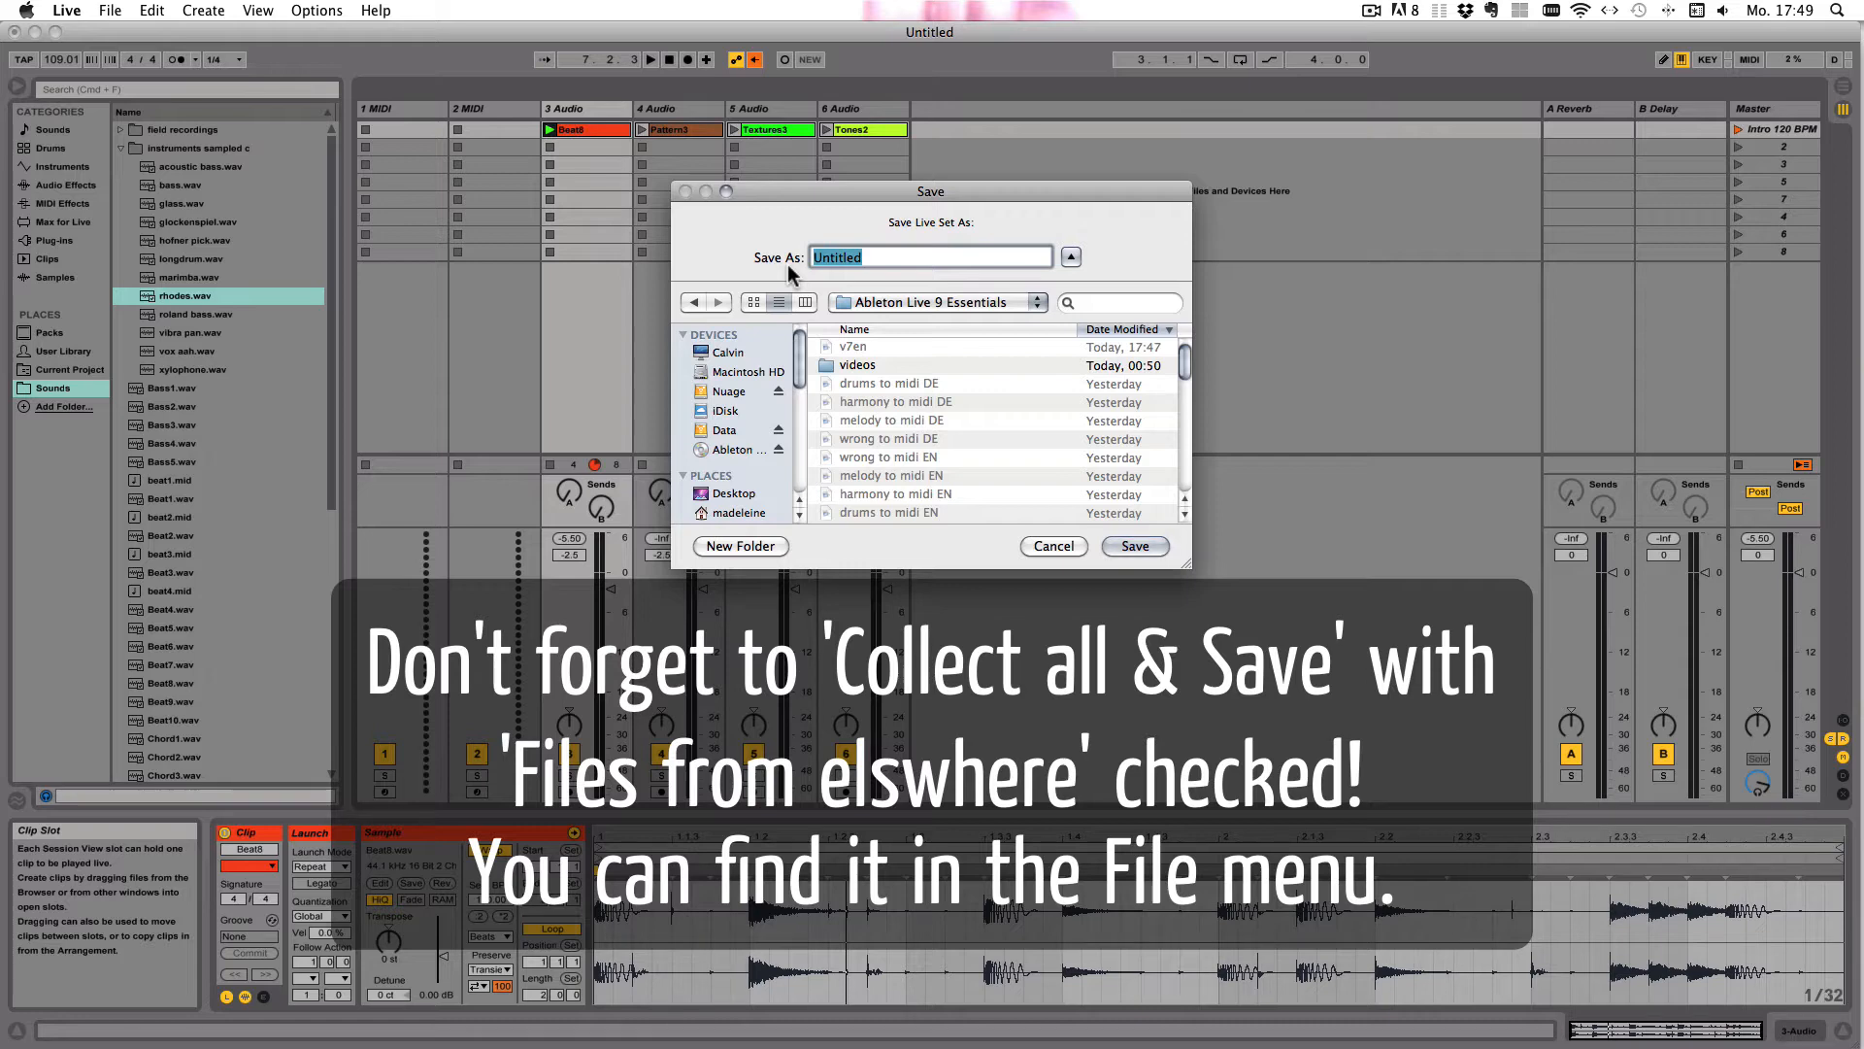
type("essentials")
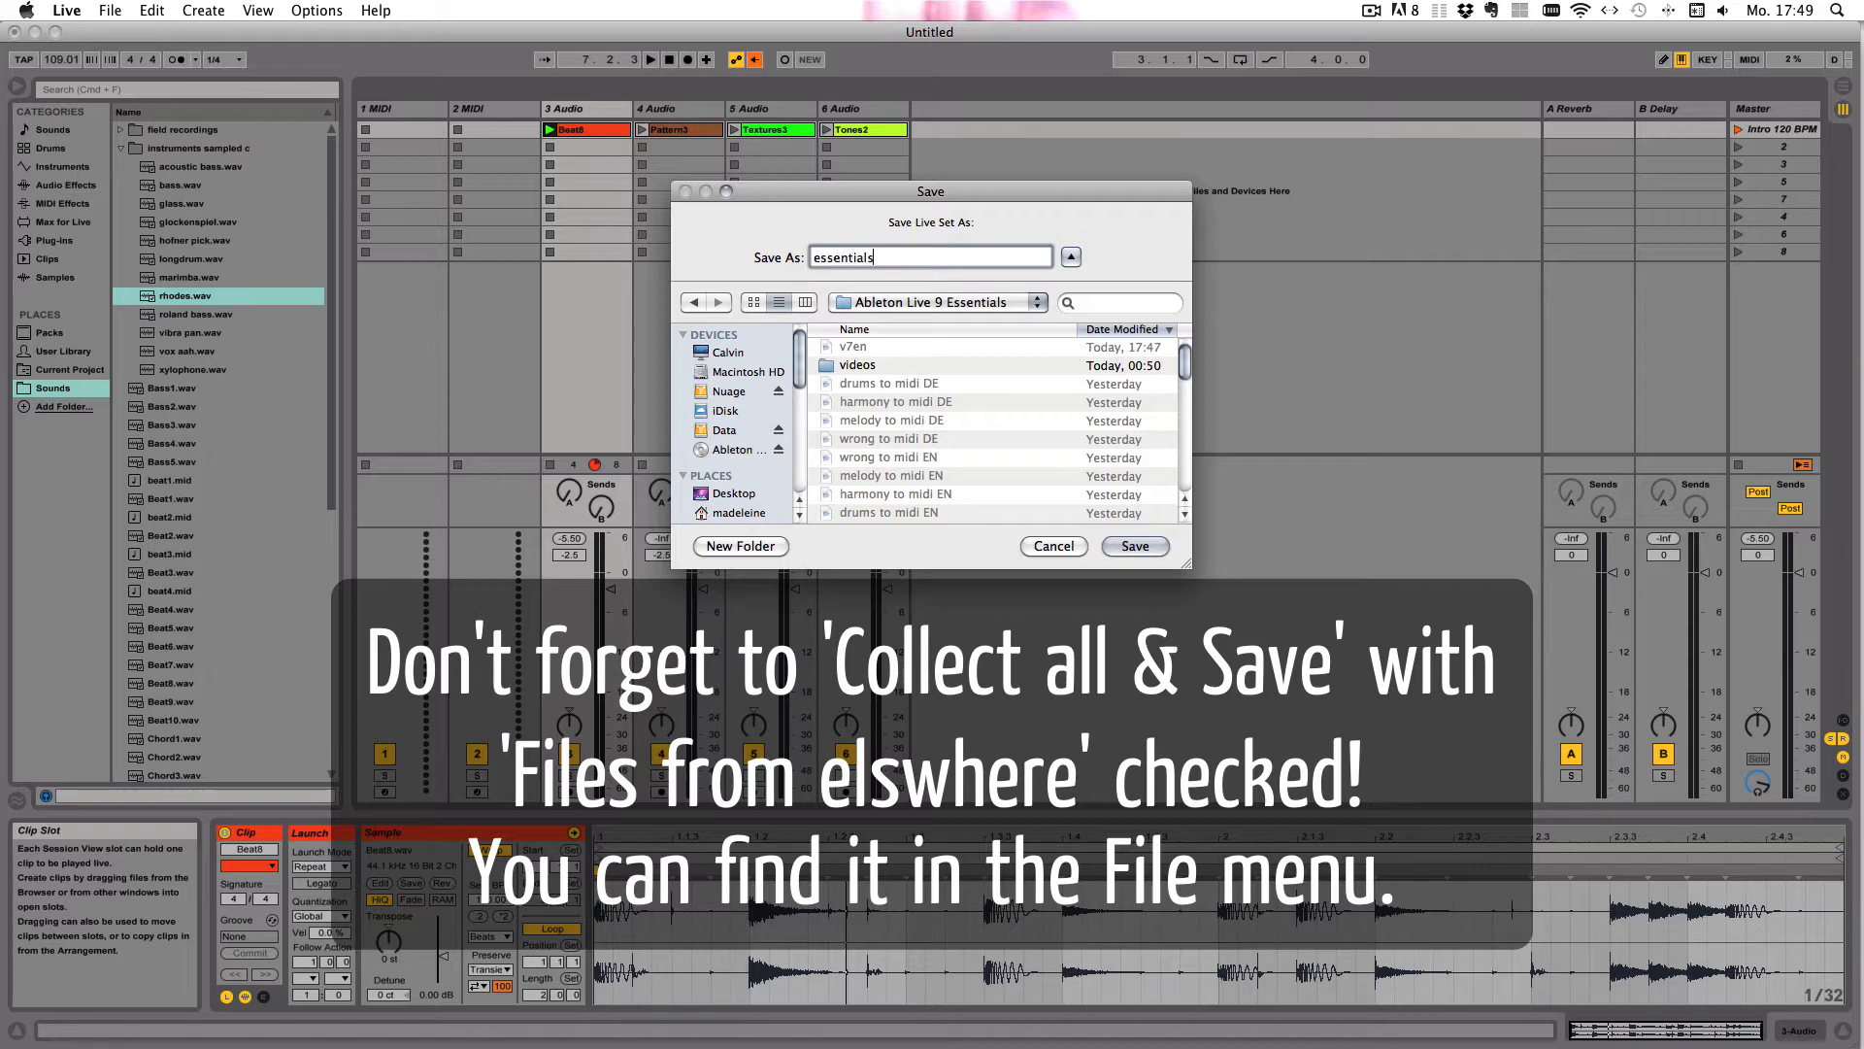
left_click(1132, 546)
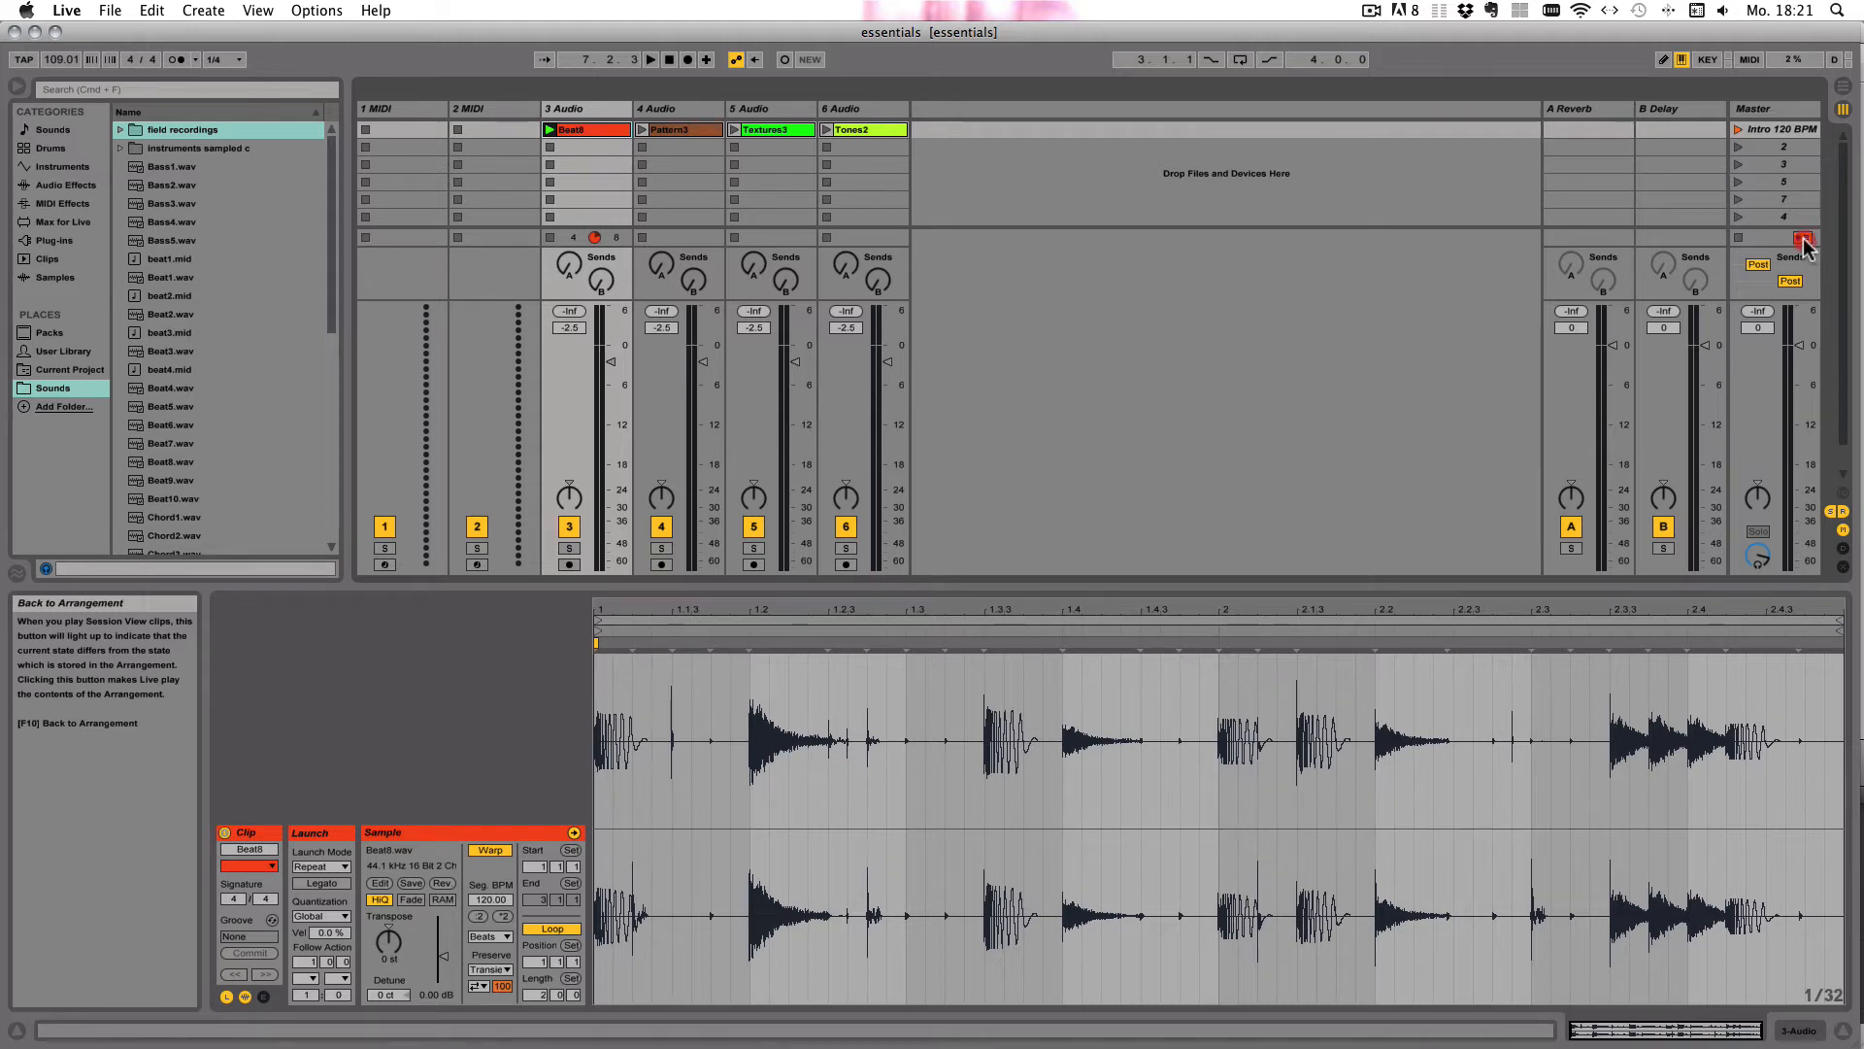
mouse_move(862, 280)
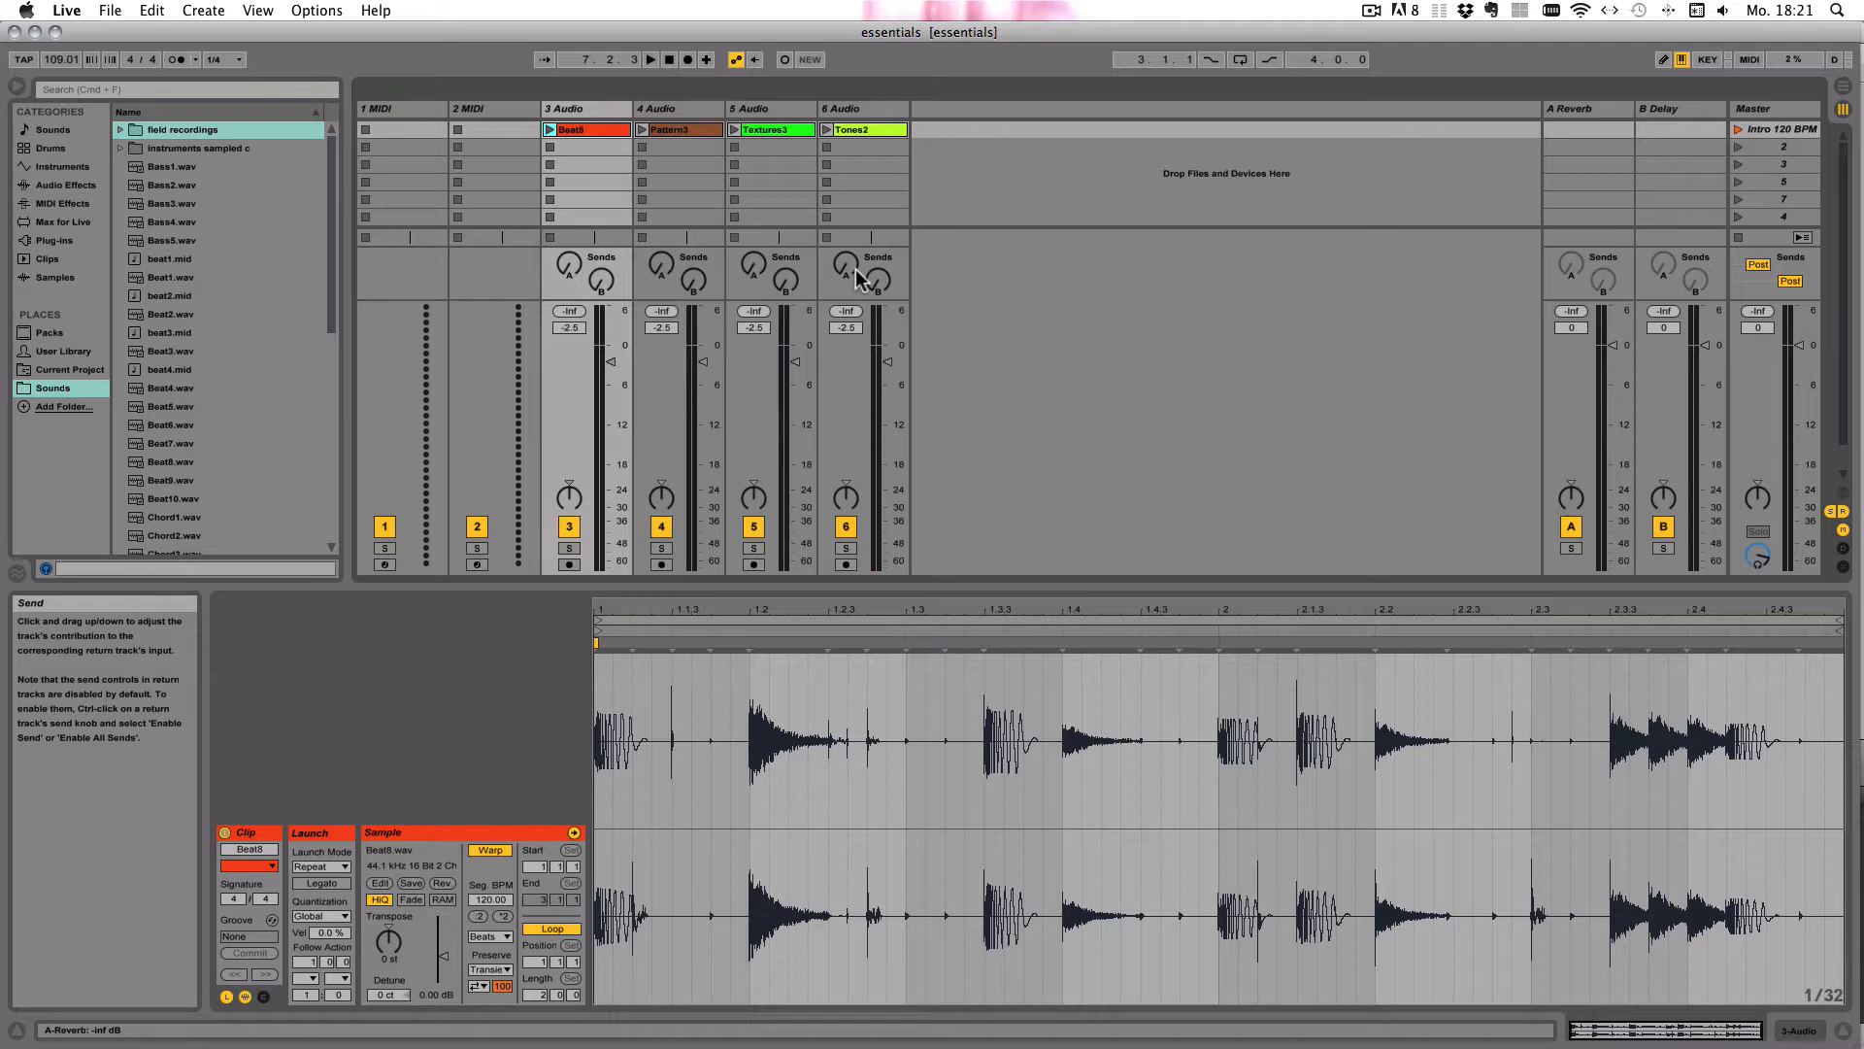
mouse_move(416, 244)
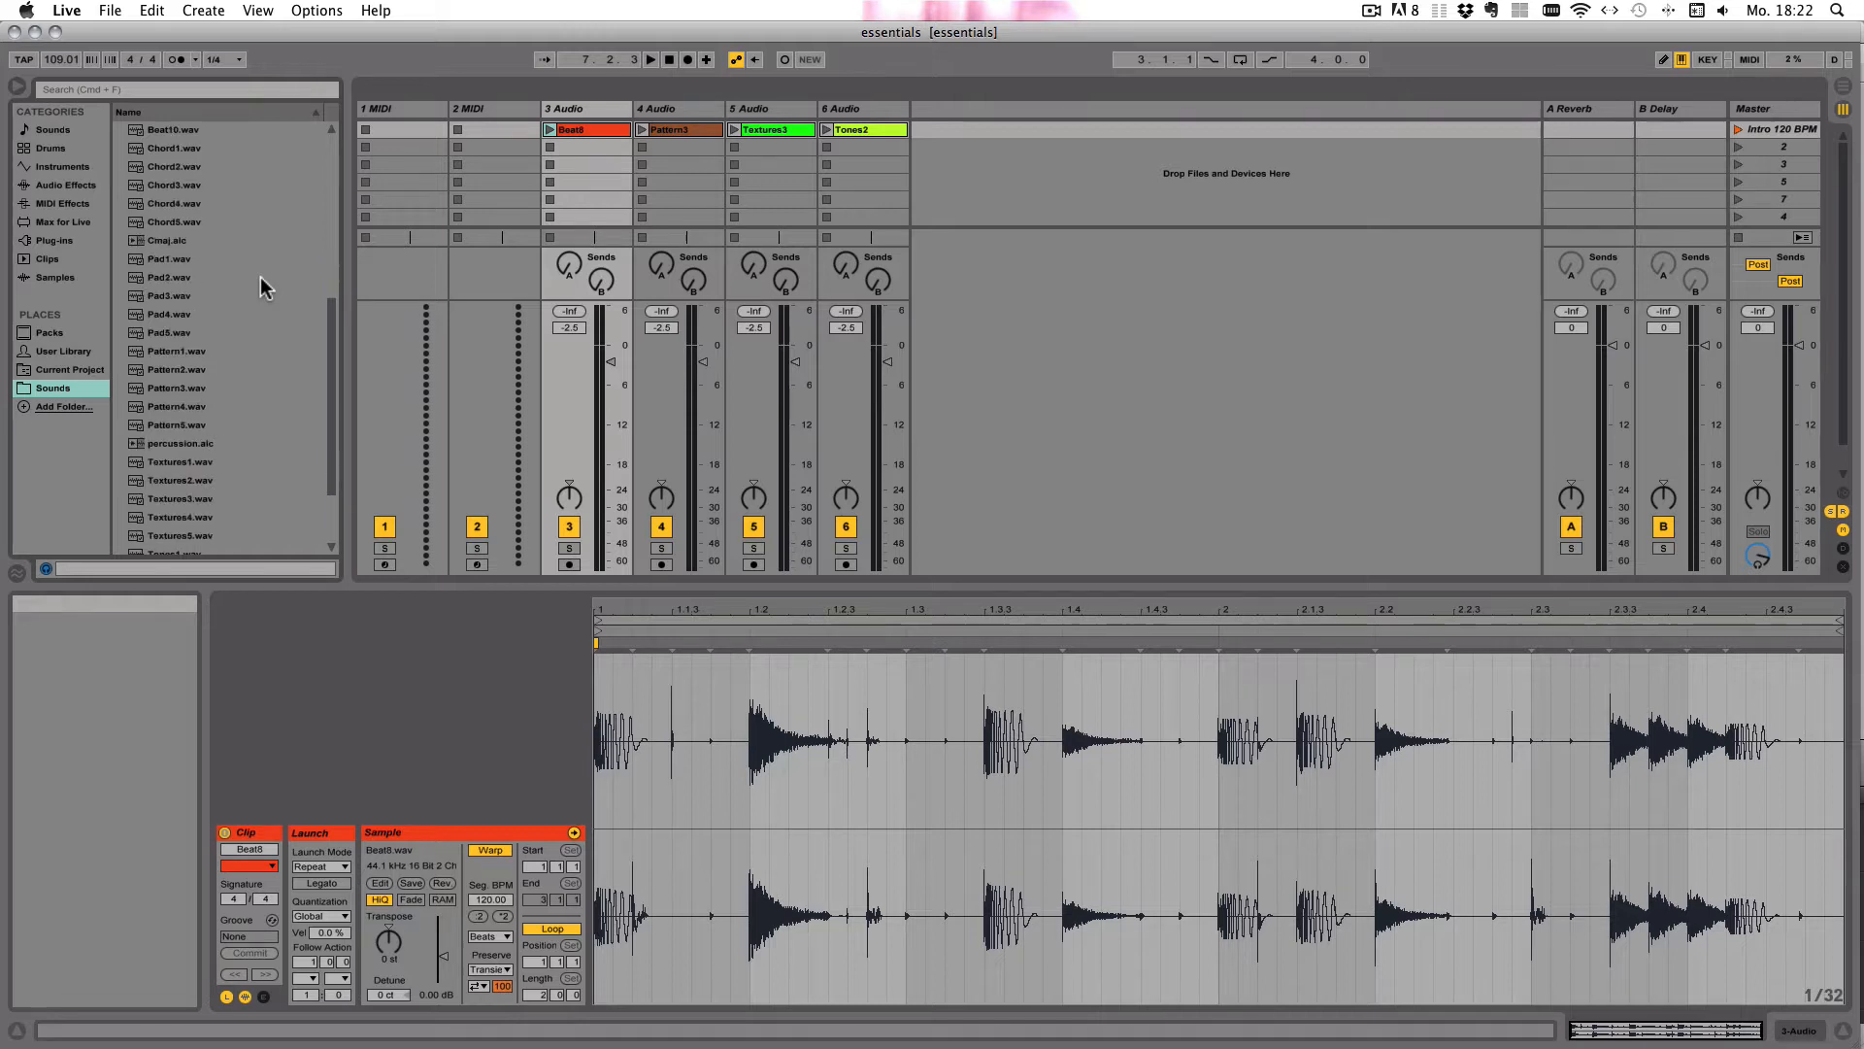
Load percussion.alc from the Sounds browser and select the new Kit-Core Percussion track.
scroll("down", 3)
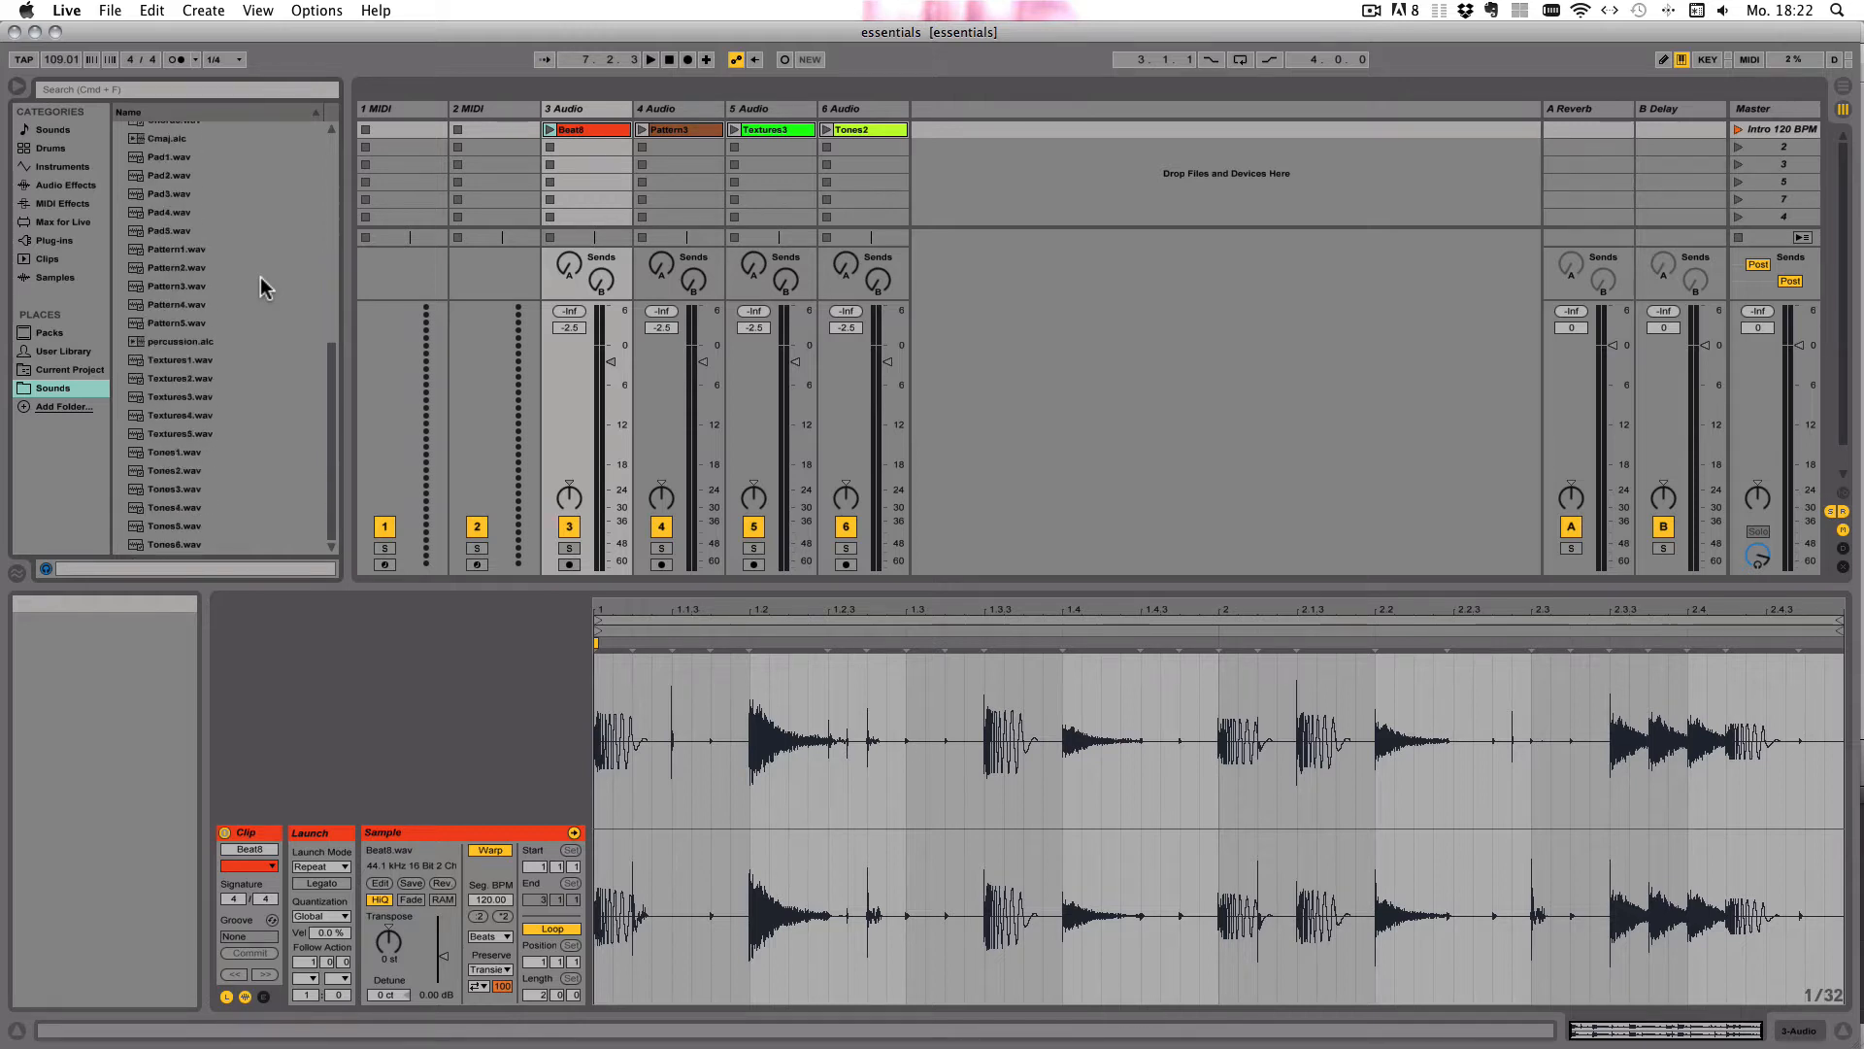
mouse_move(170, 348)
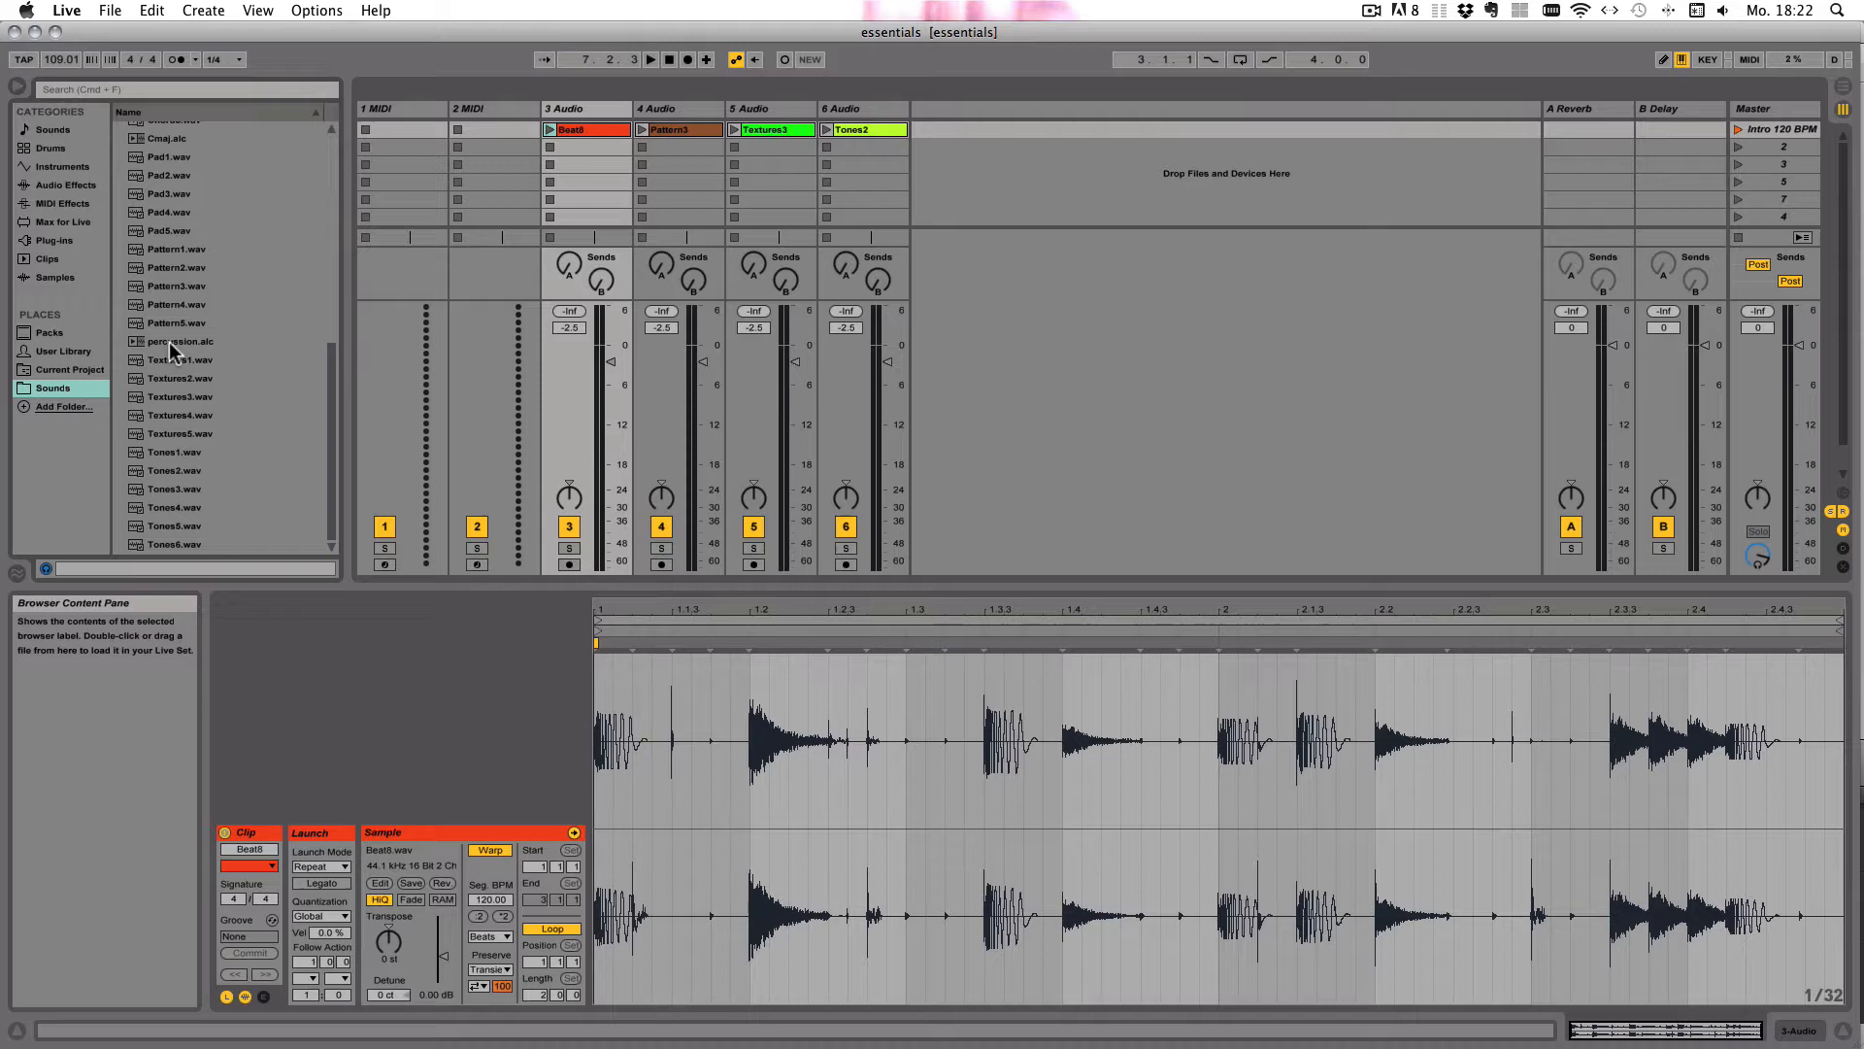
left_click(176, 341)
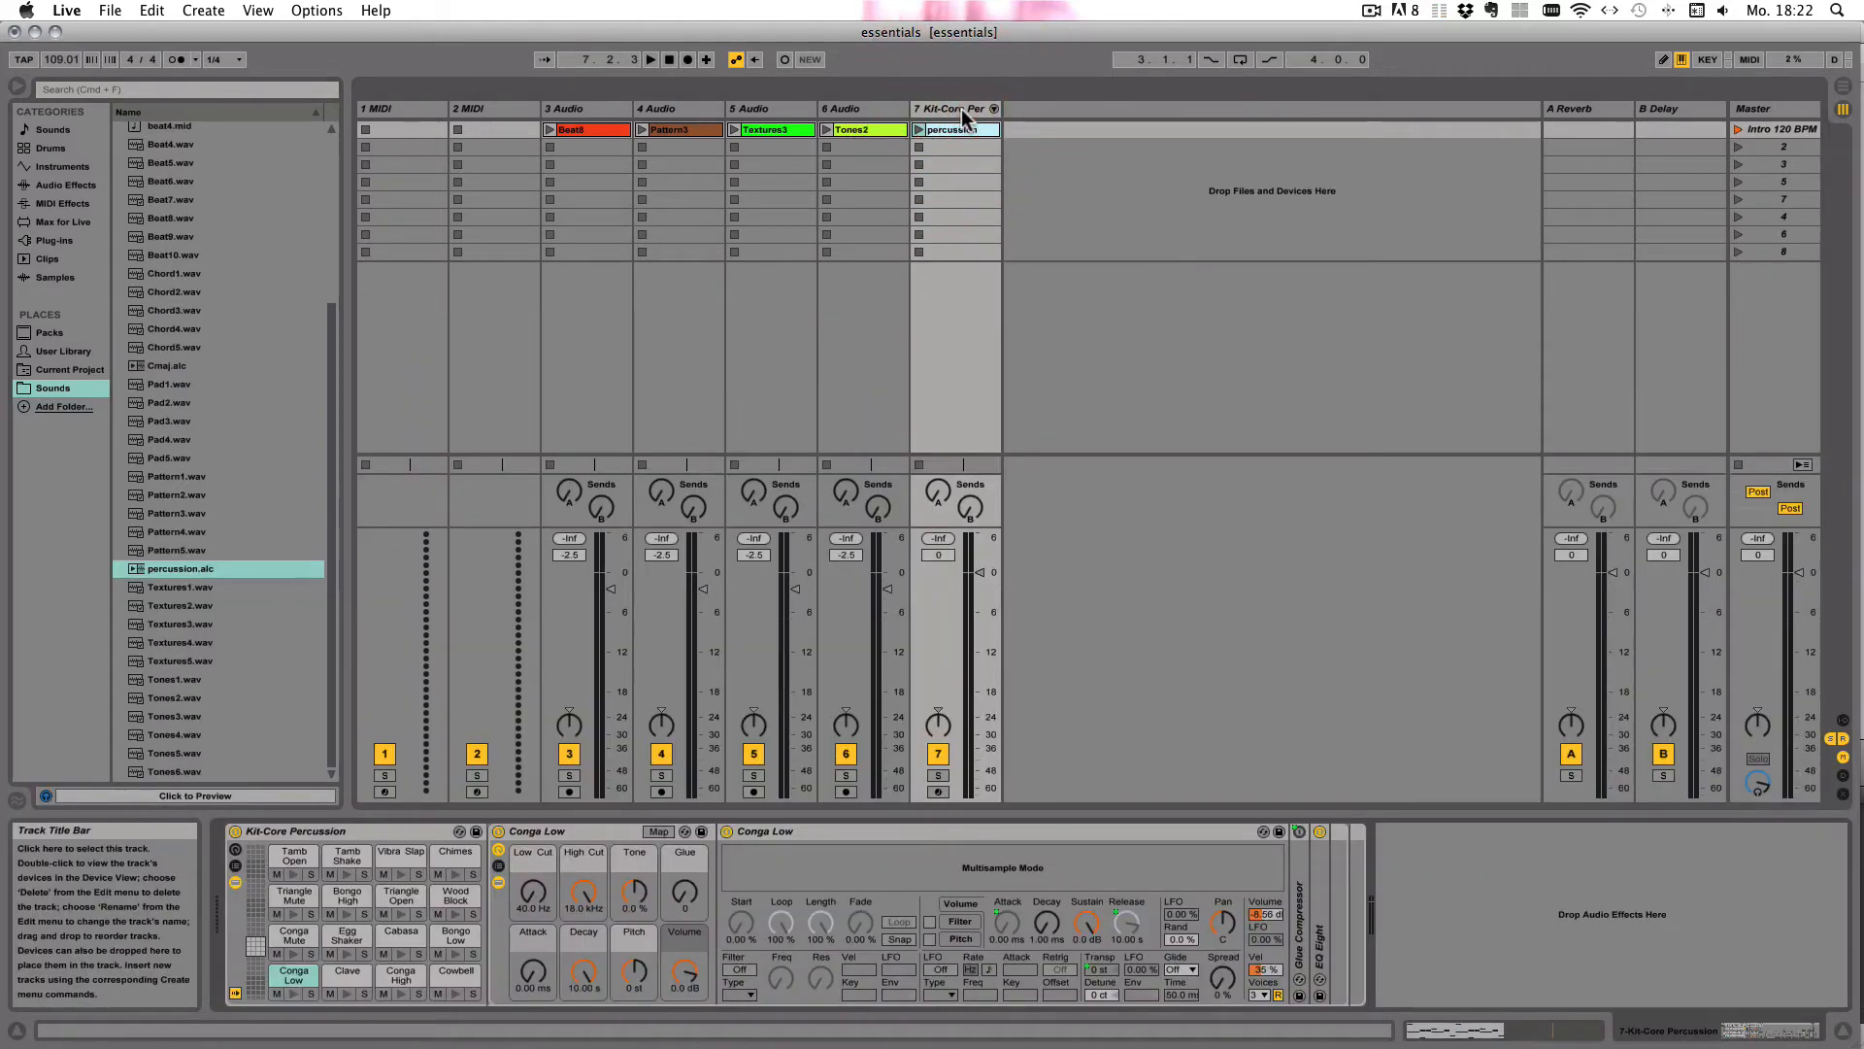
left_click(952, 108)
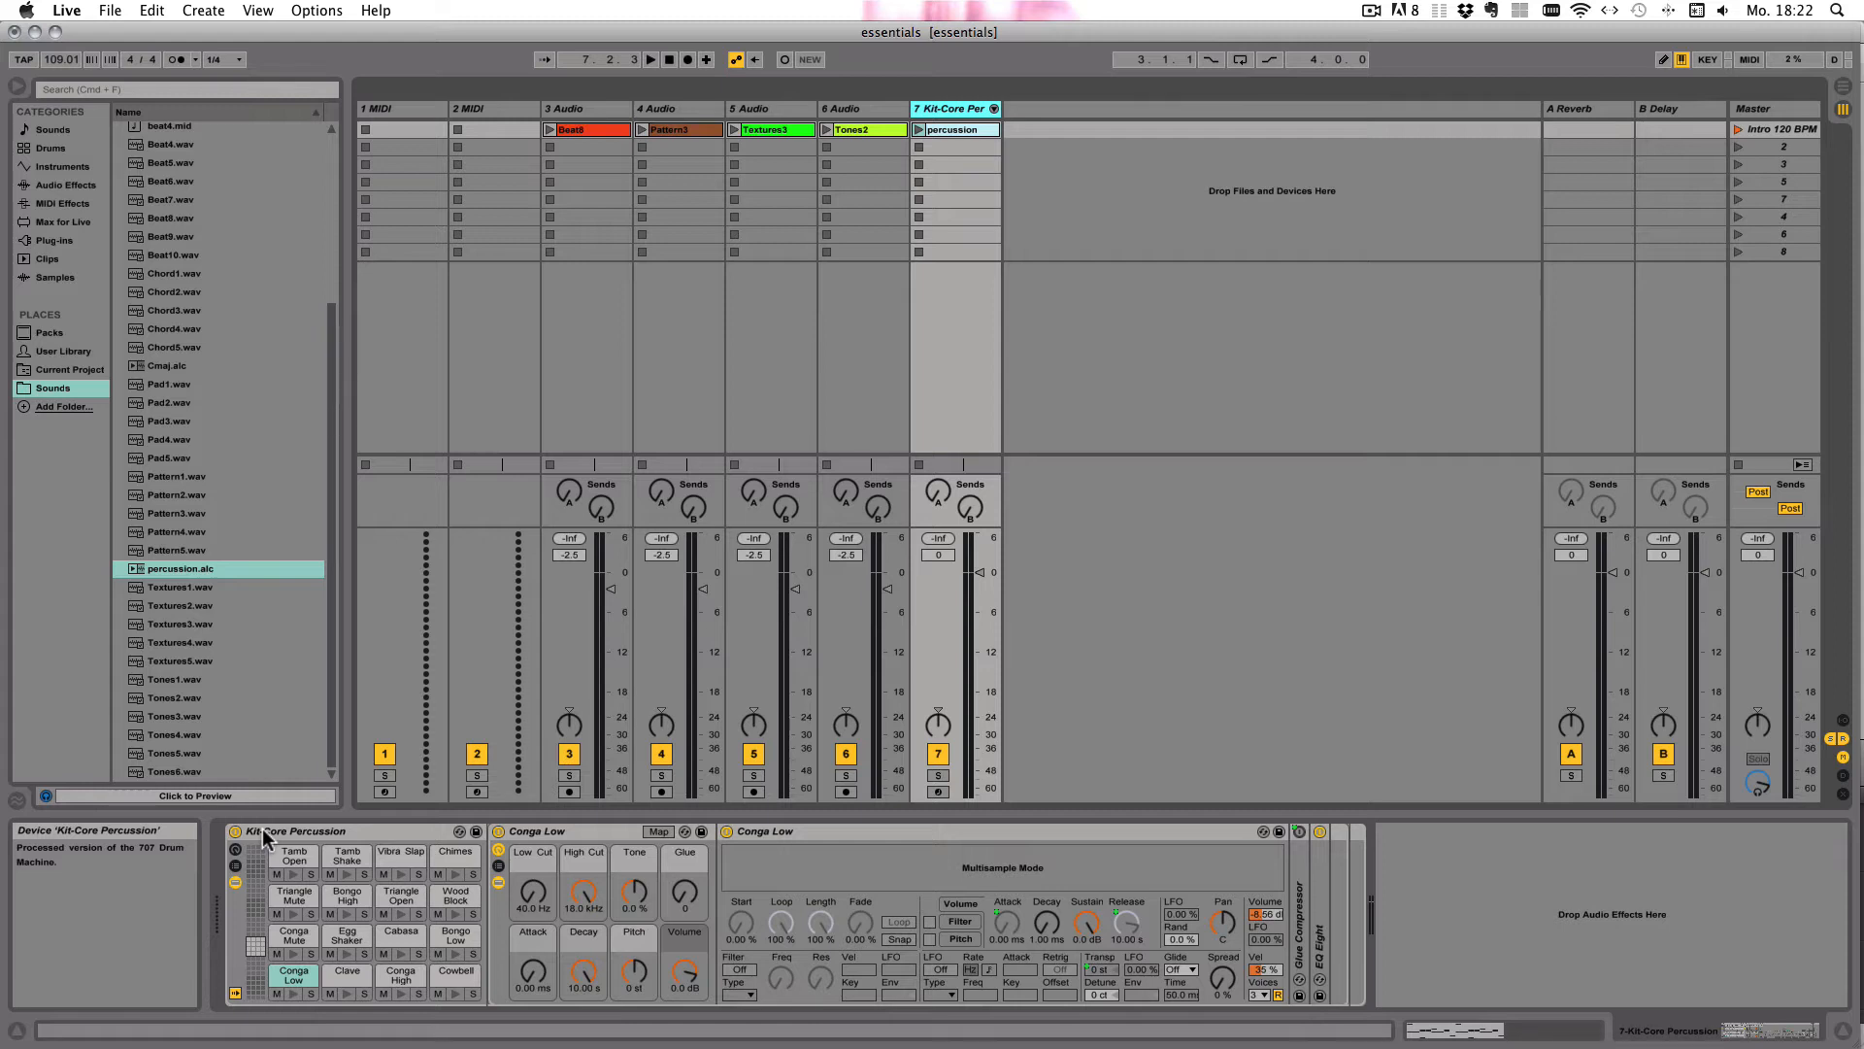
mouse_move(430, 151)
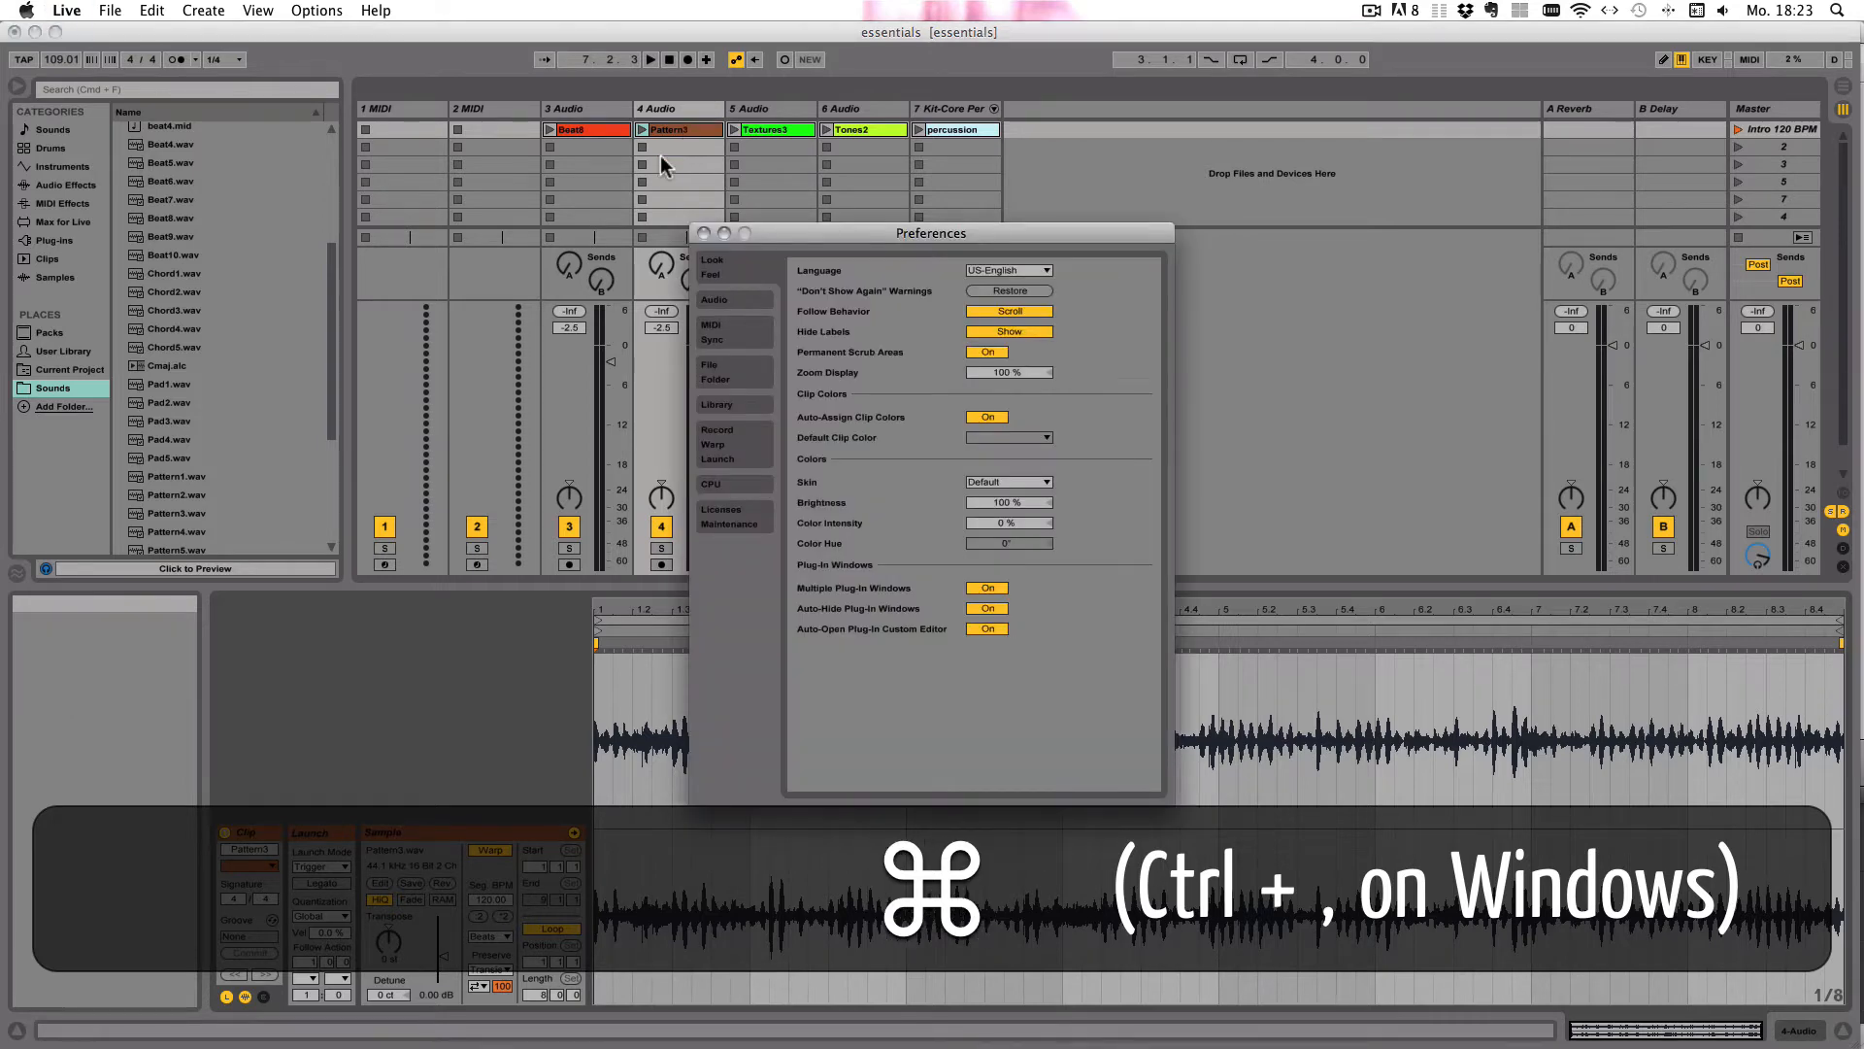
On the File/Folder preferences, toggle Maximum Cache Size off again and cancel the cache folder browse.
left_click(715, 372)
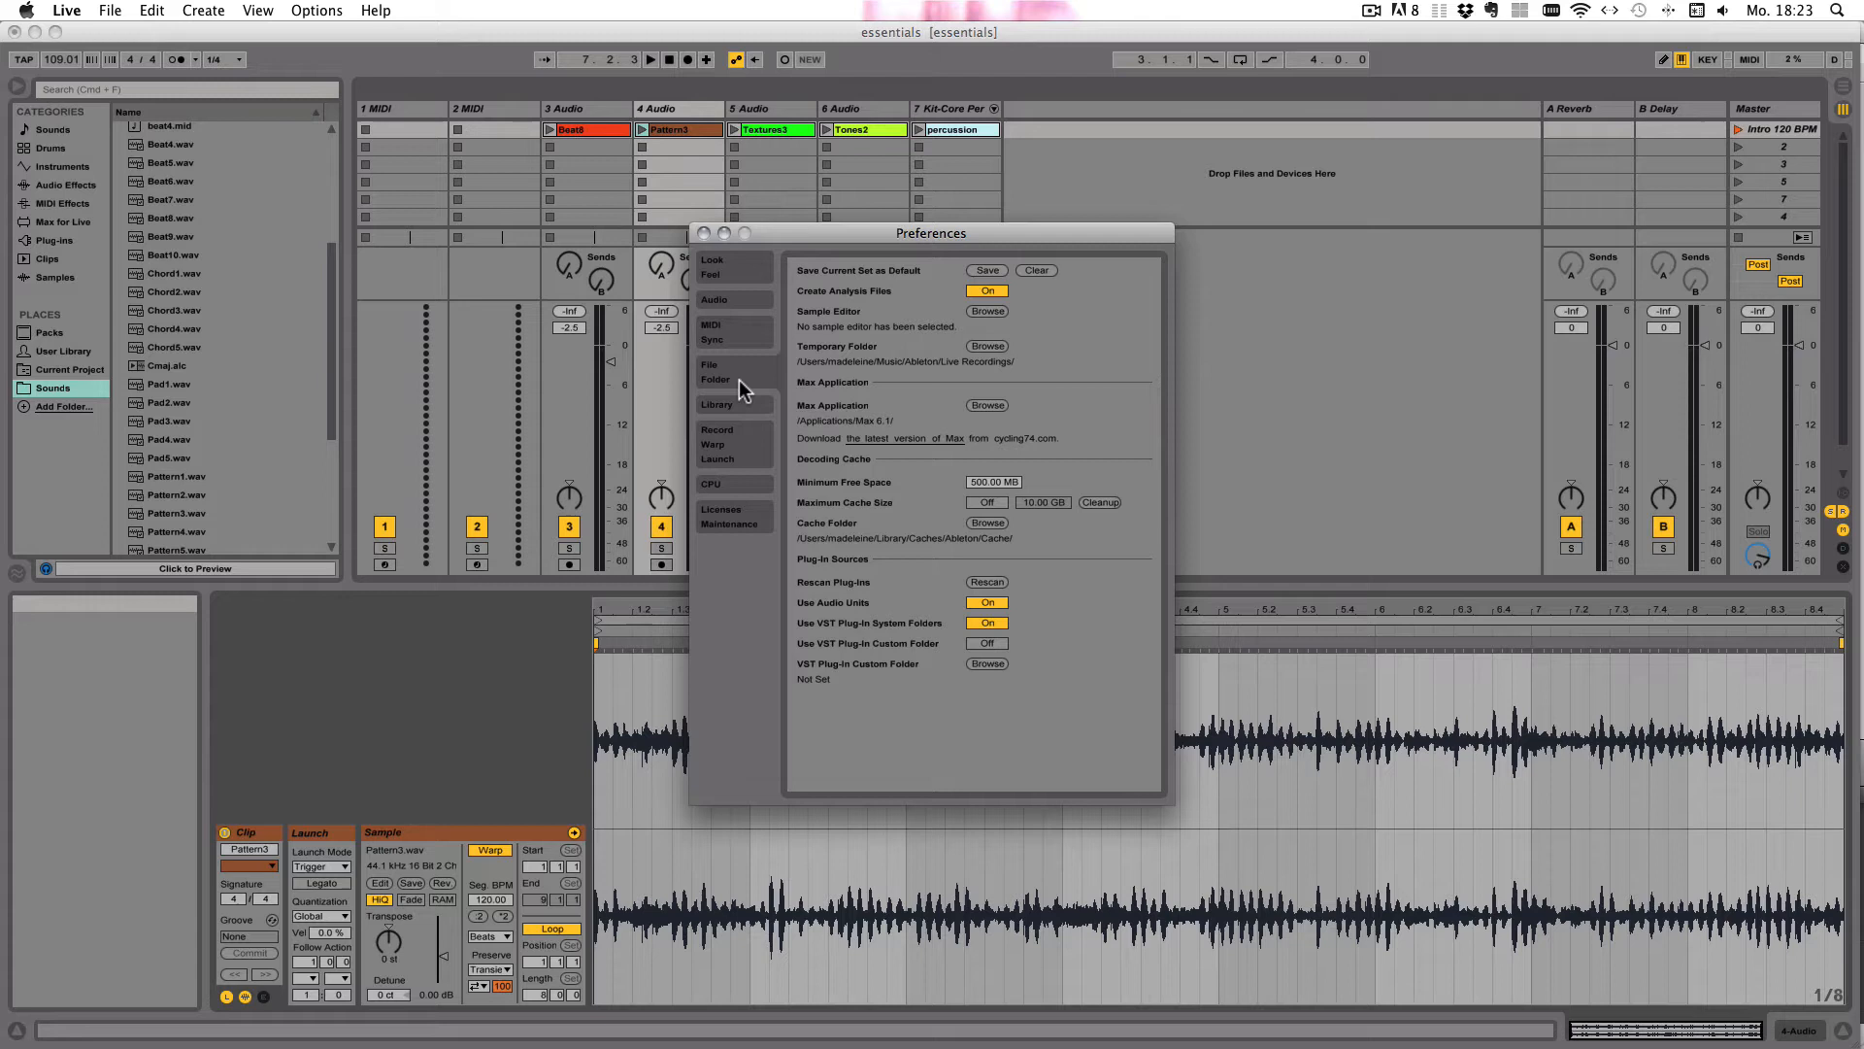
mouse_move(869, 471)
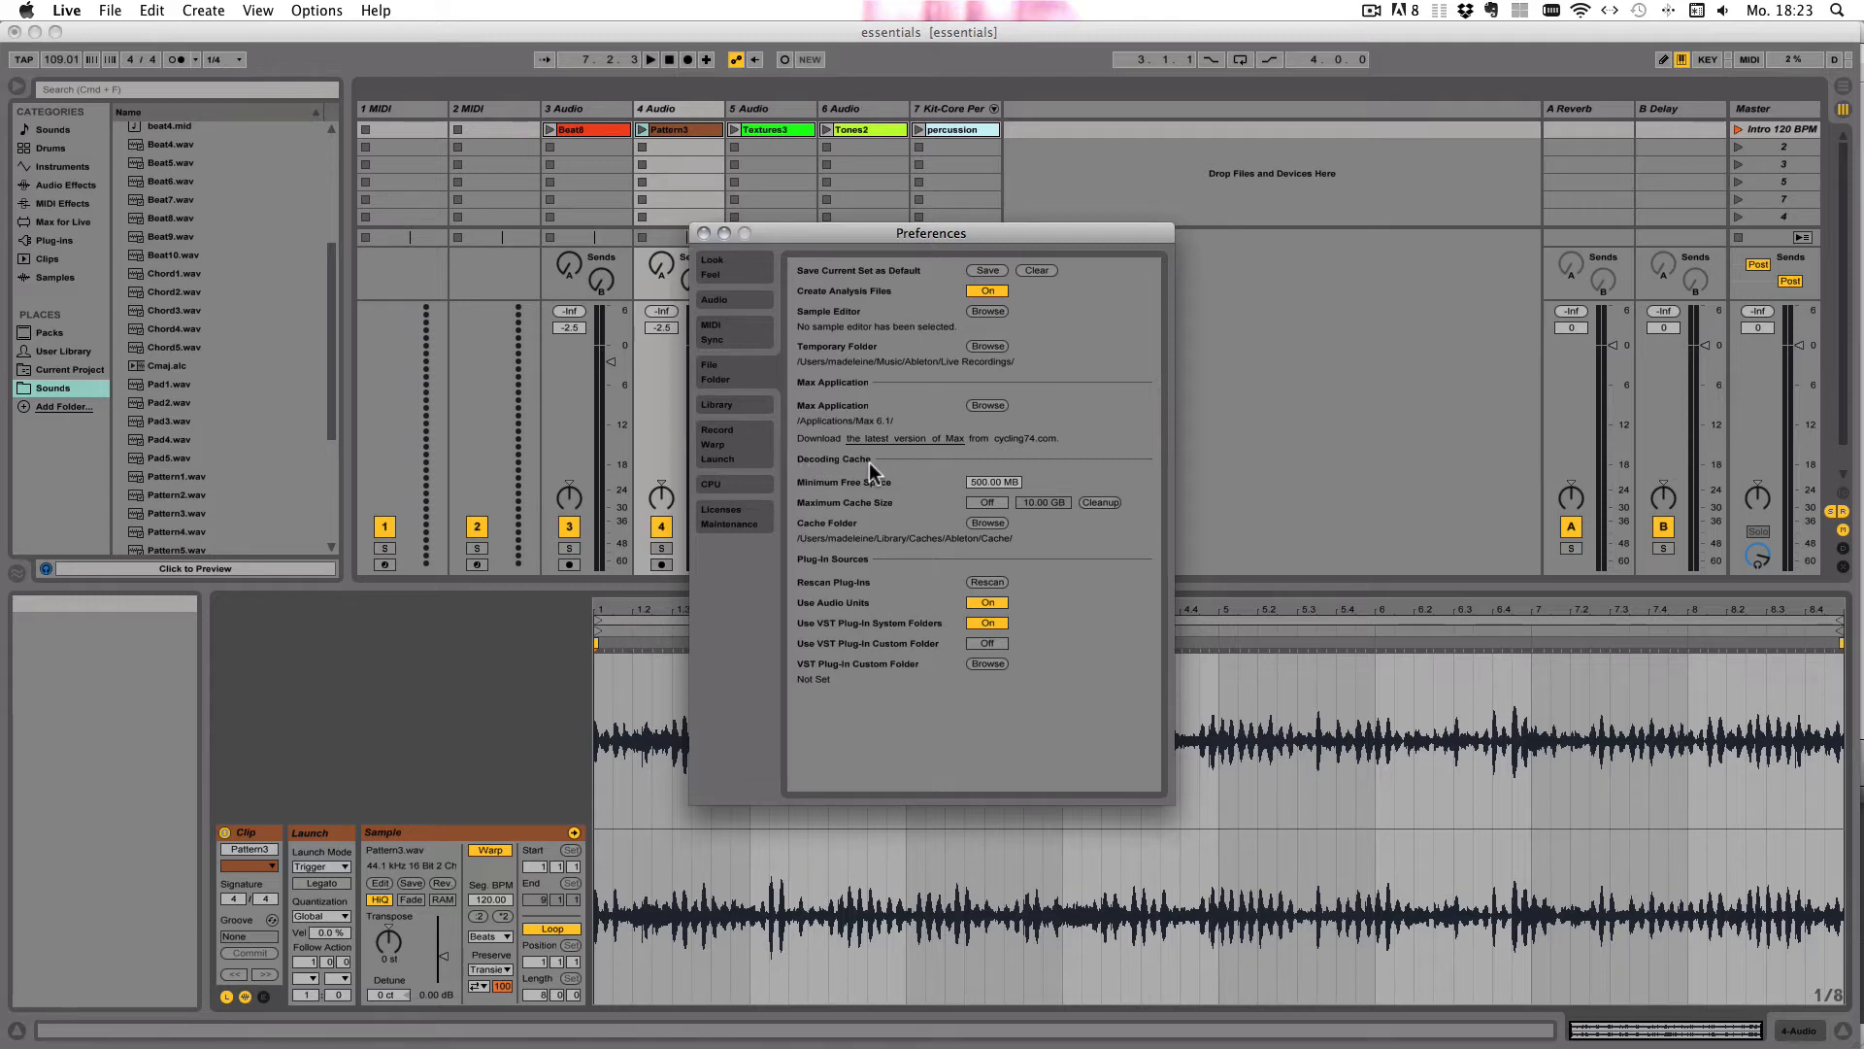
mouse_move(820, 494)
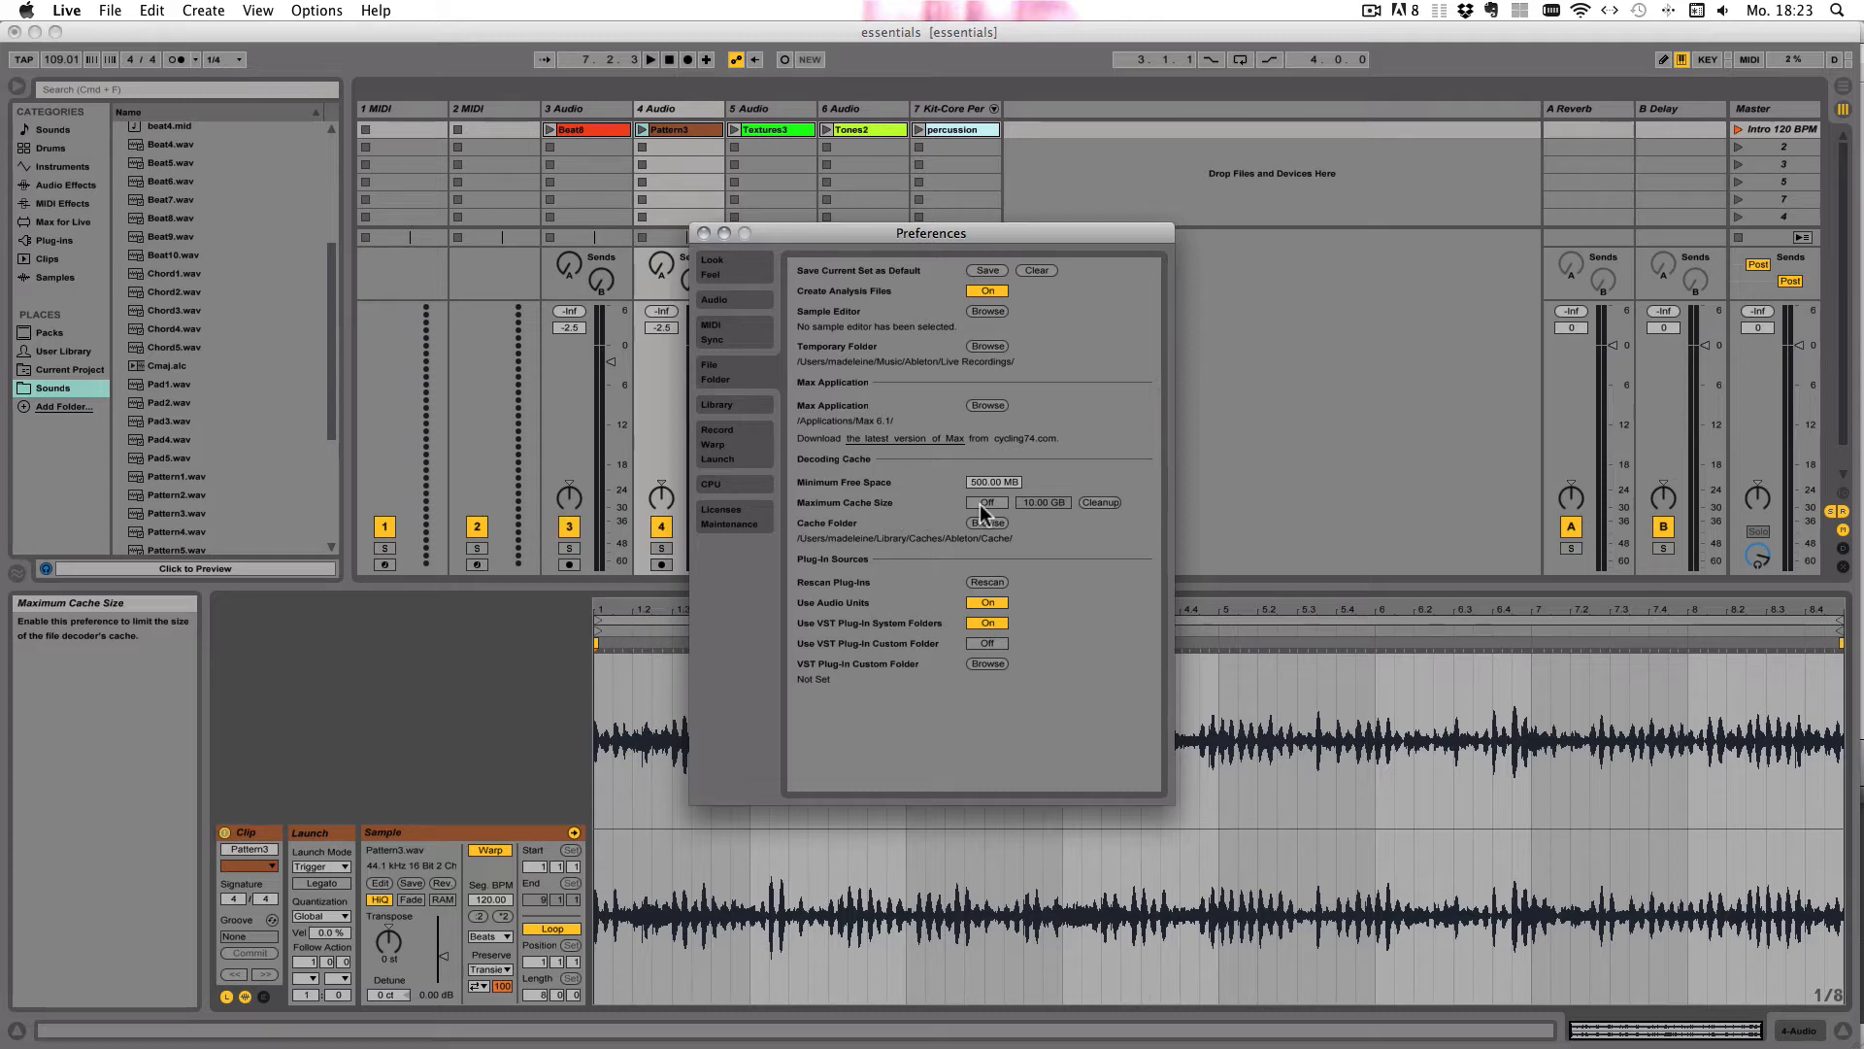
mouse_move(997, 519)
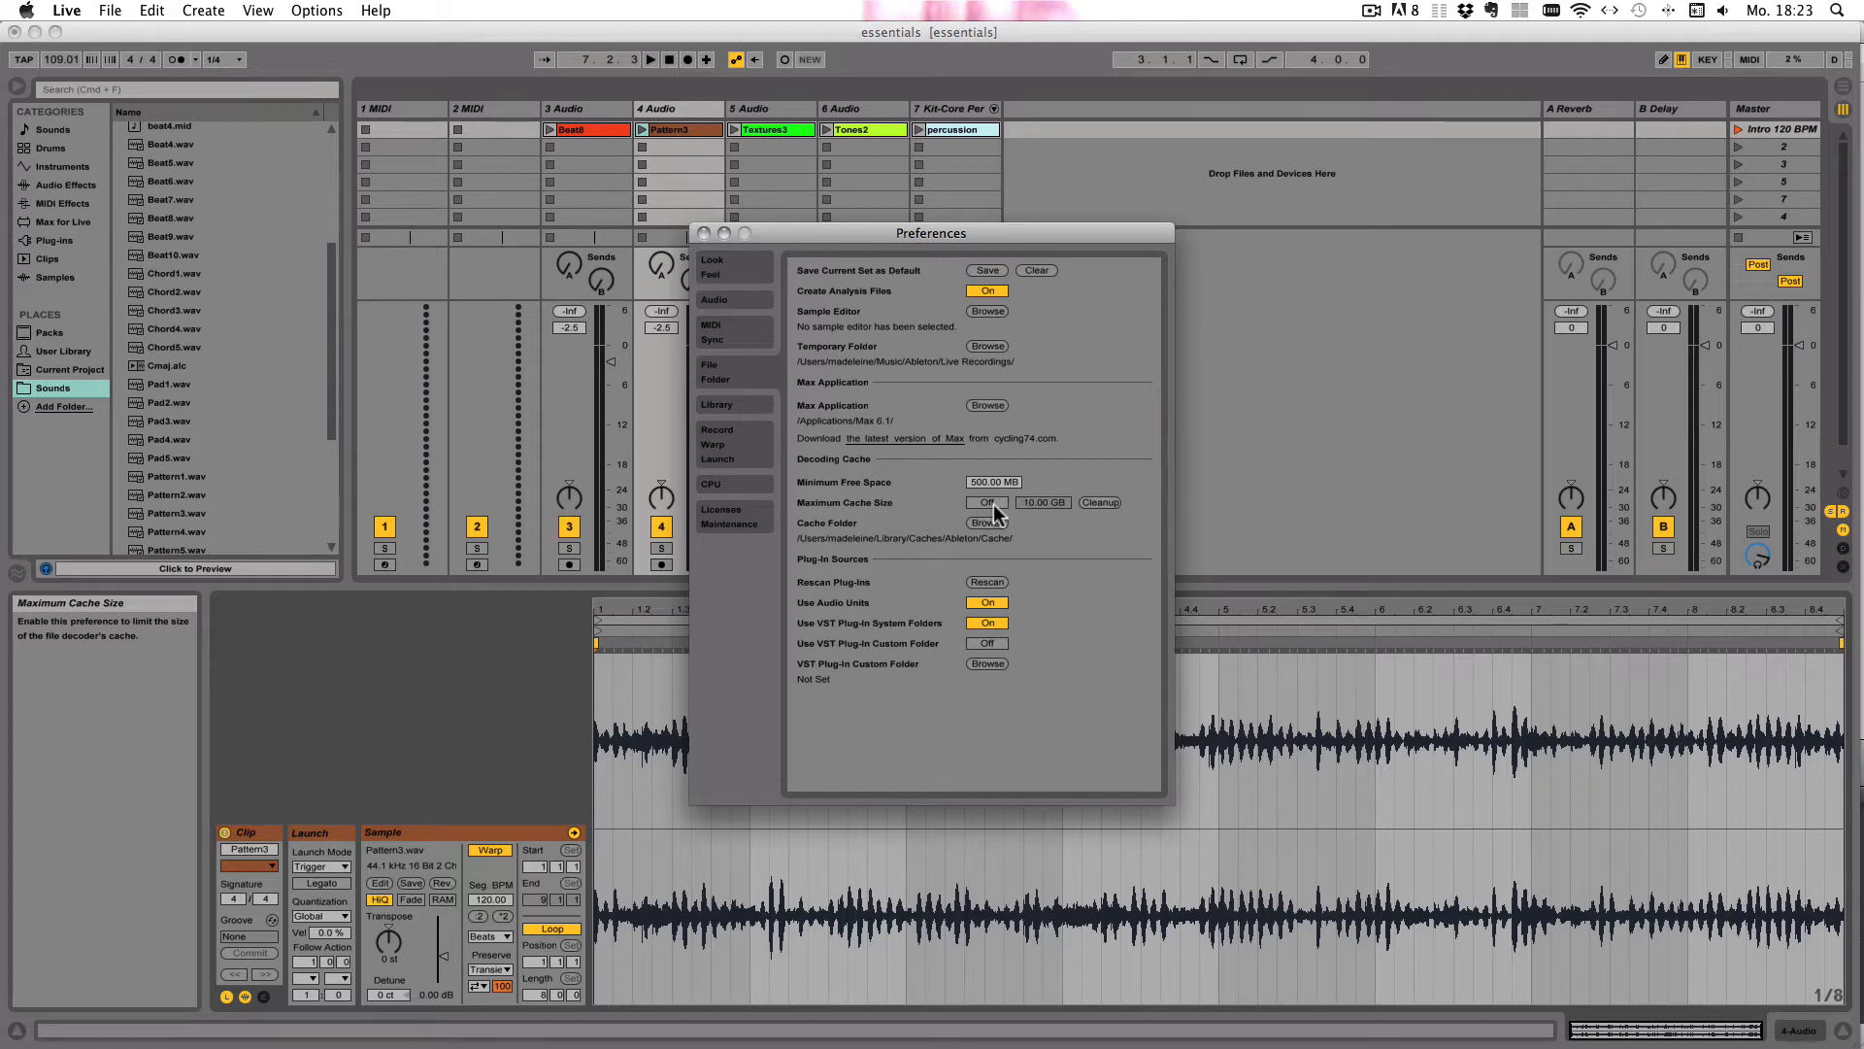
left_click(985, 502)
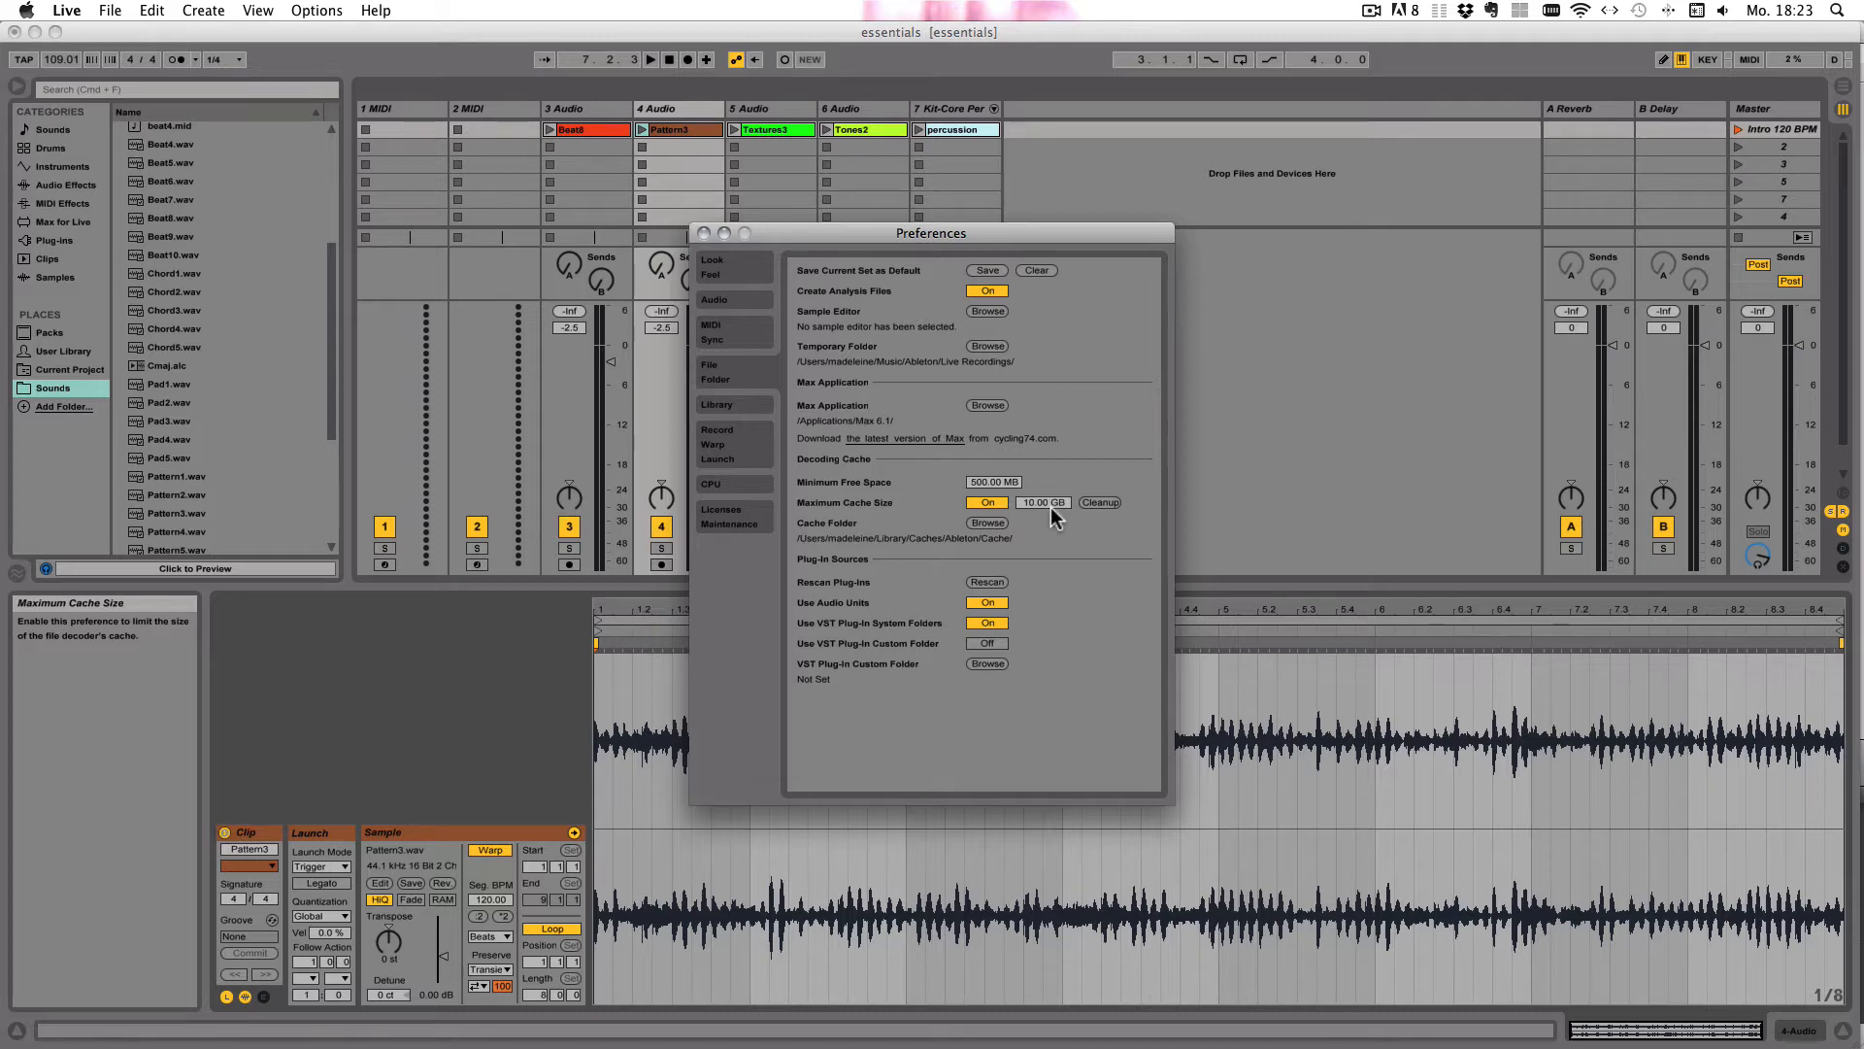
left_click(985, 502)
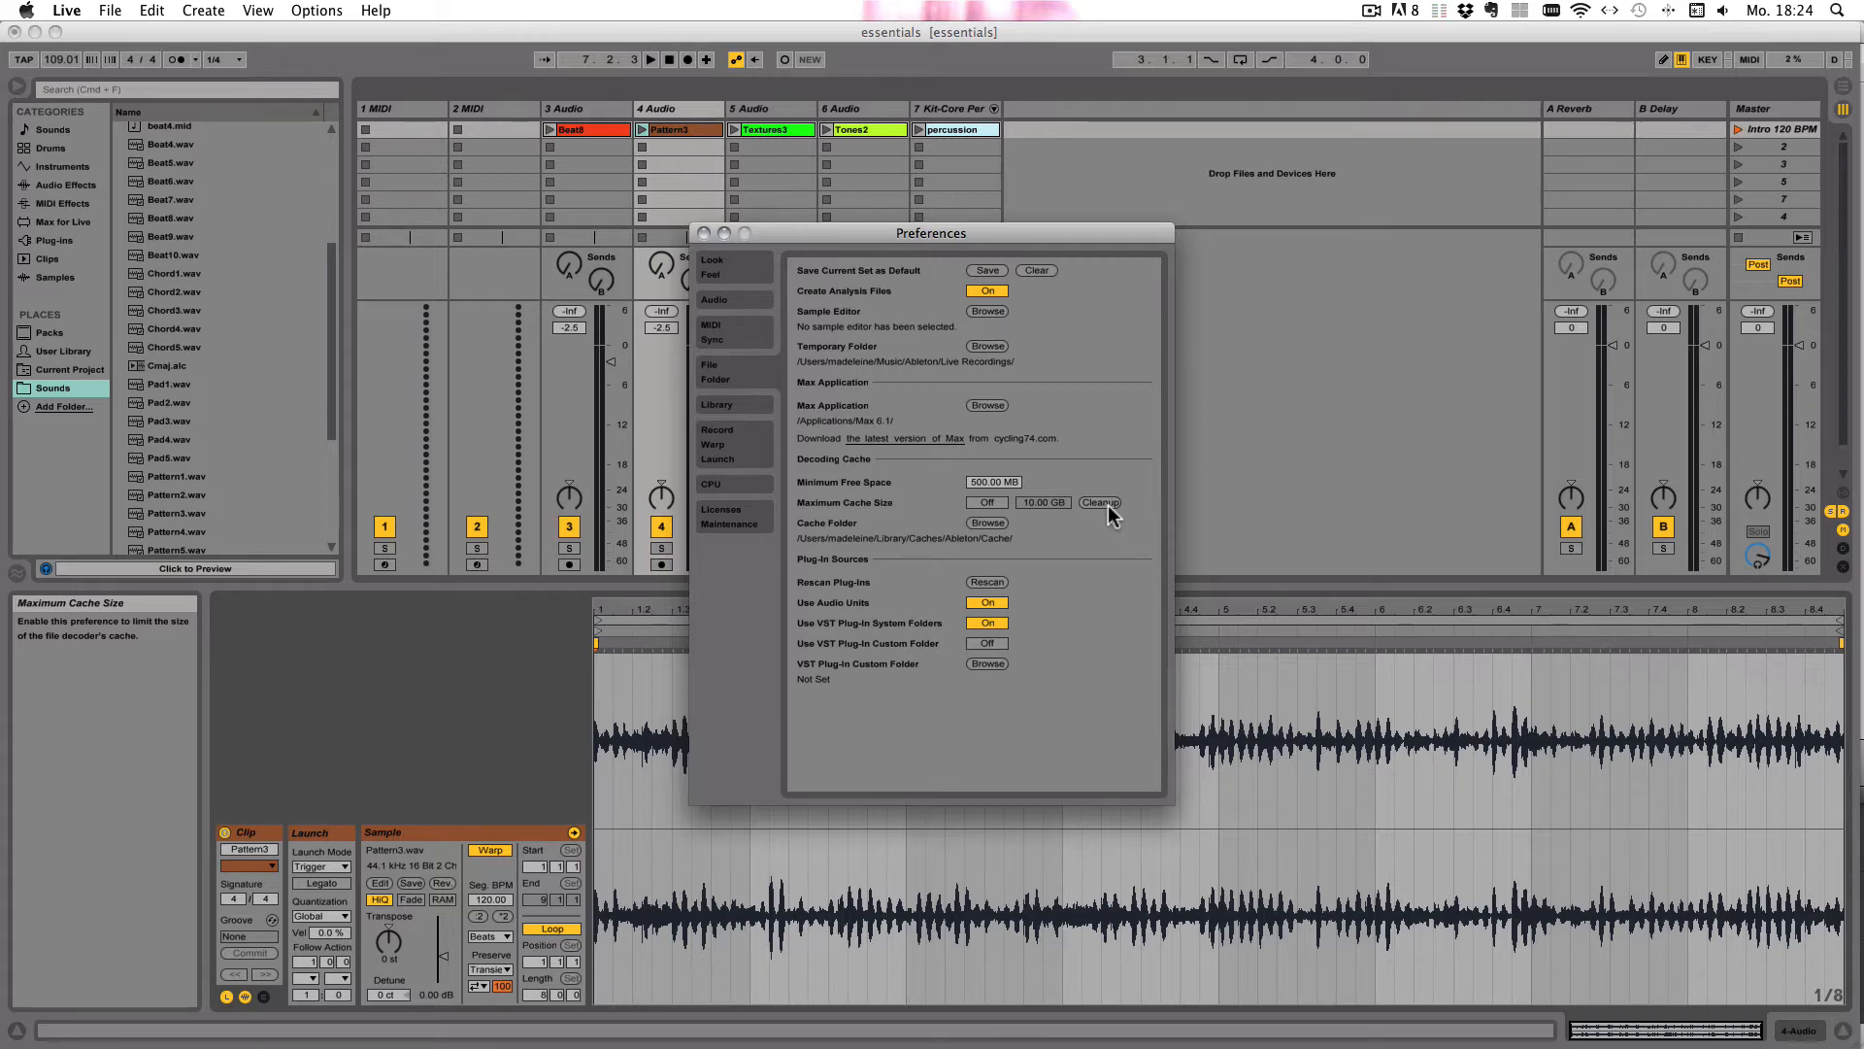
mouse_move(826, 531)
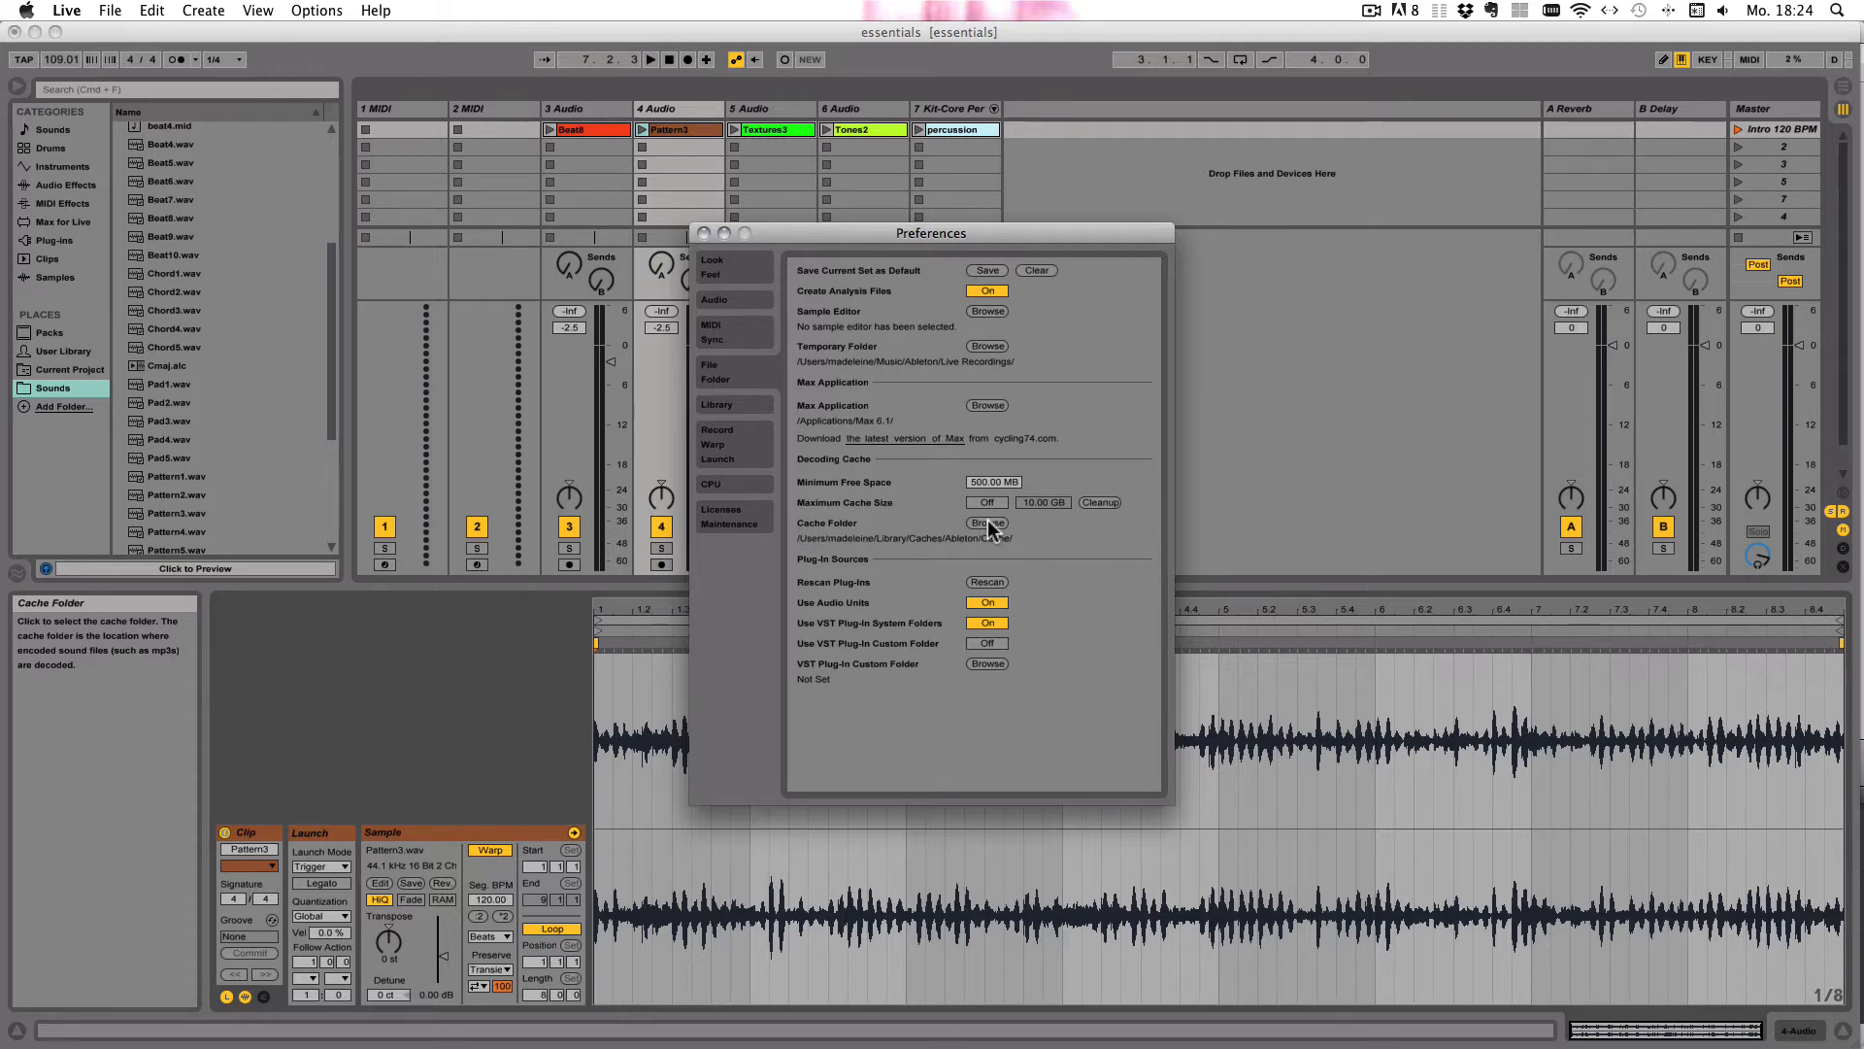
left_click(986, 524)
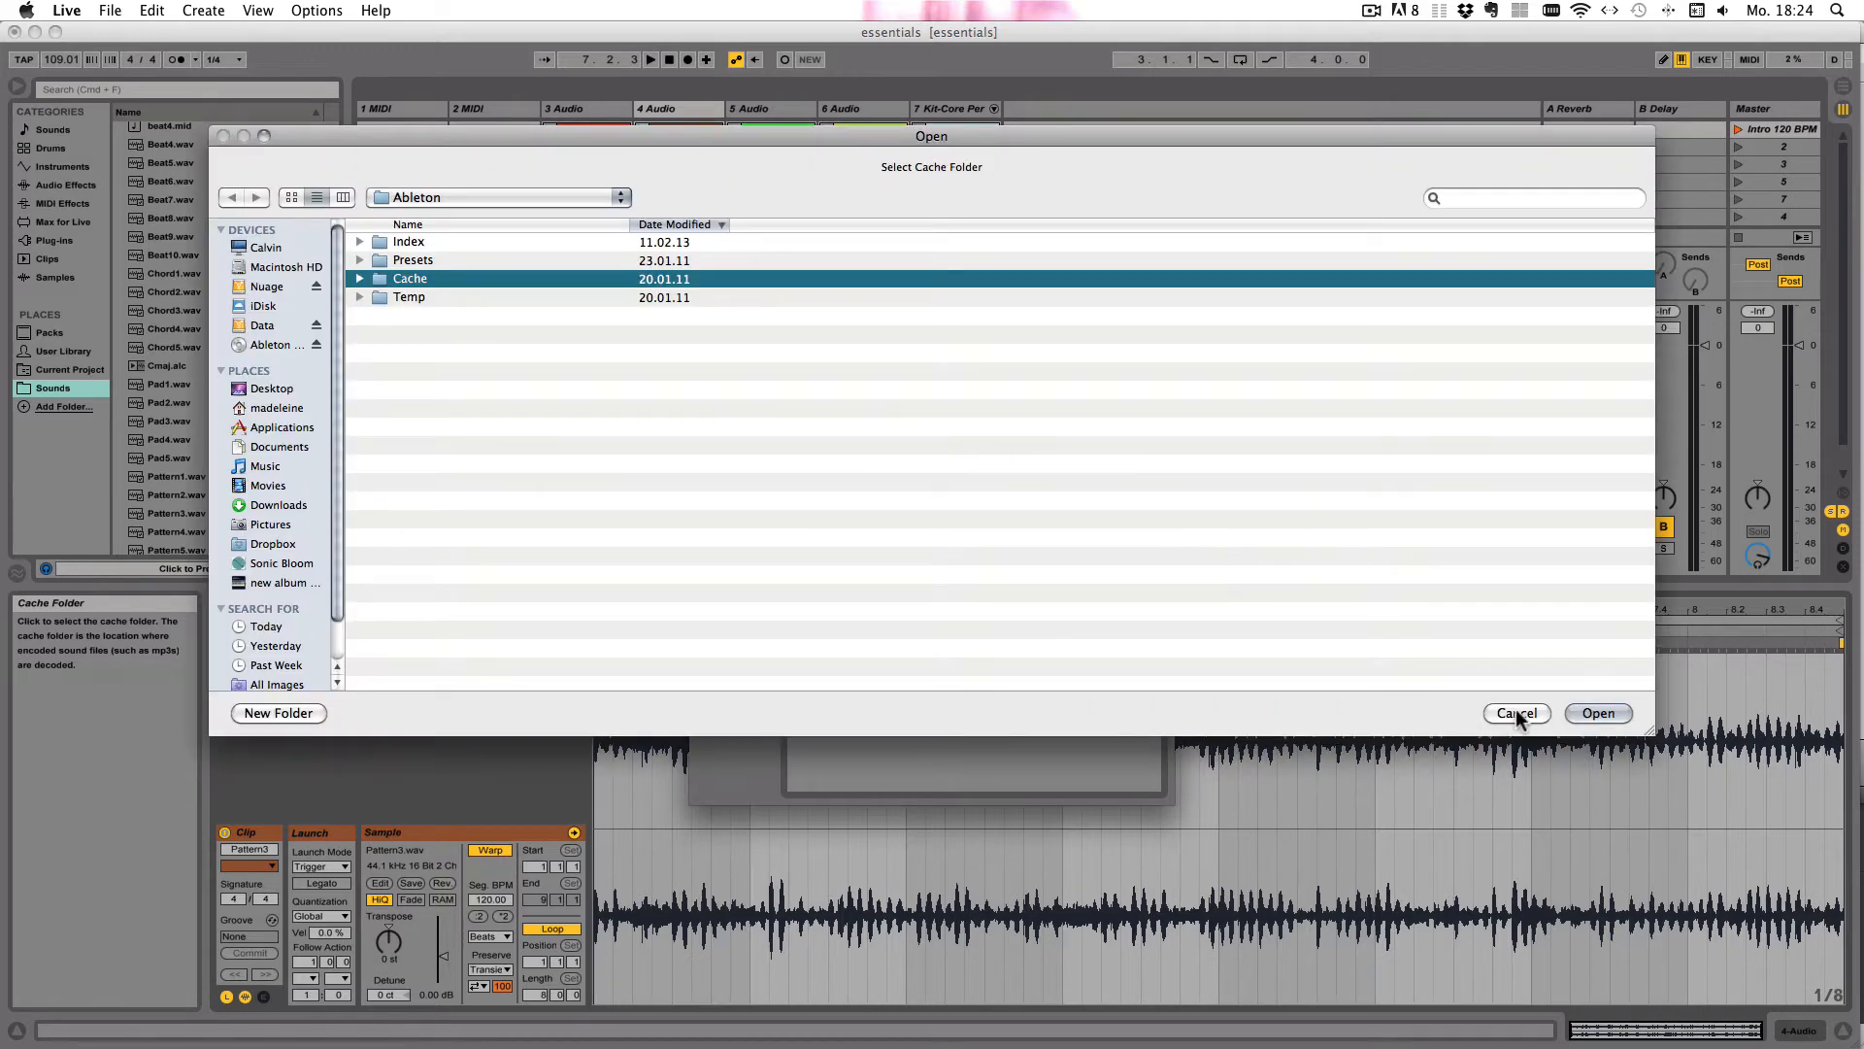
left_click(1516, 712)
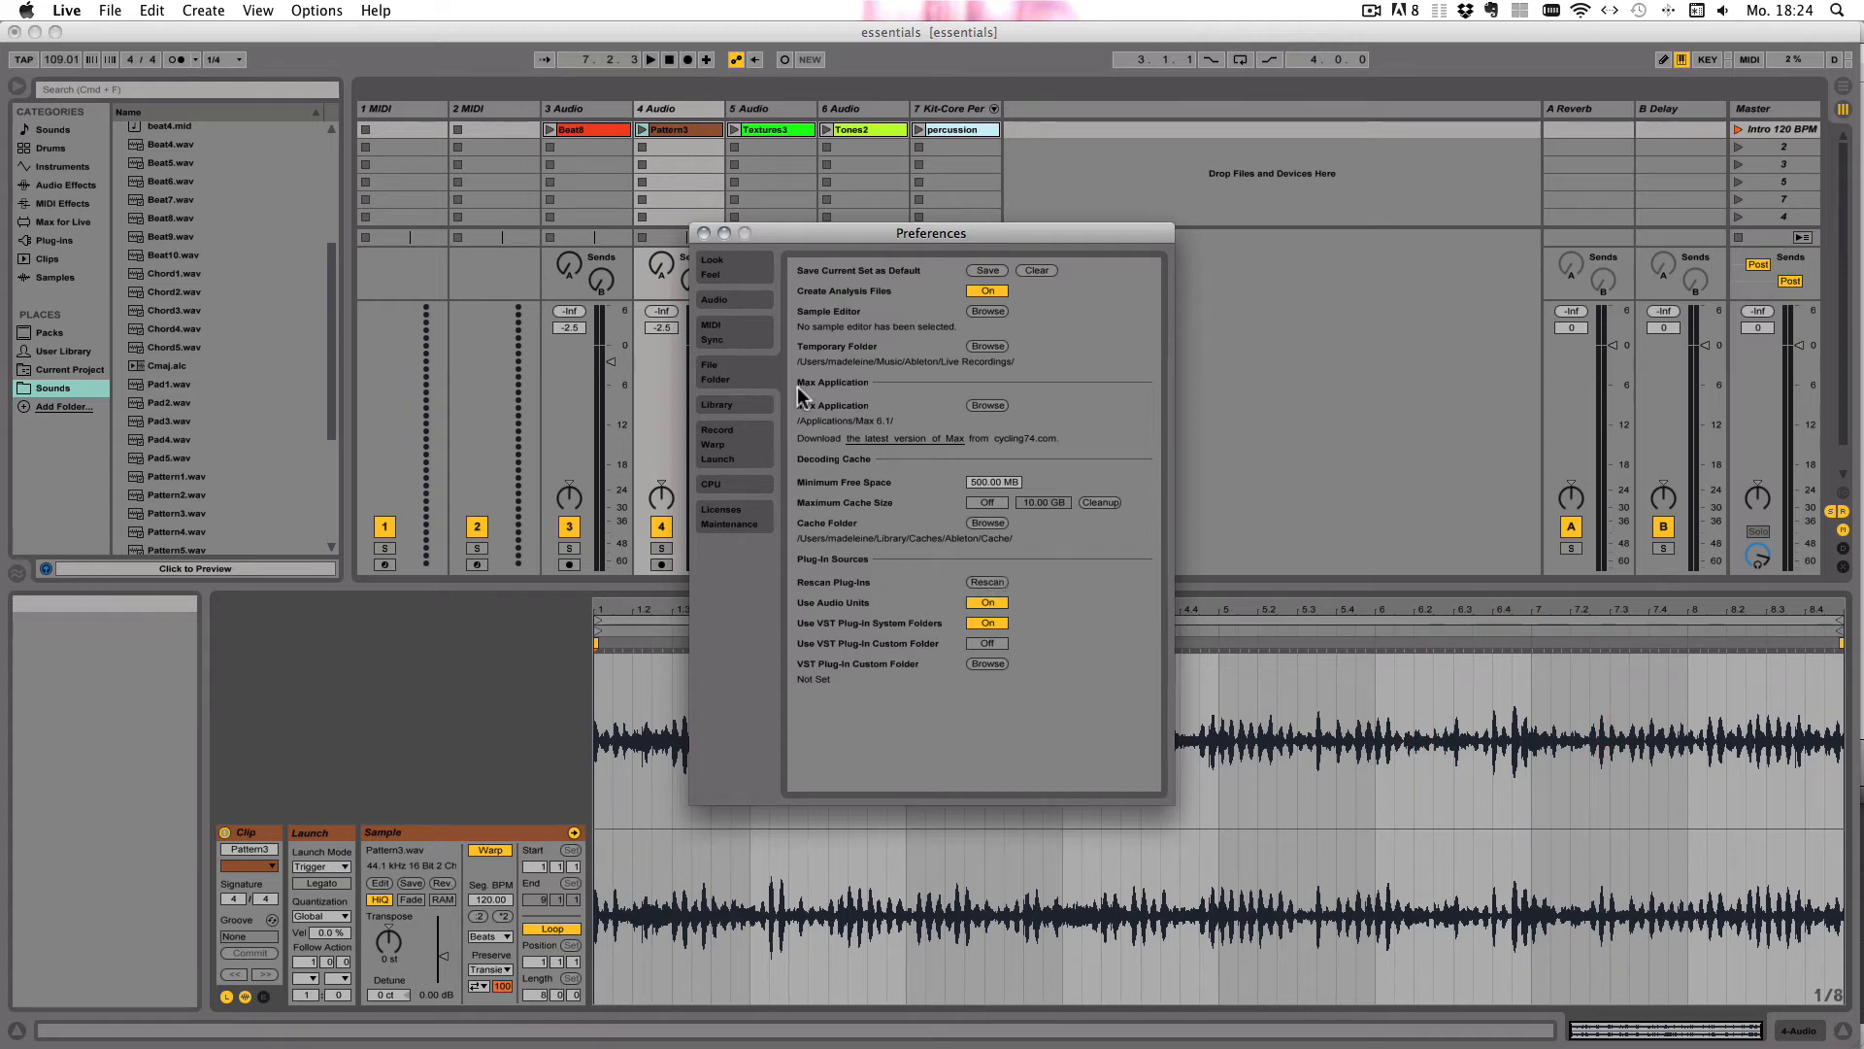
left_click(701, 233)
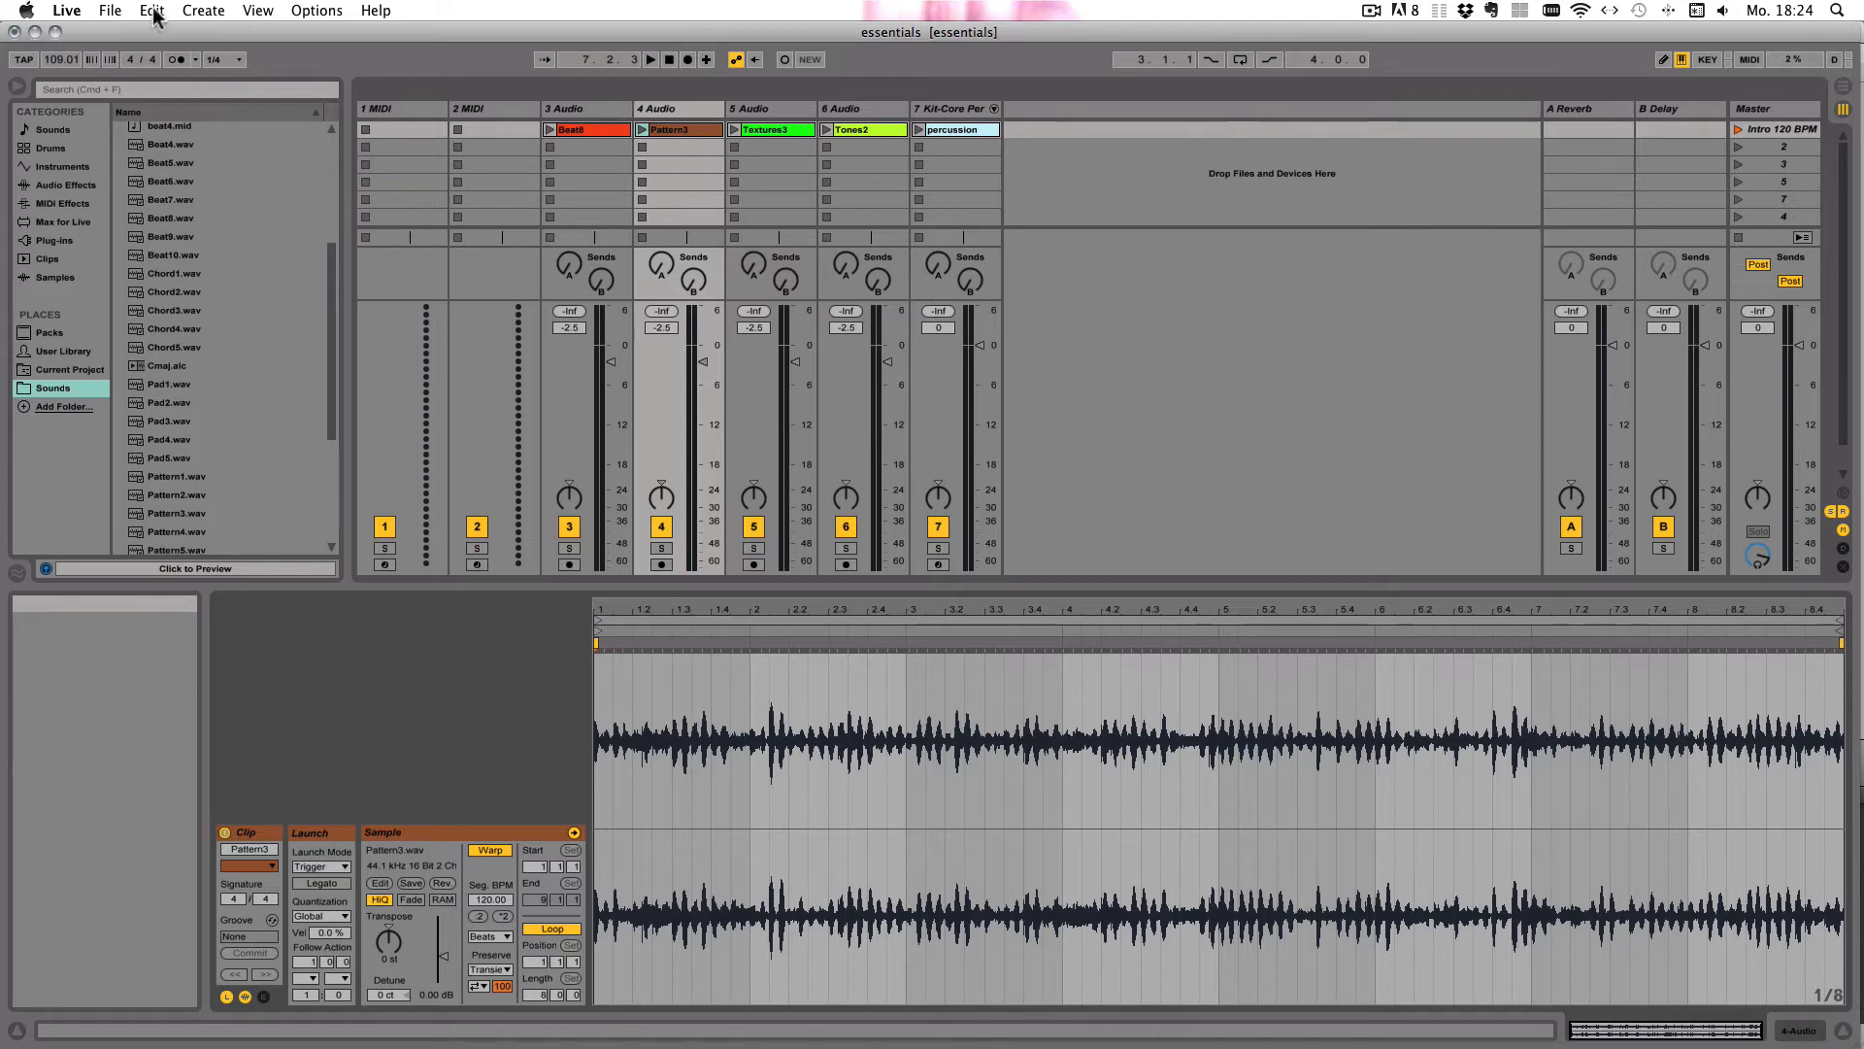
left_click(109, 10)
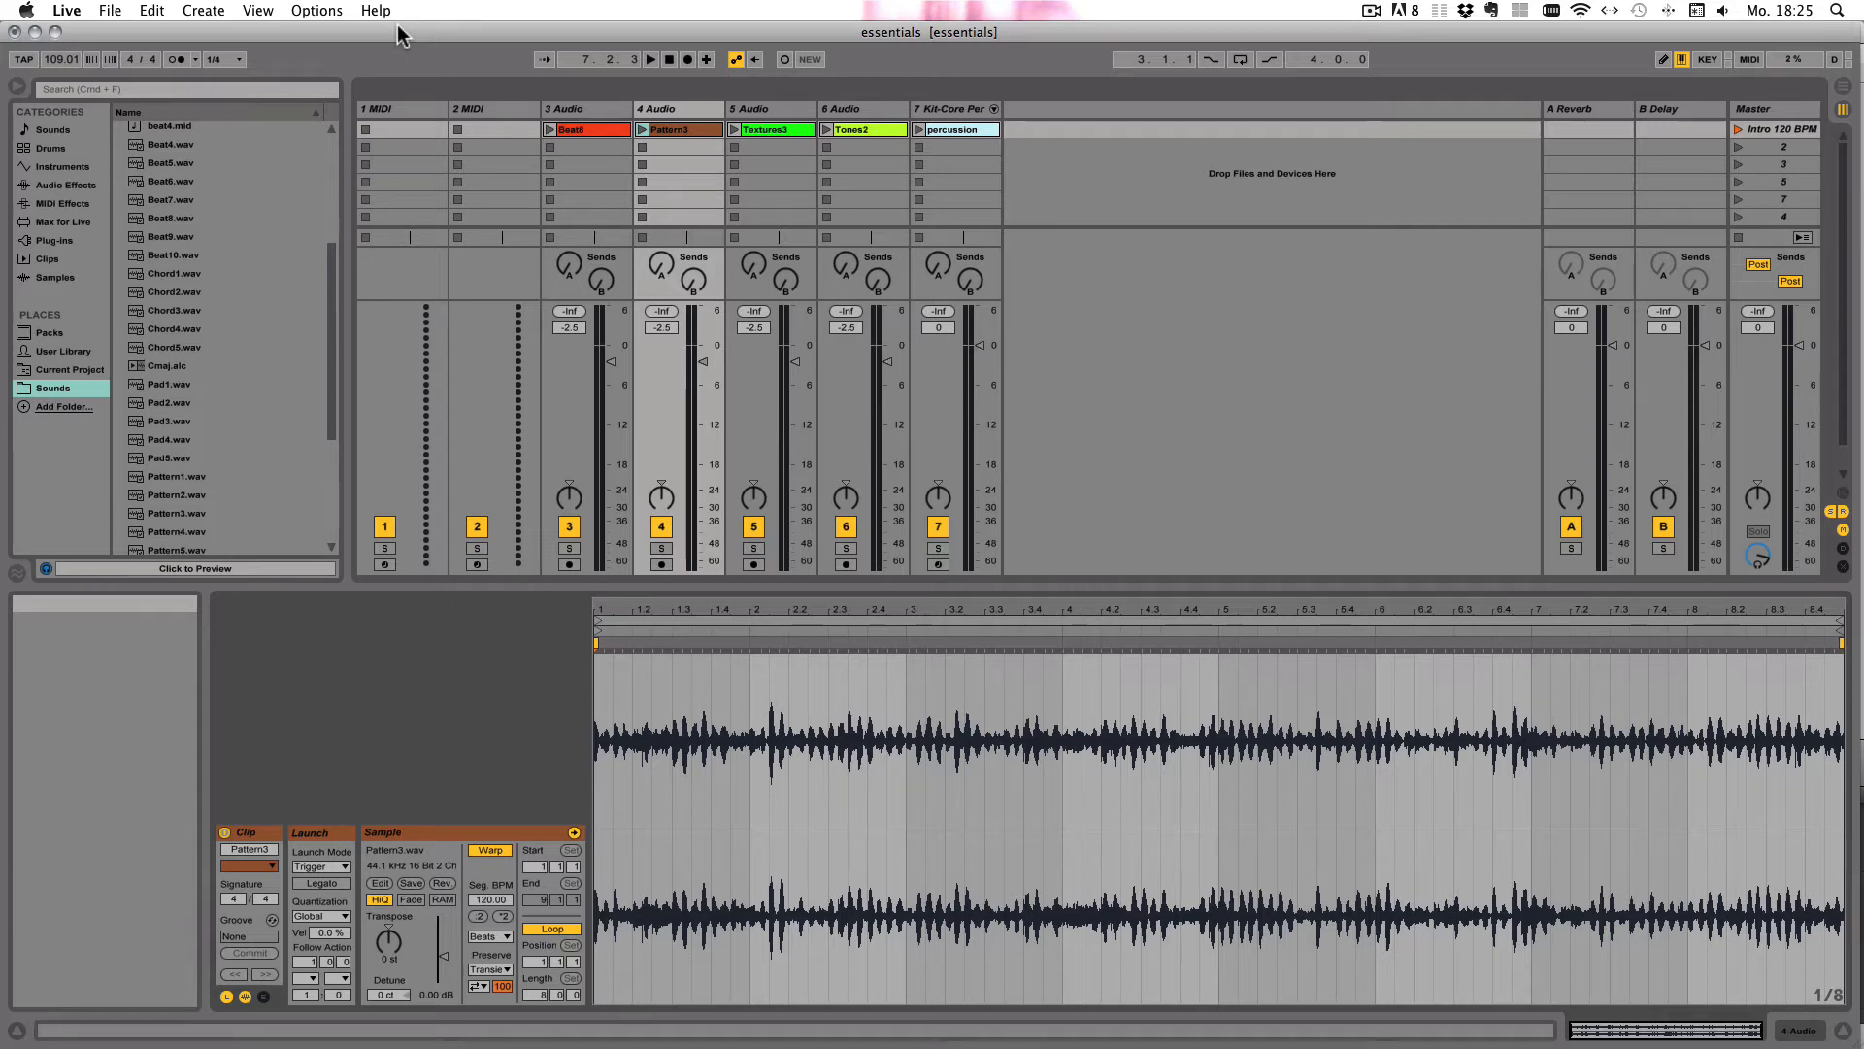
mouse_move(140, 196)
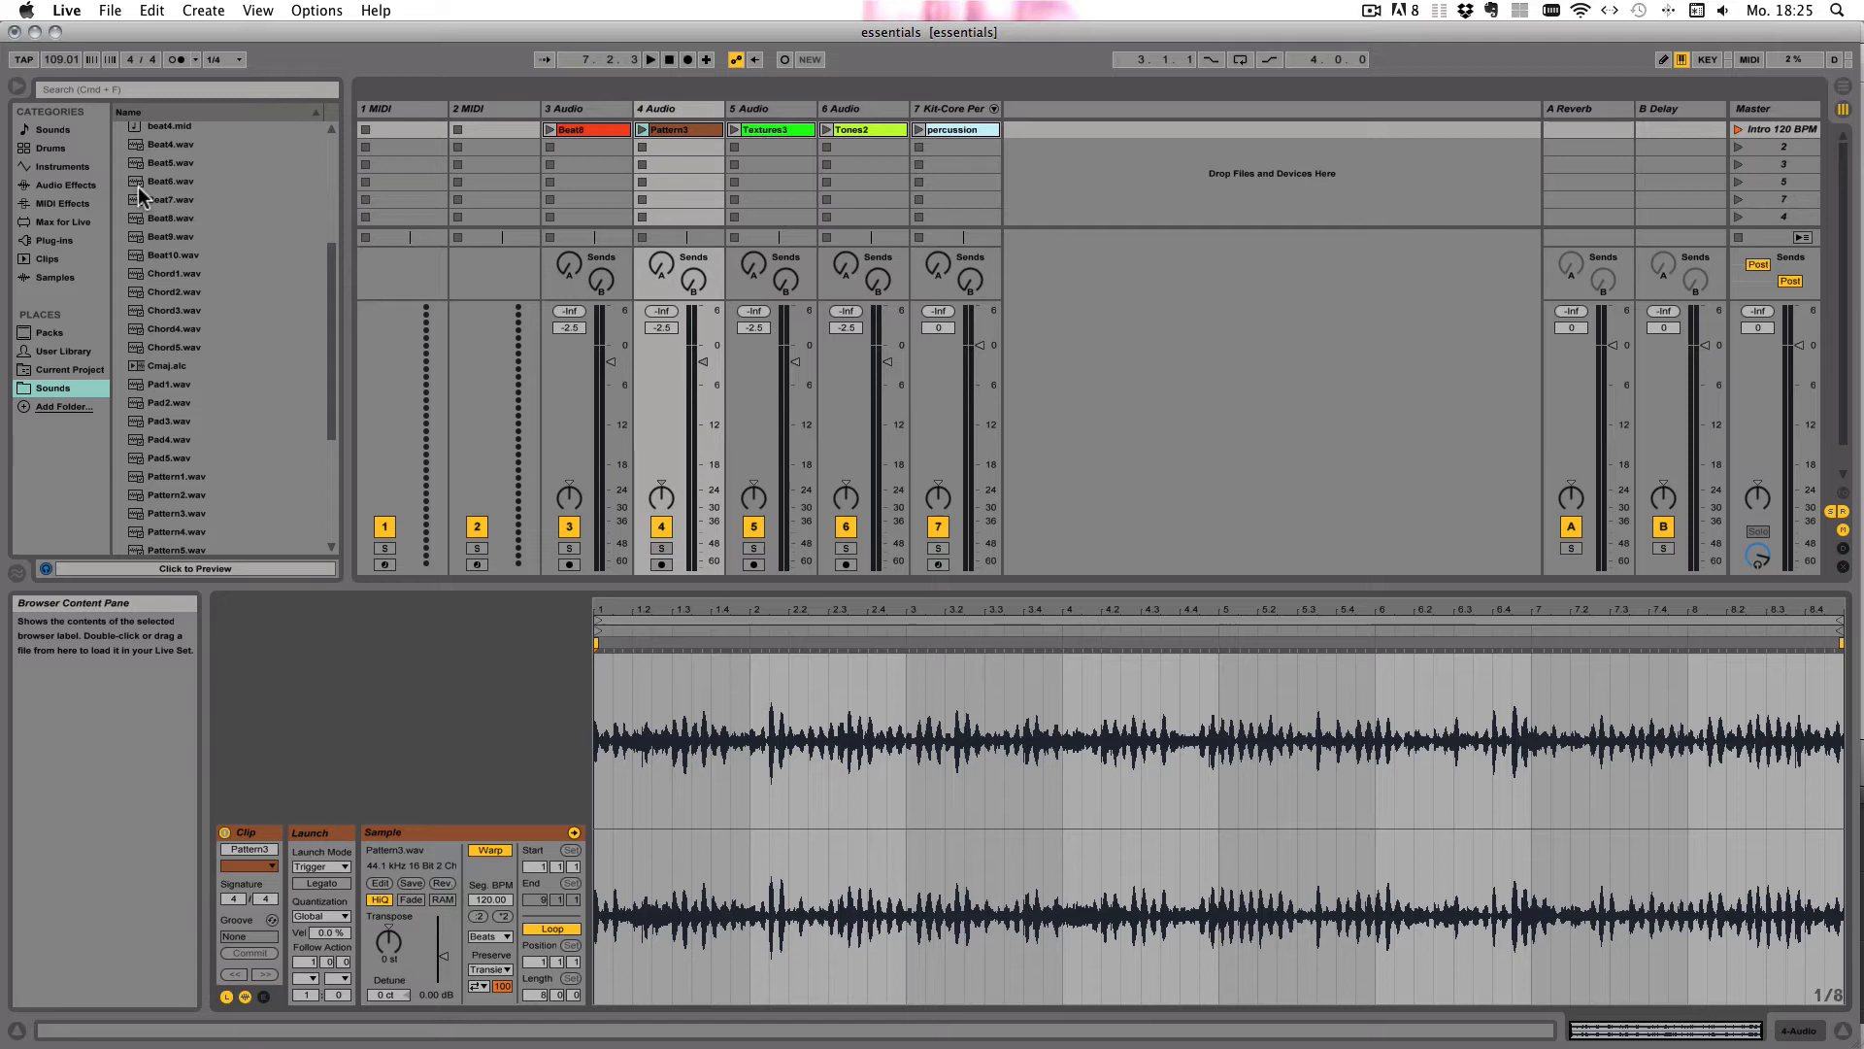
mouse_move(139, 196)
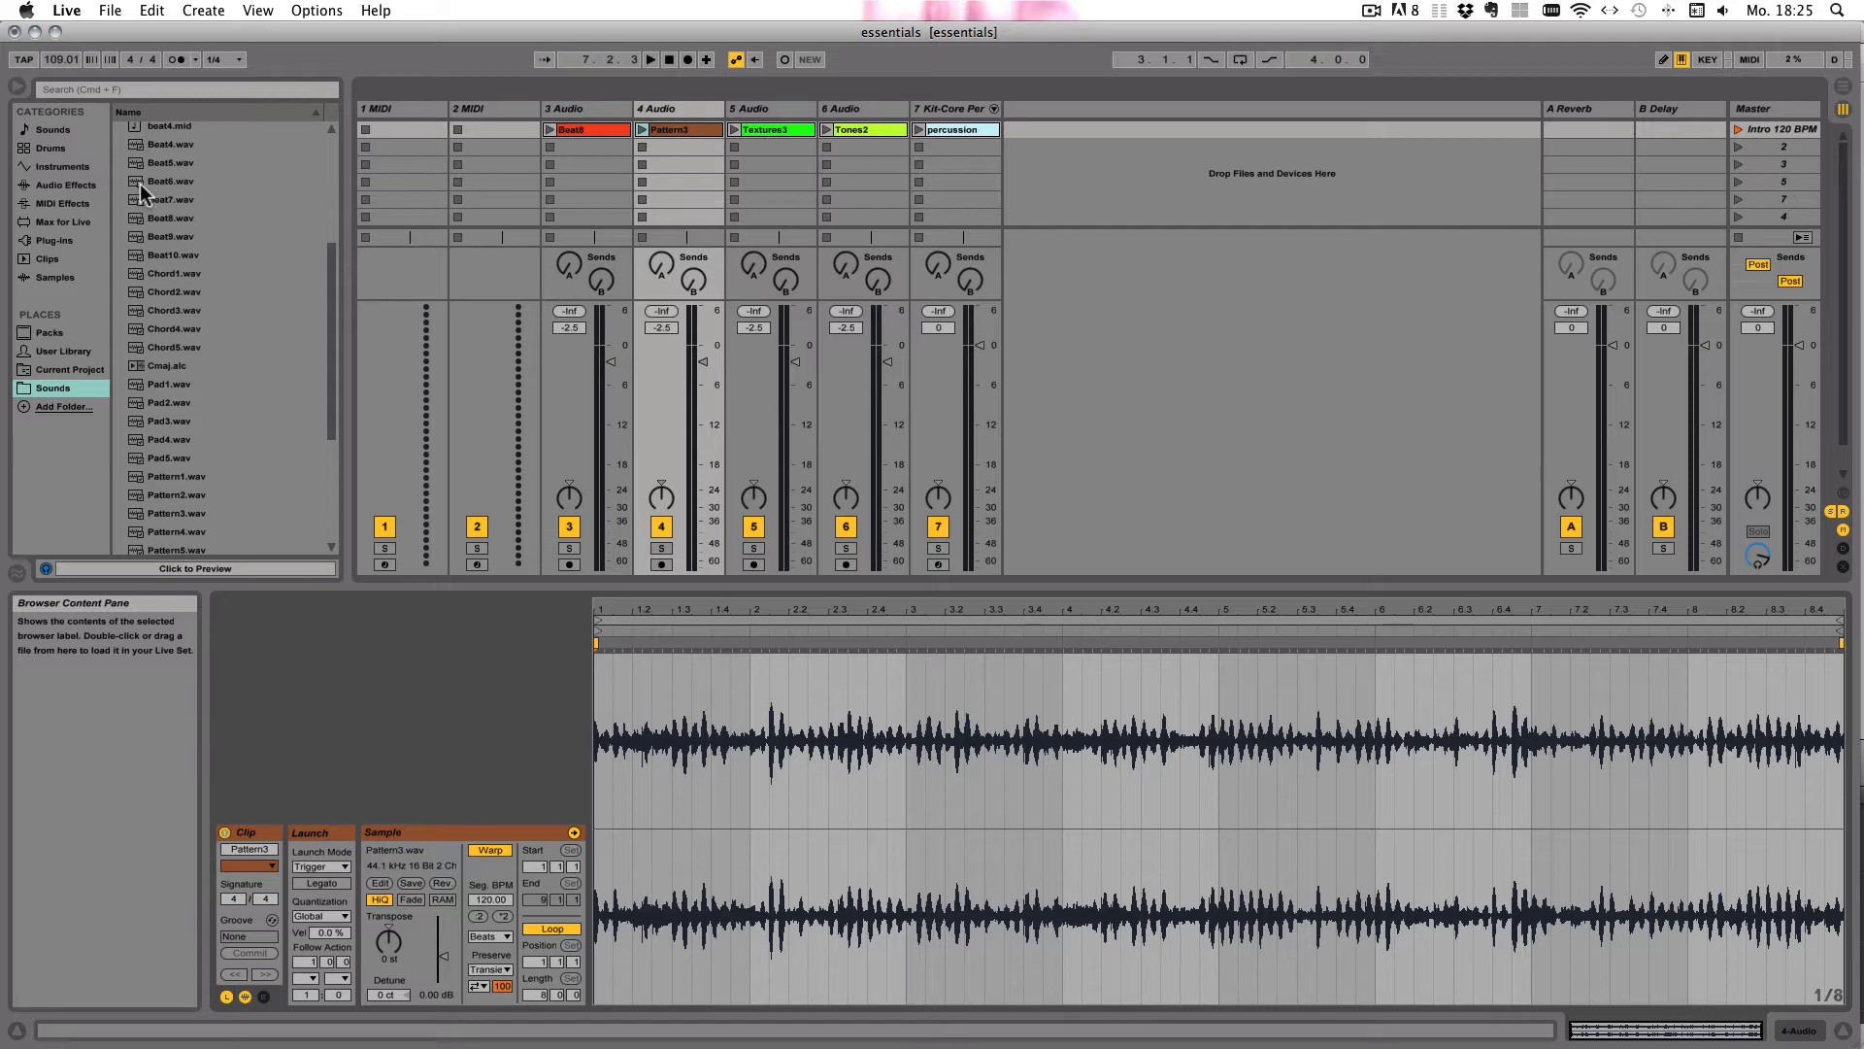
mouse_move(145, 233)
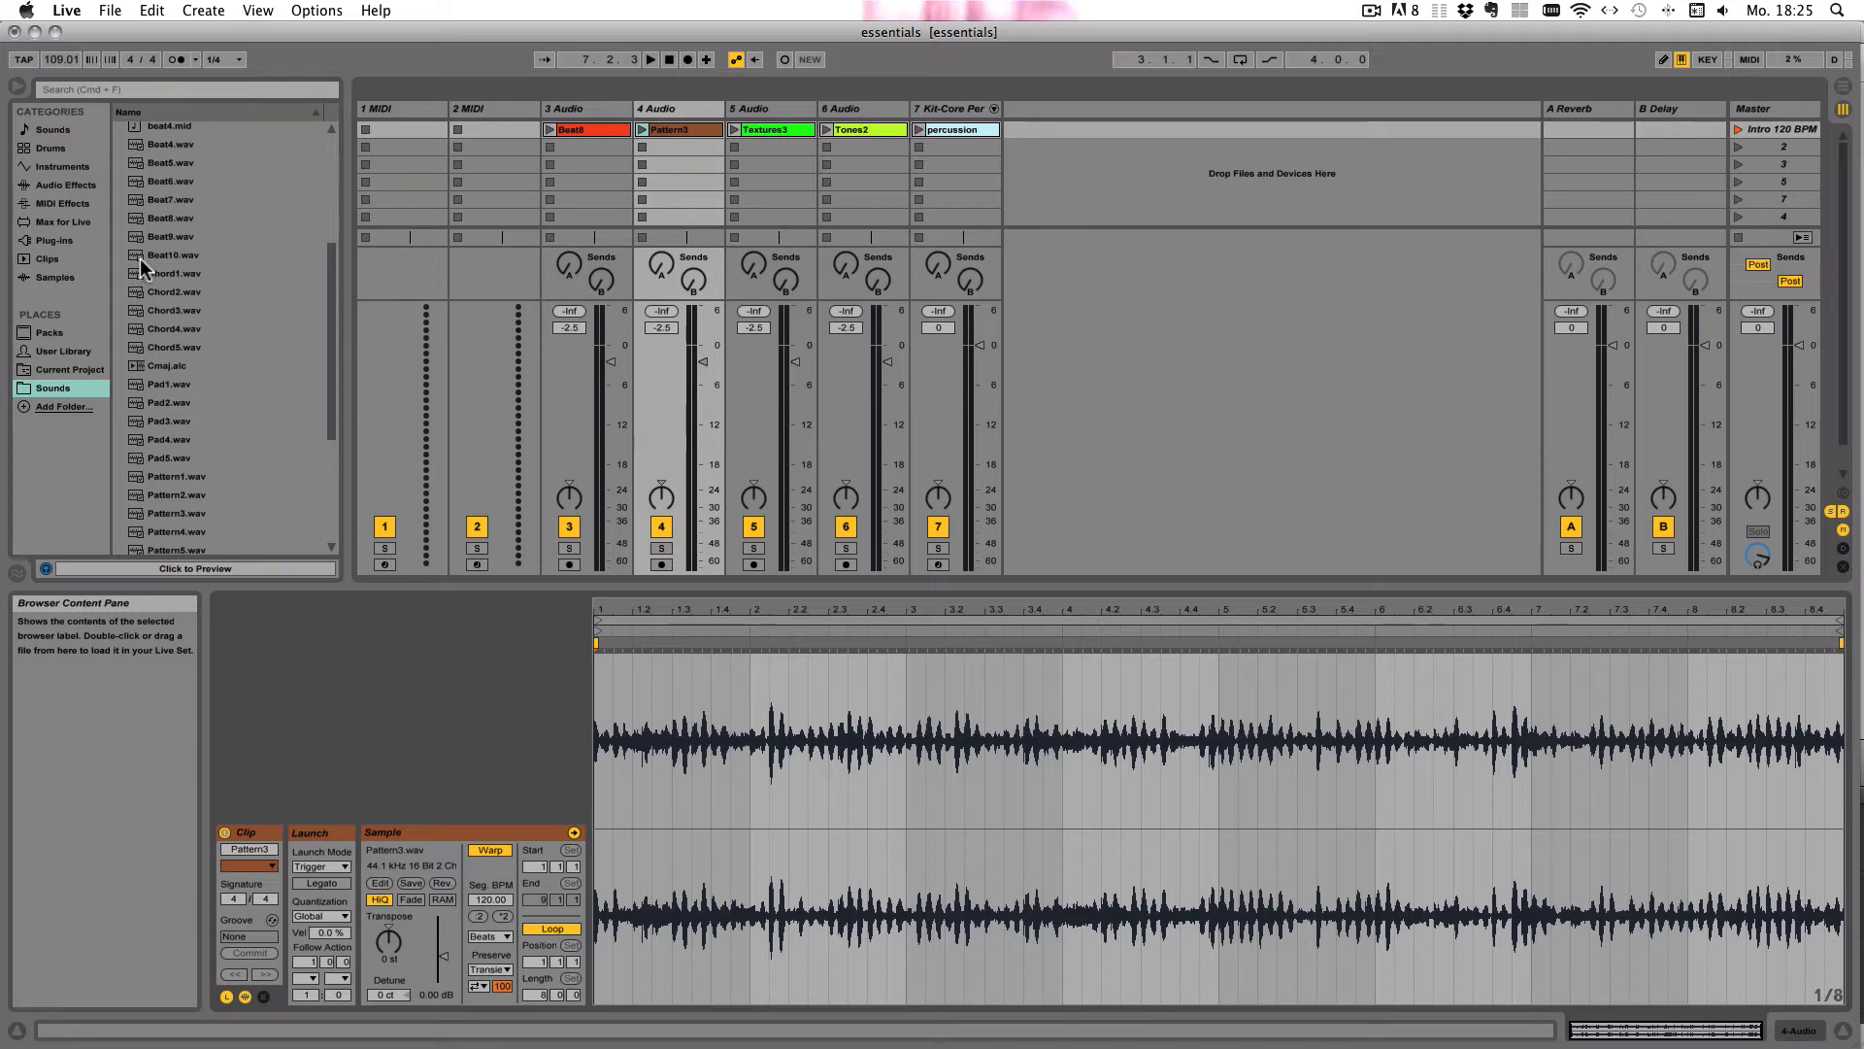
mouse_move(207, 445)
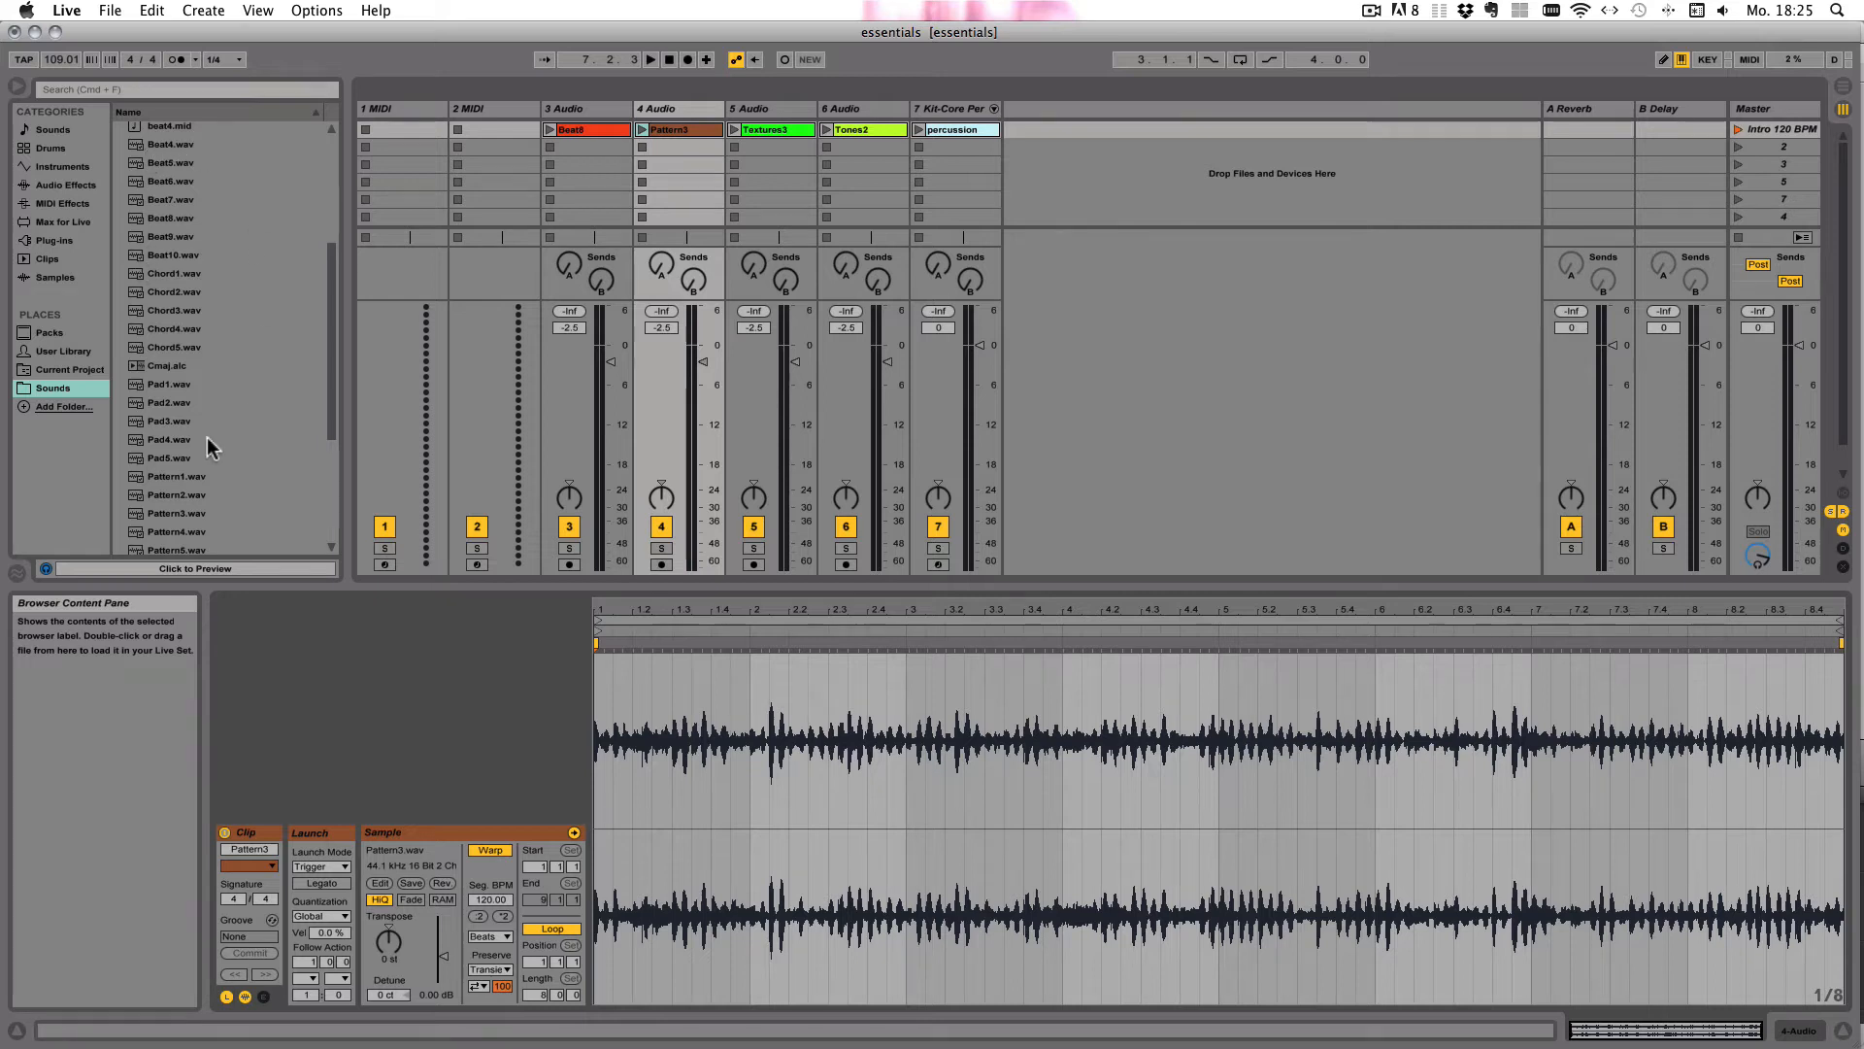
mouse_move(164, 303)
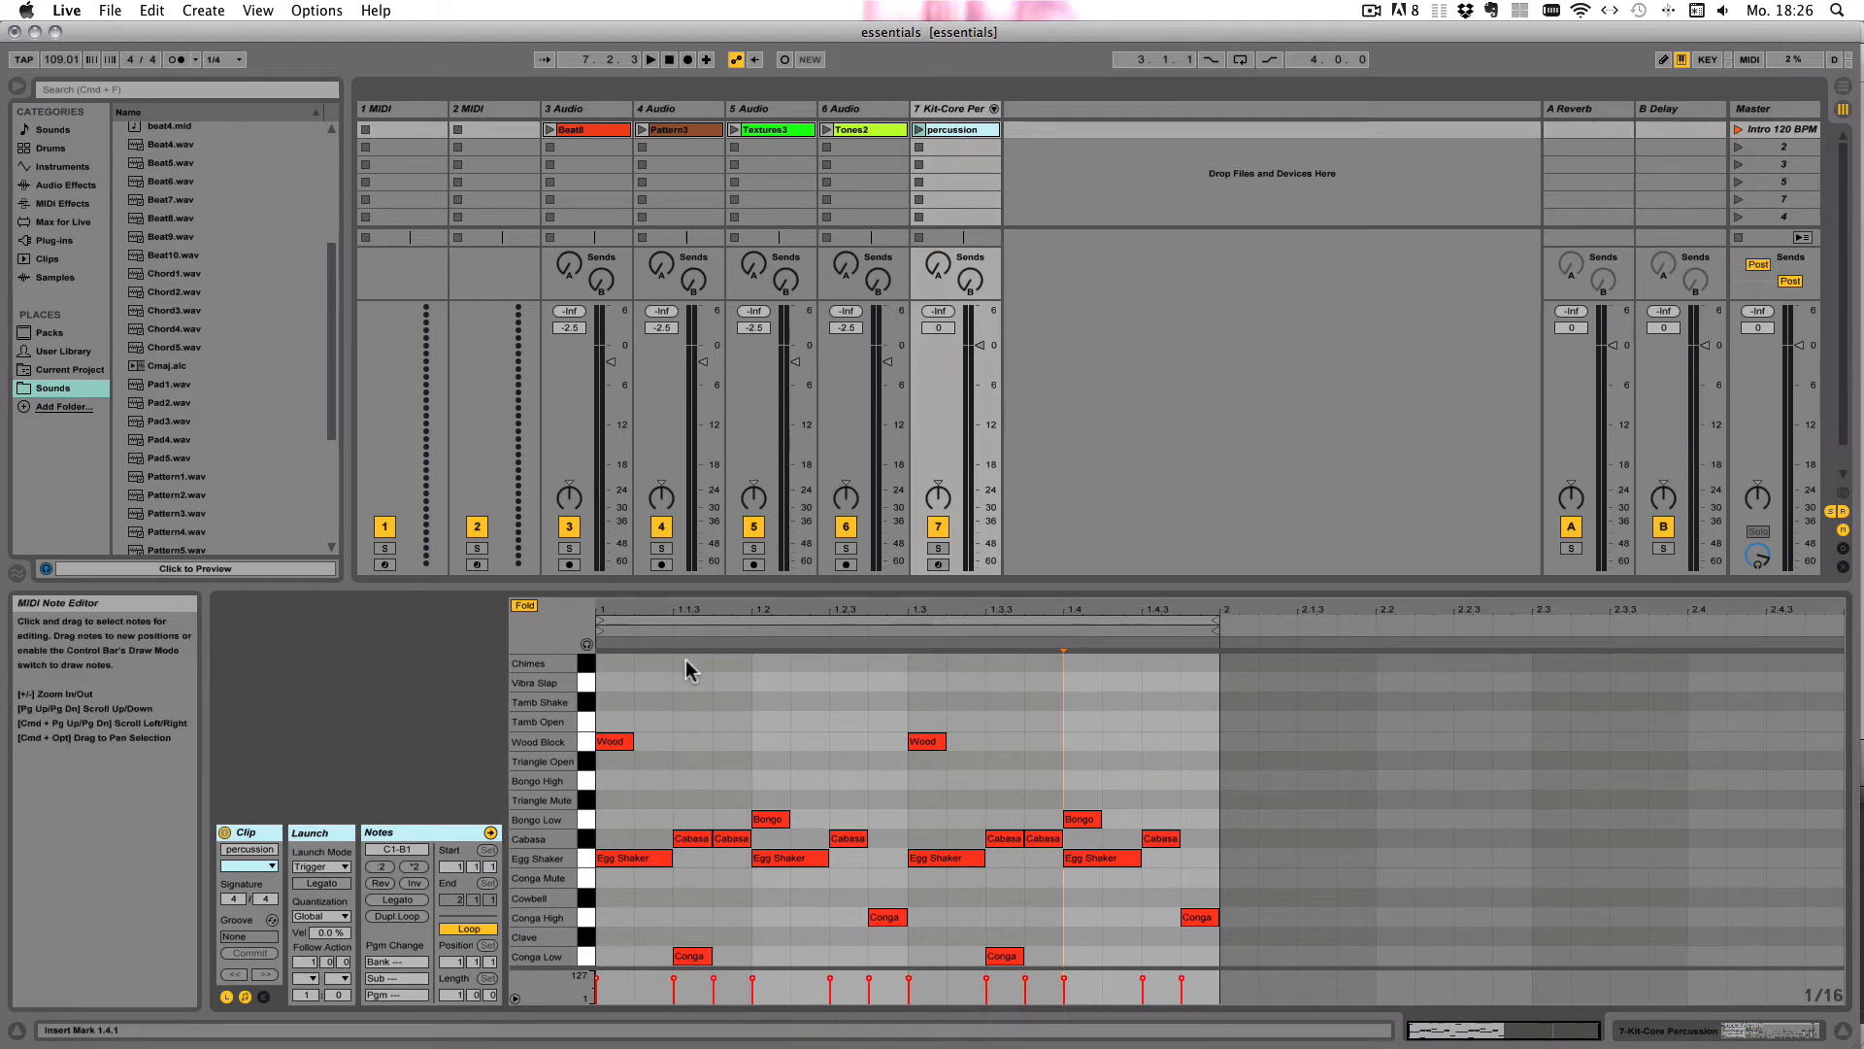
mouse_move(657, 790)
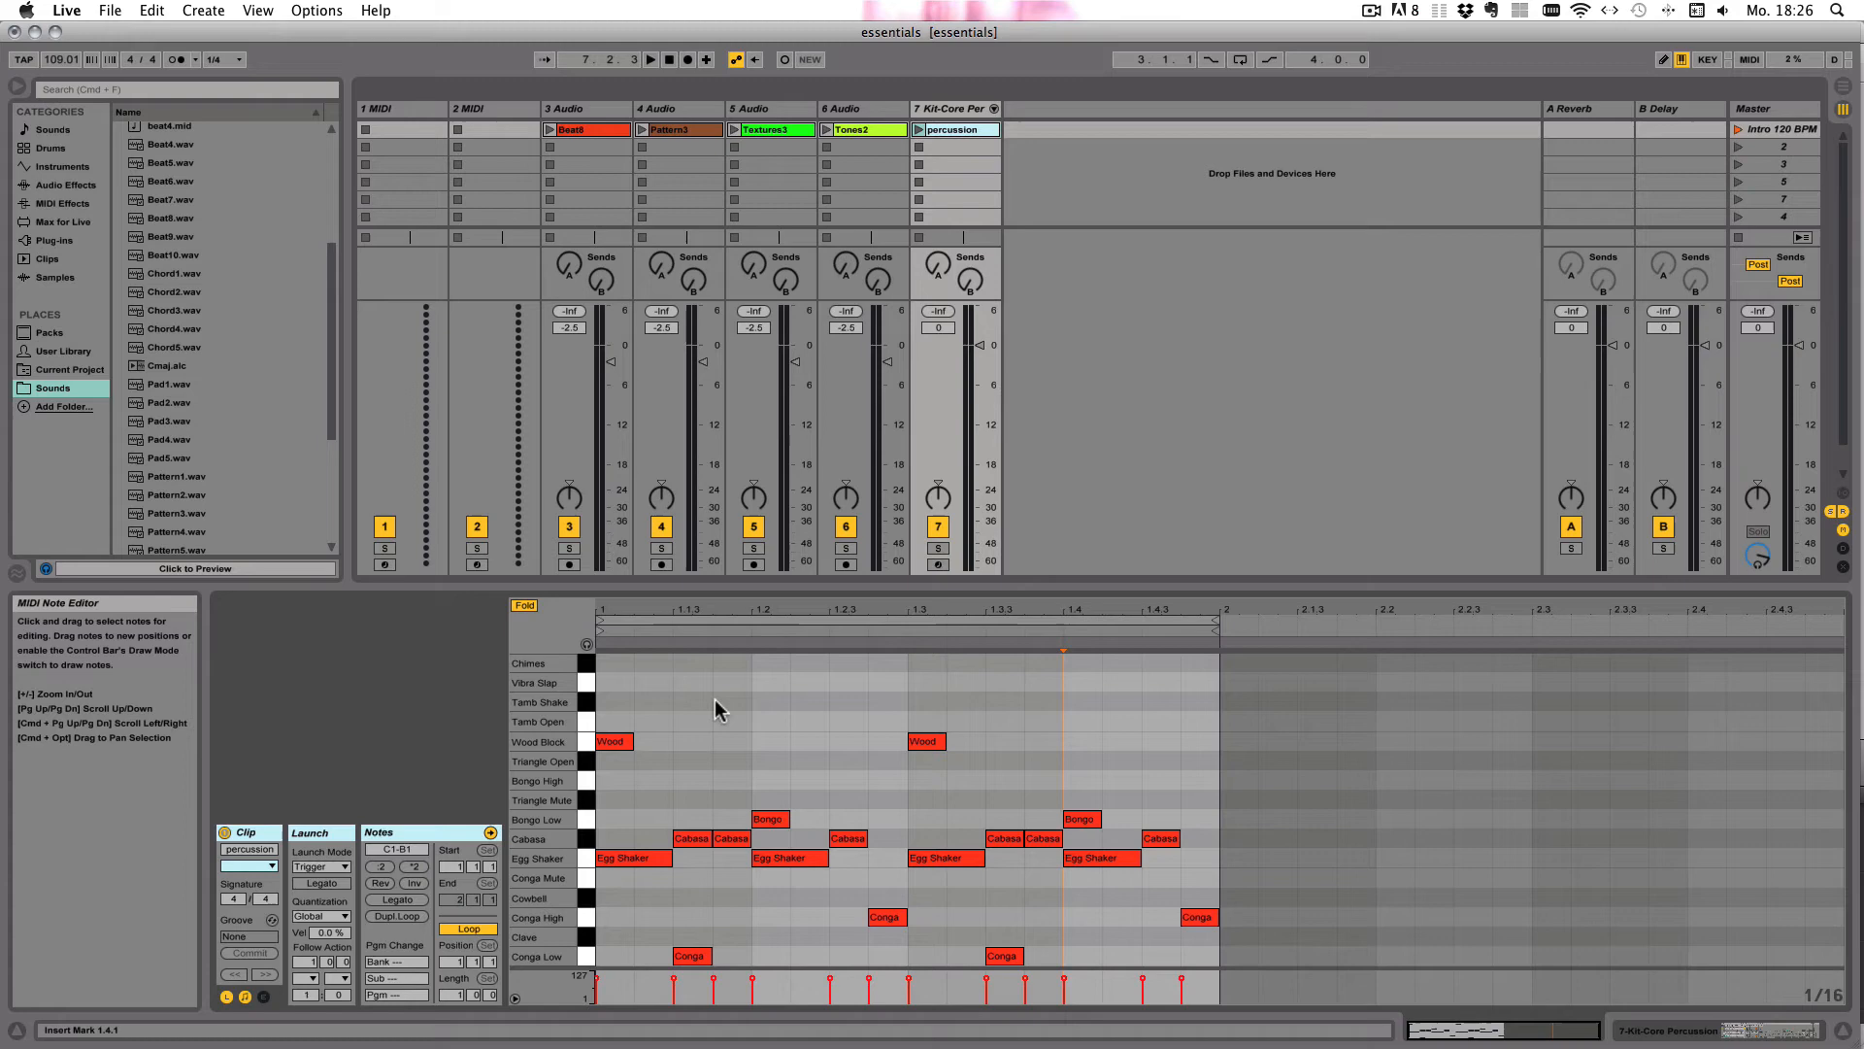
mouse_move(683, 688)
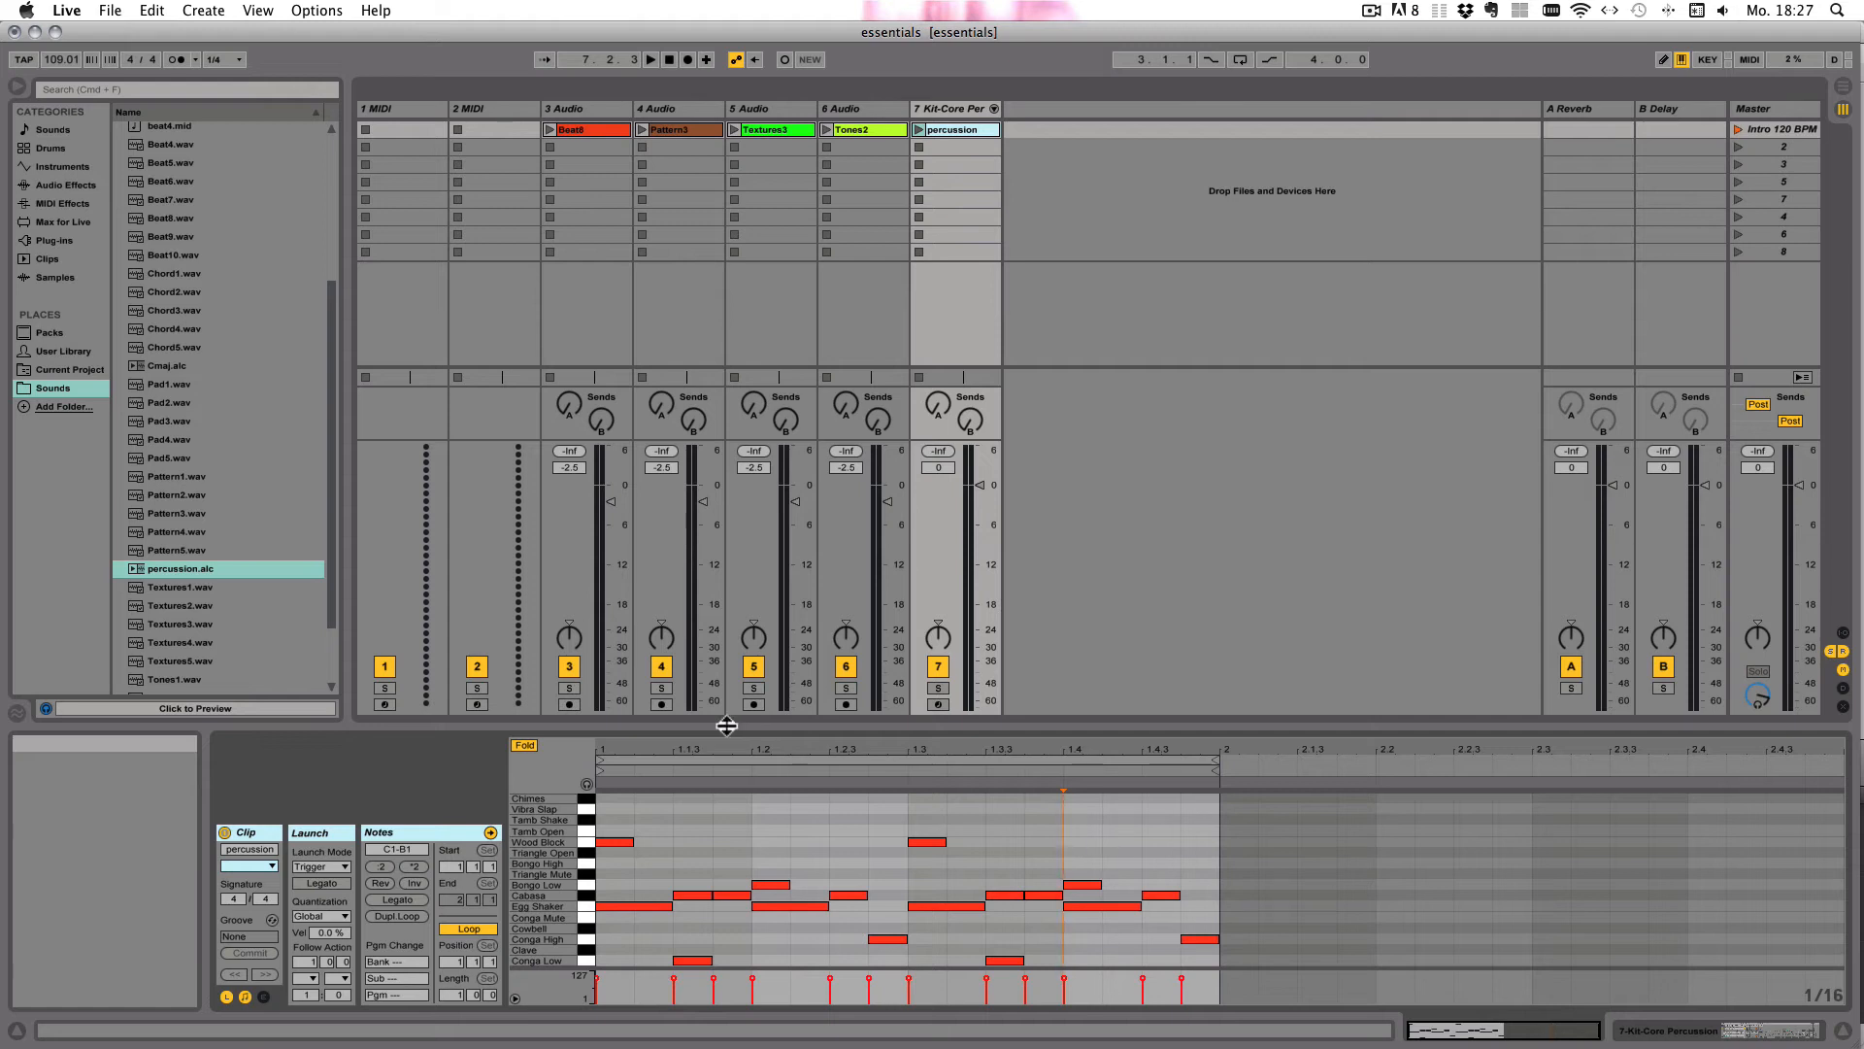
mouse_move(249, 849)
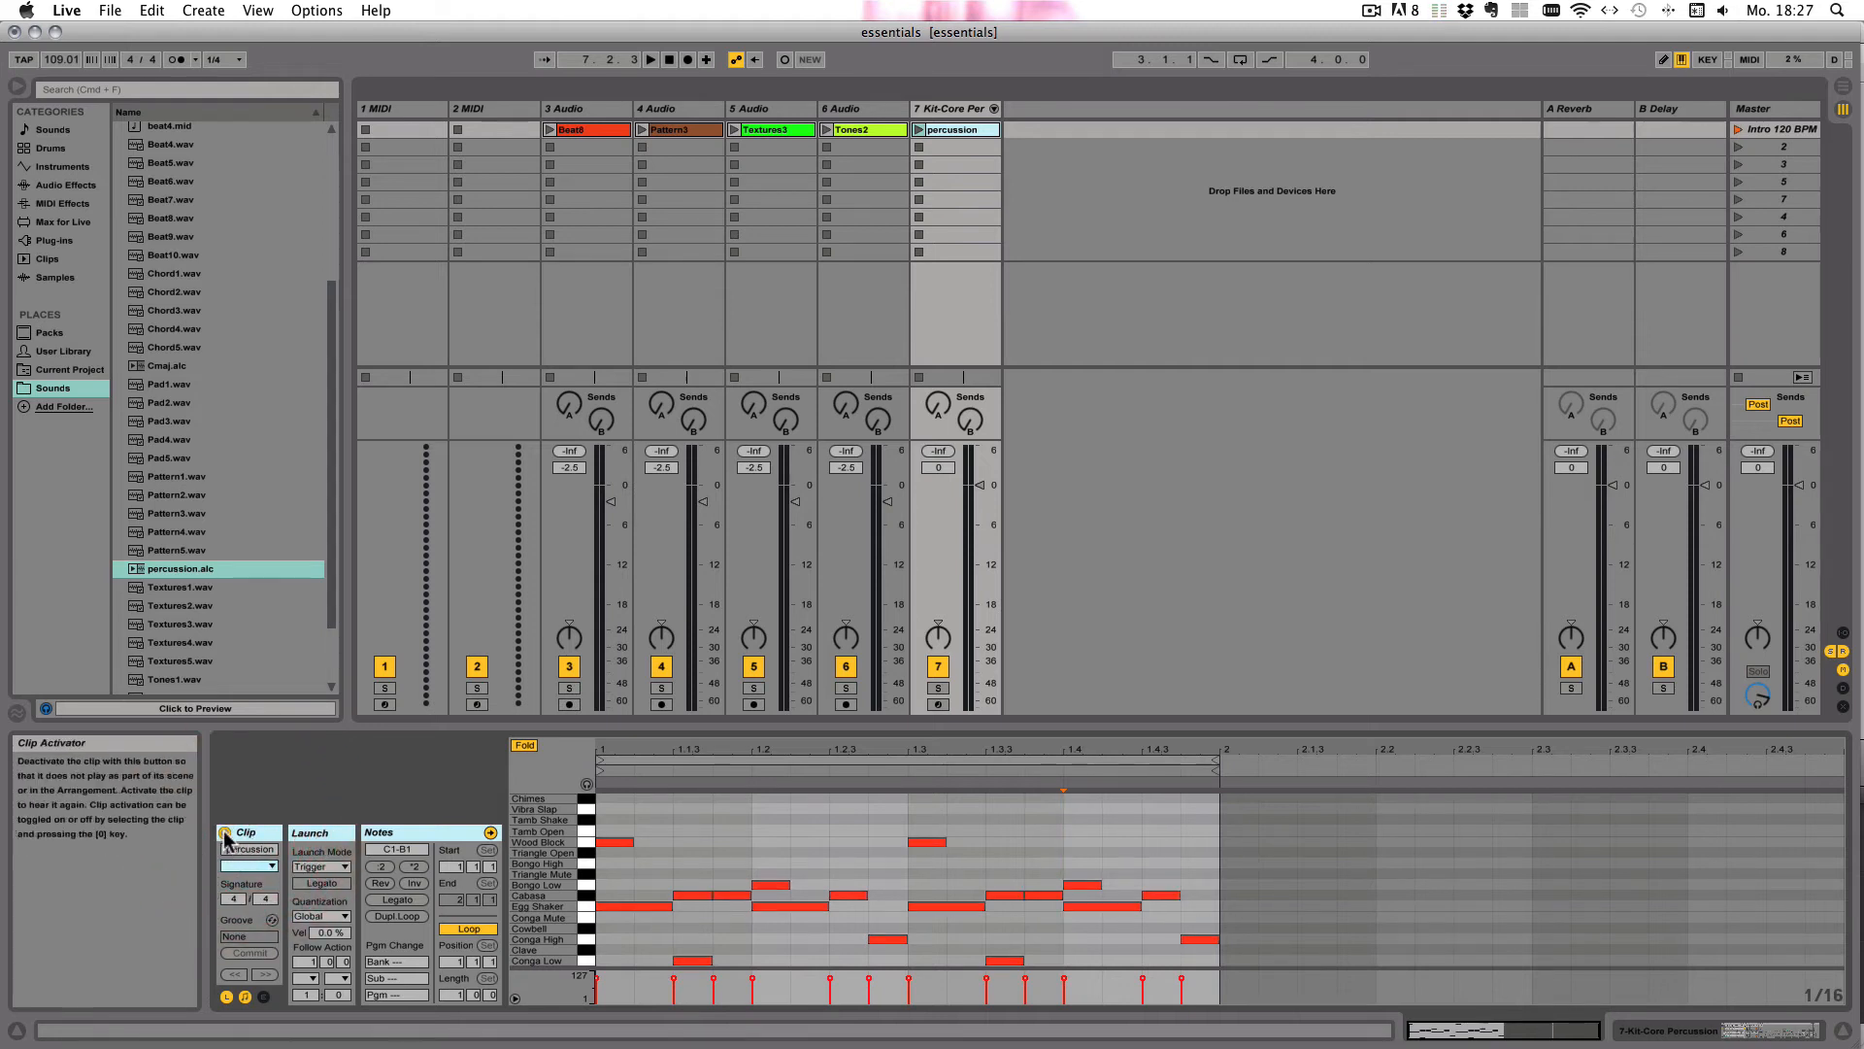
Save the percussion clip into the Sounds folder as percussion.alc.
left_click(226, 838)
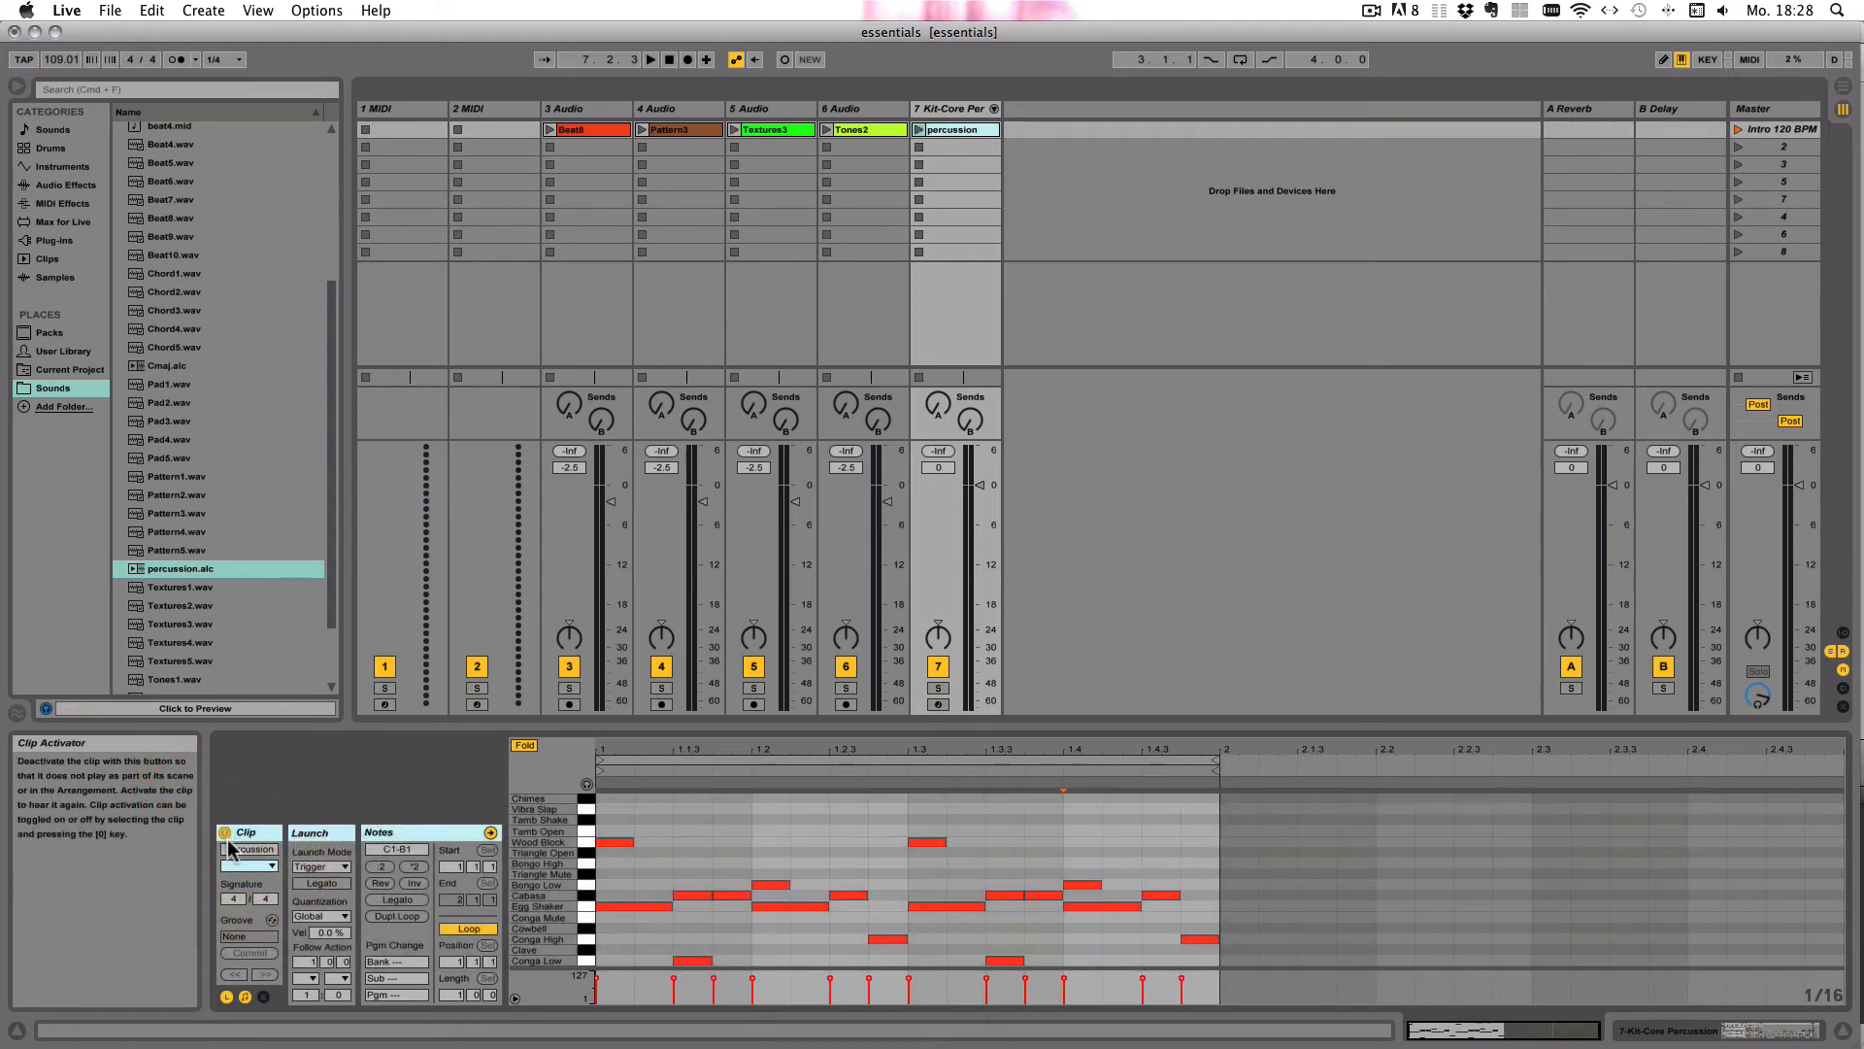
Pick pink in the percussion clip's Clip Color chooser.
left_click(247, 862)
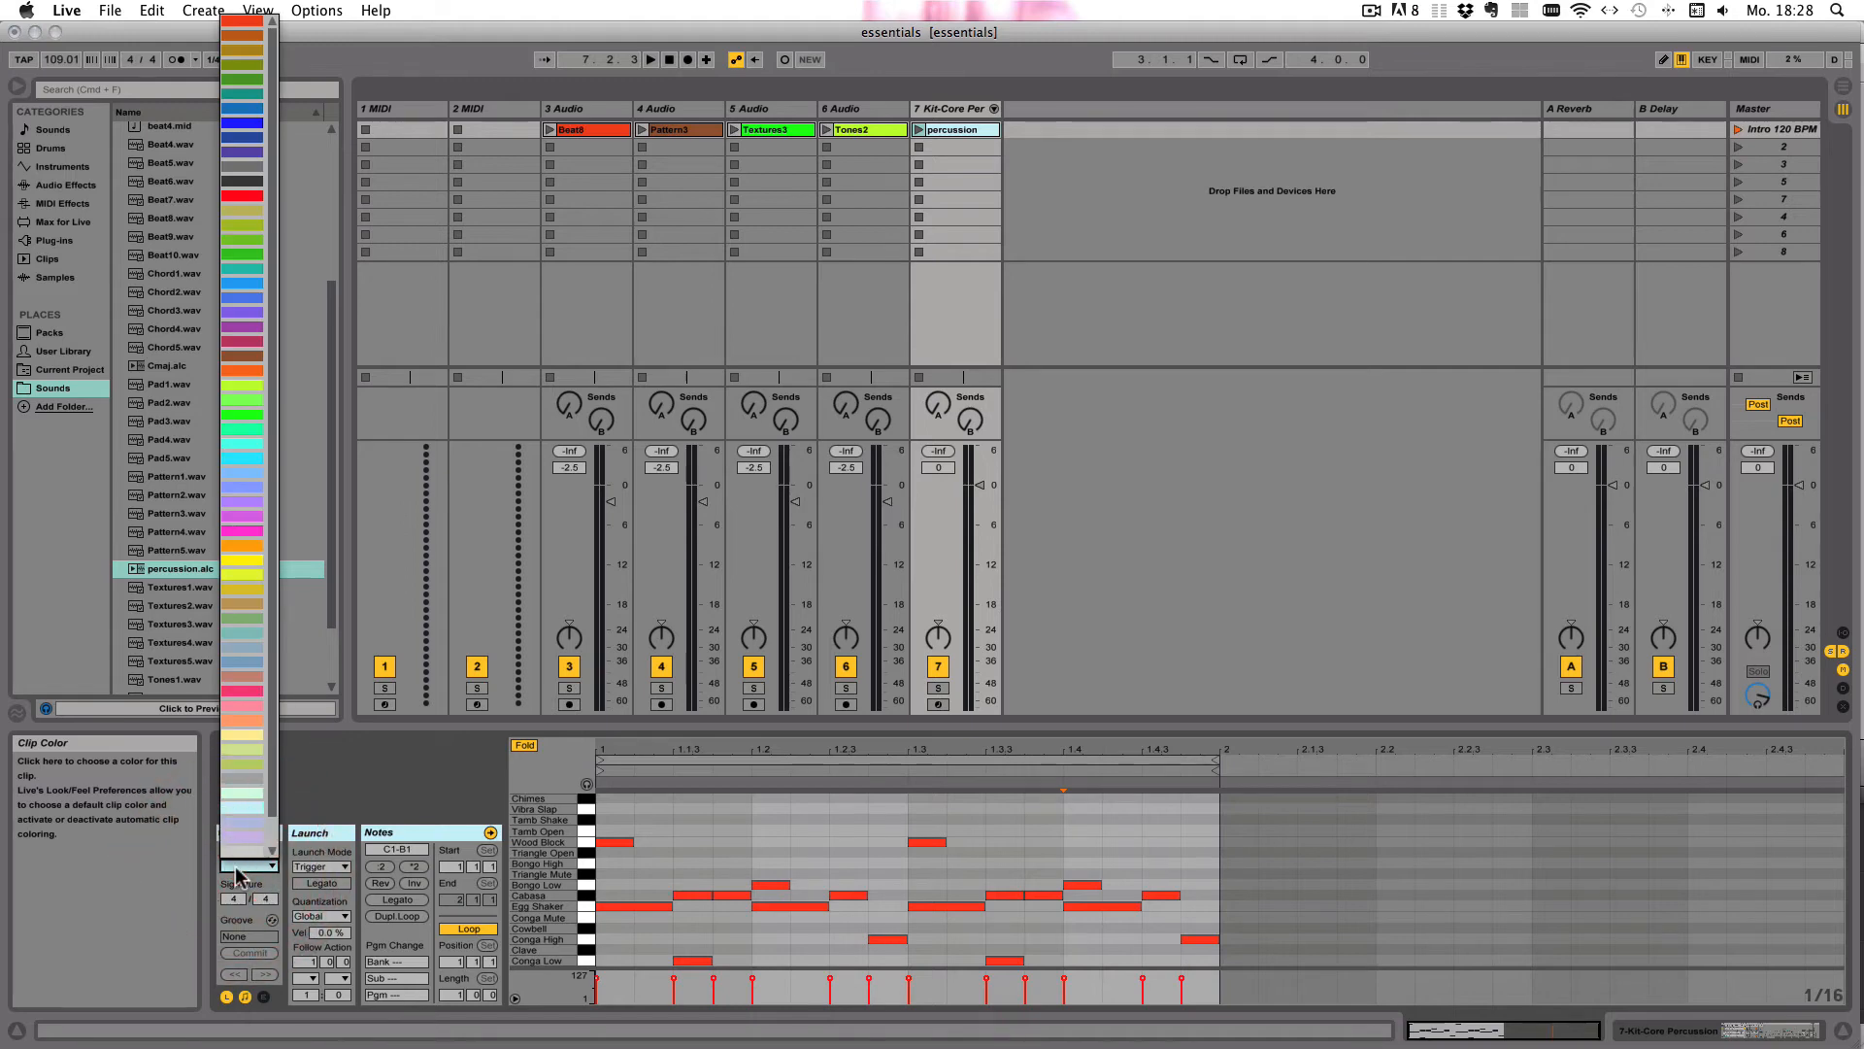
left_click(243, 865)
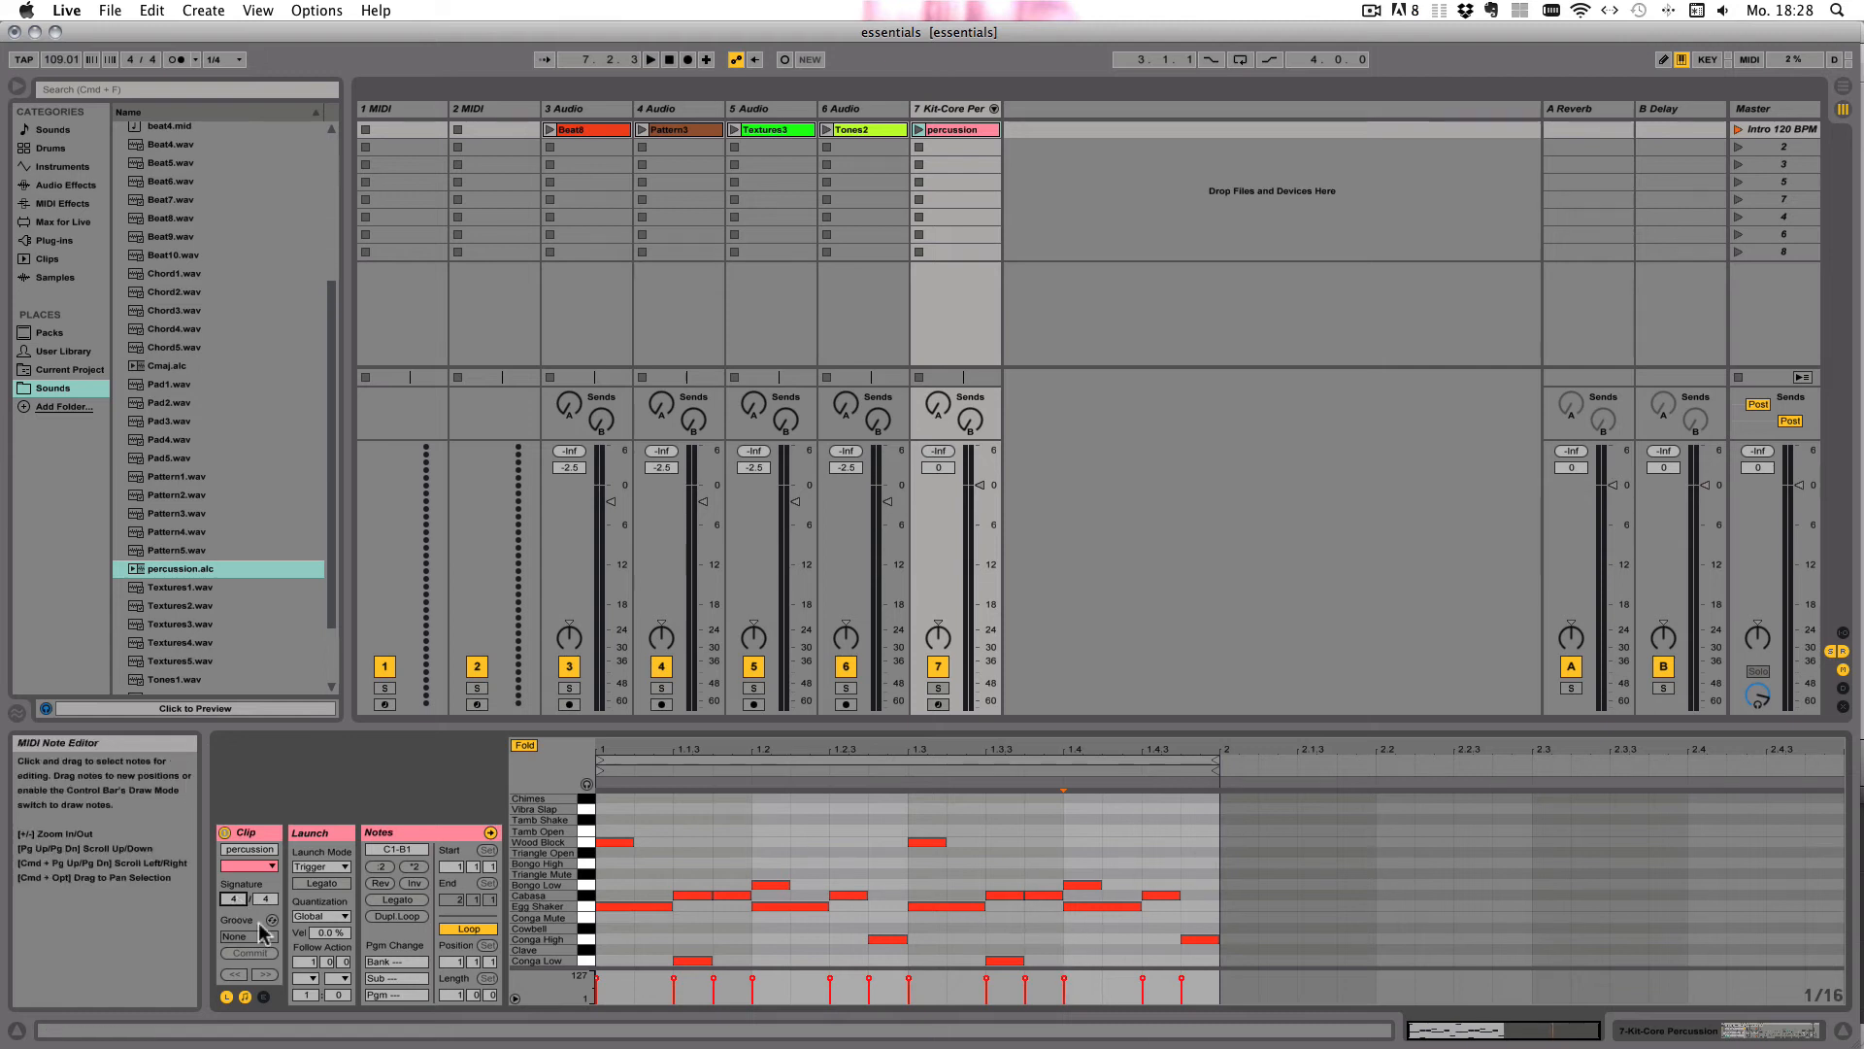
left_click(233, 899)
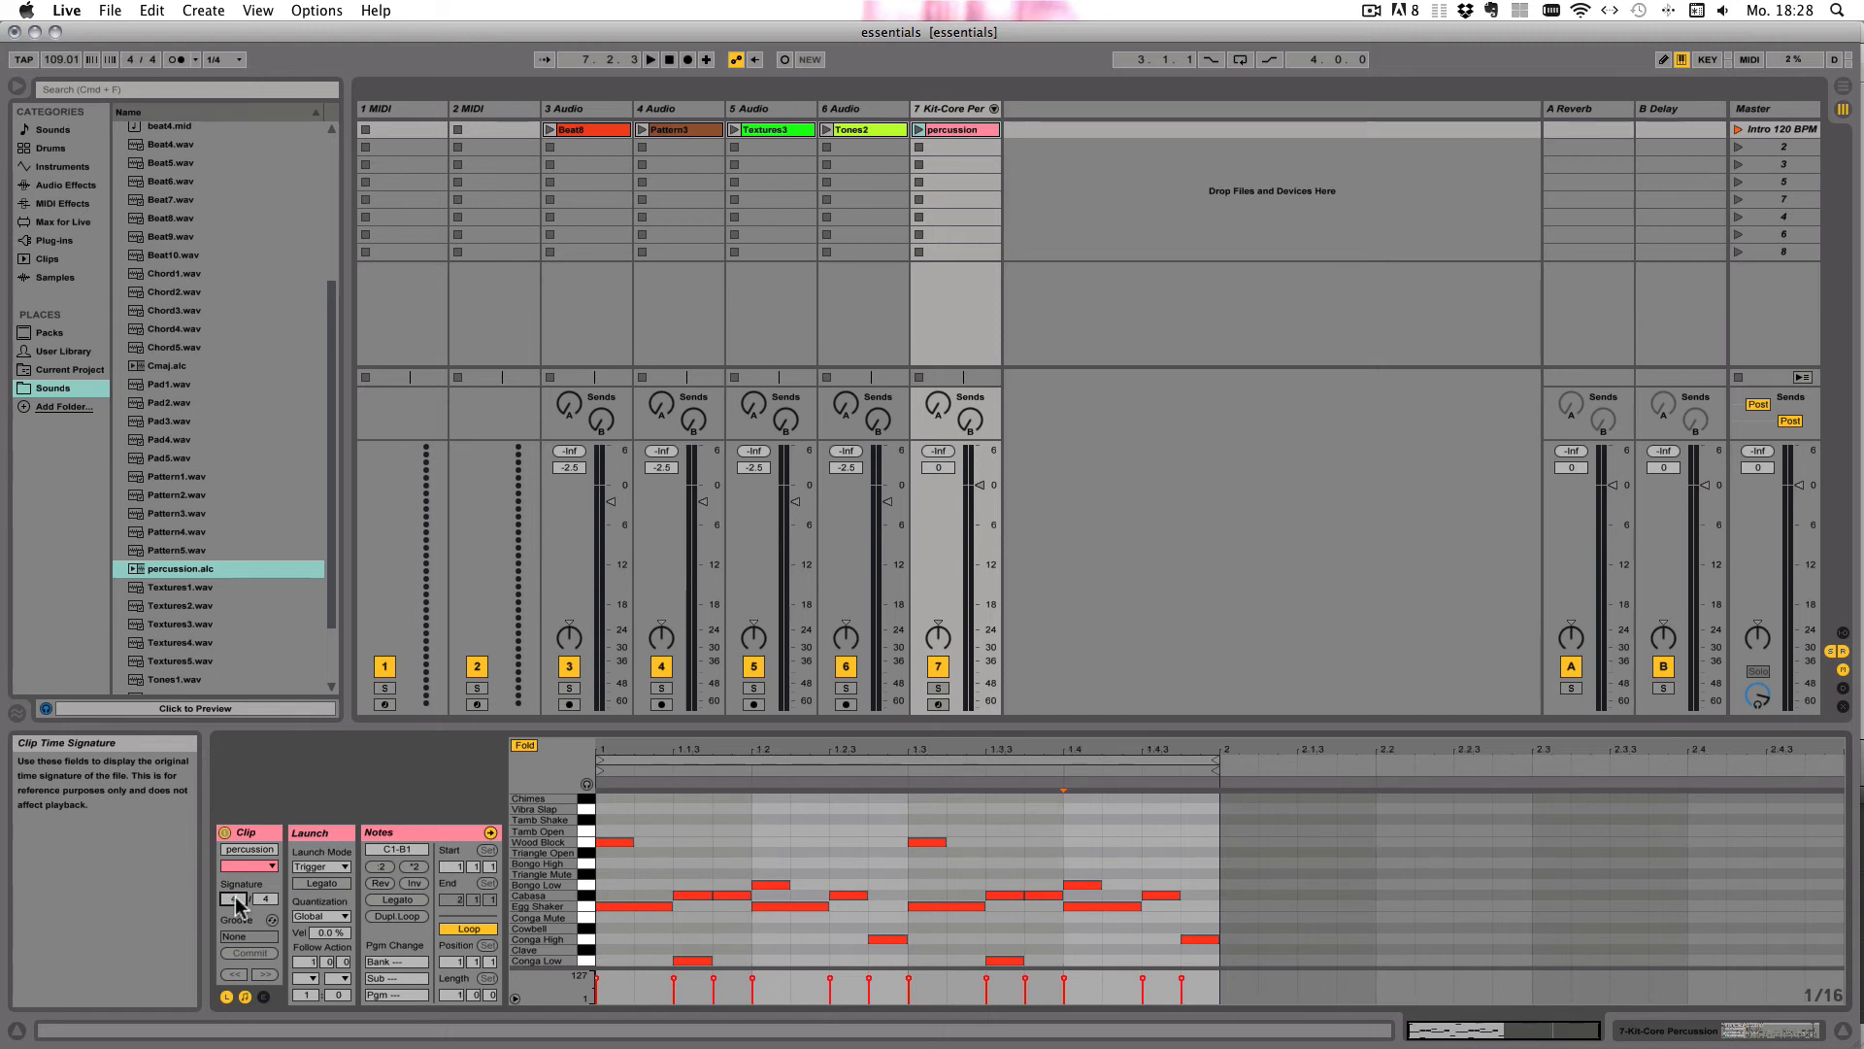
left_click(678, 129)
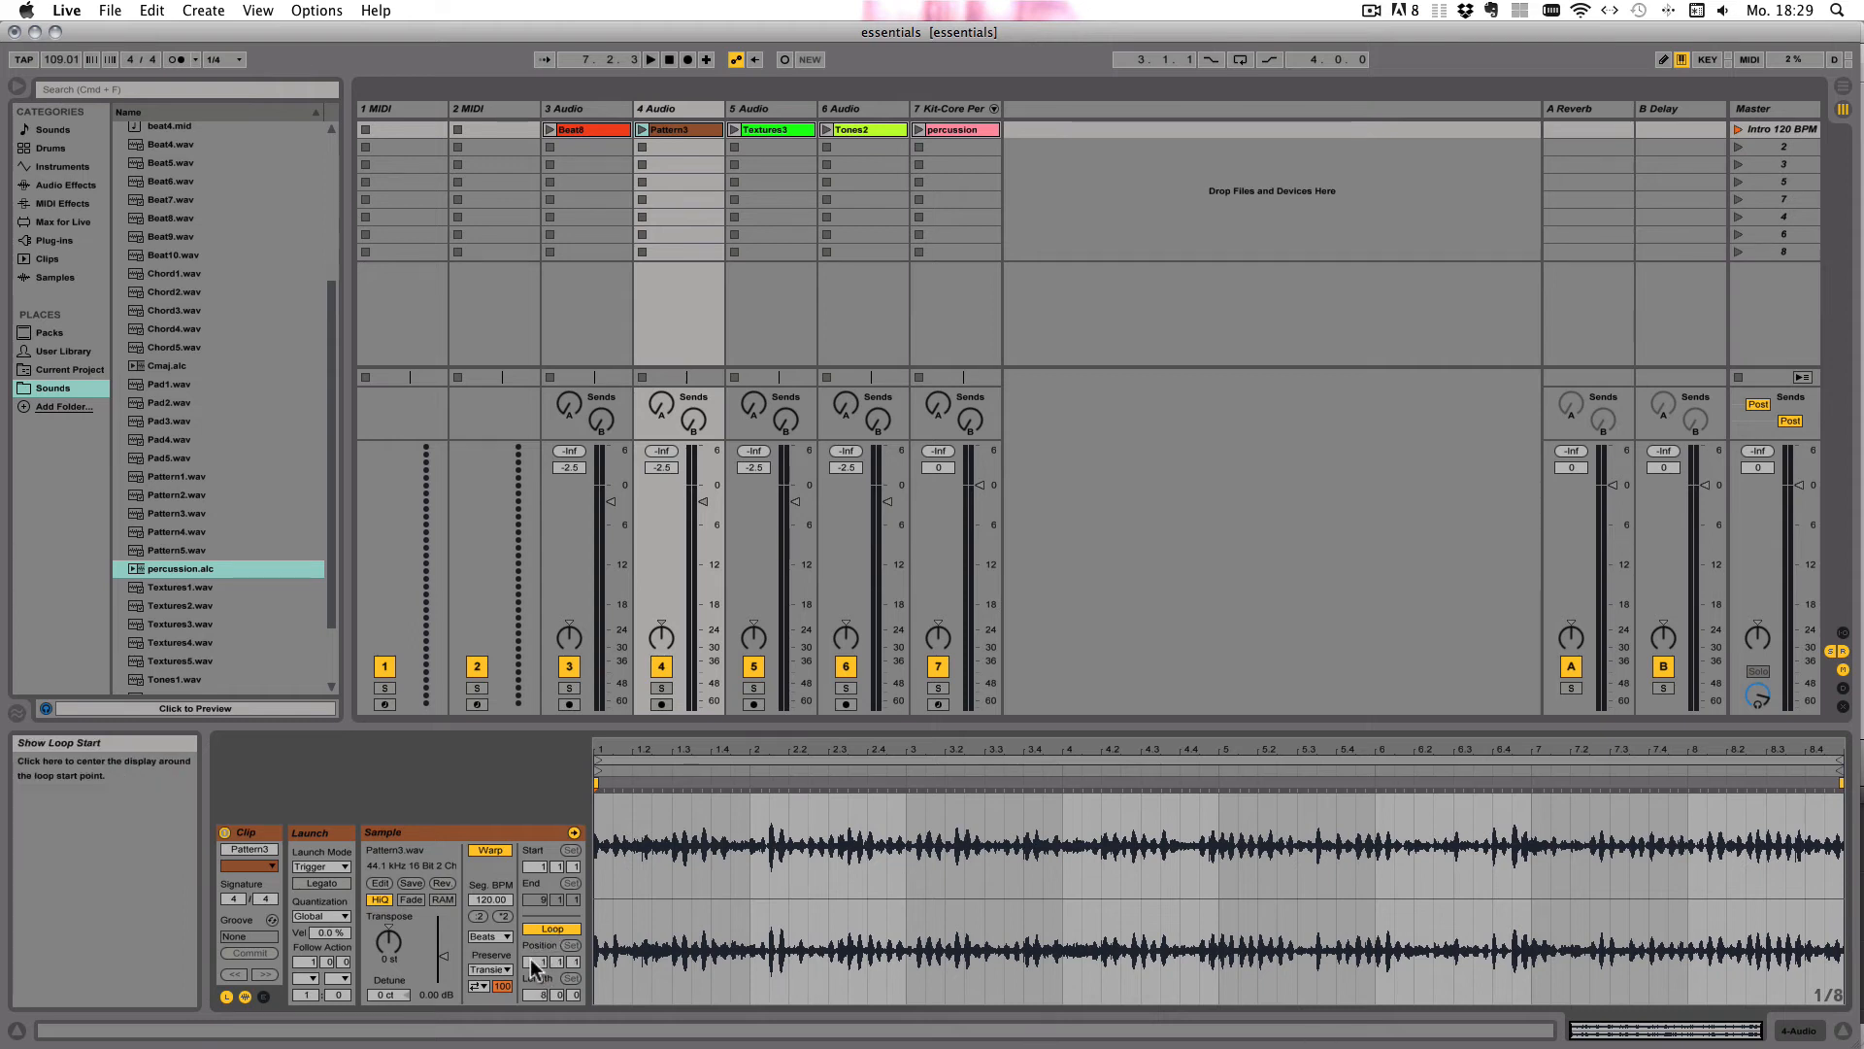
mouse_move(541, 999)
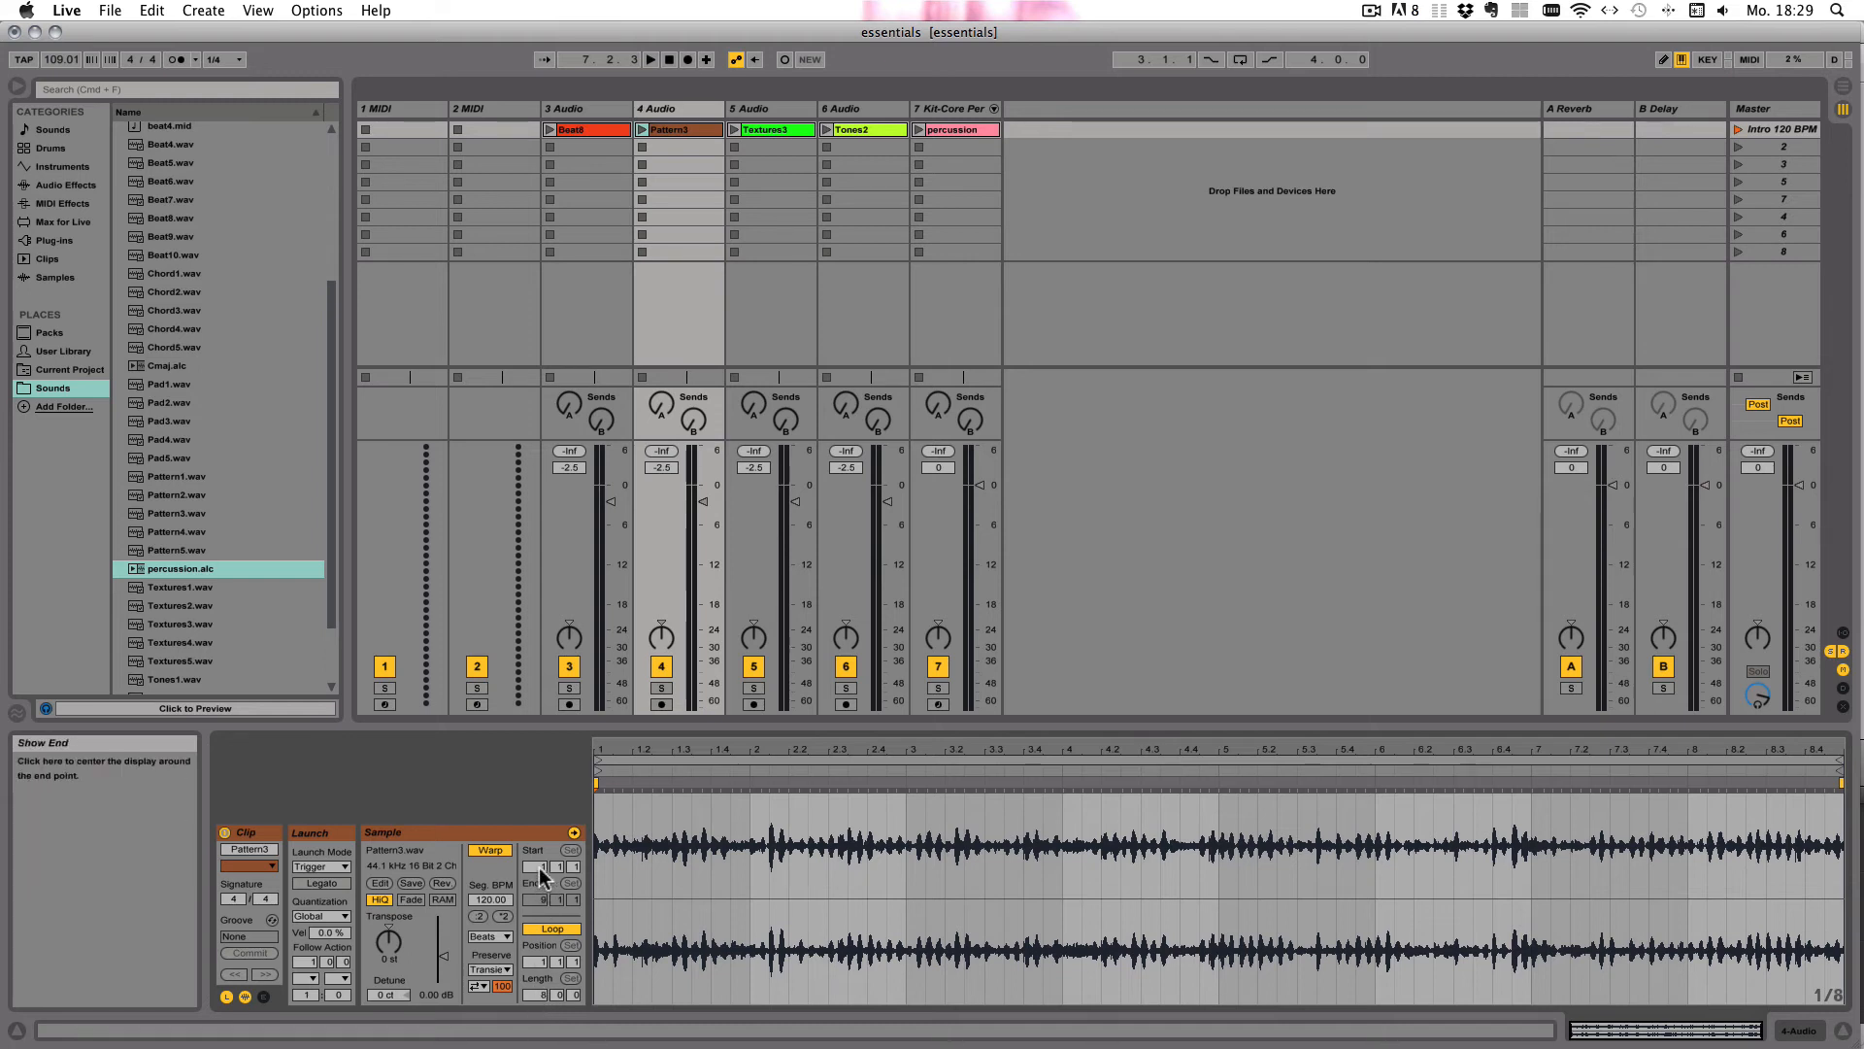
mouse_move(541, 865)
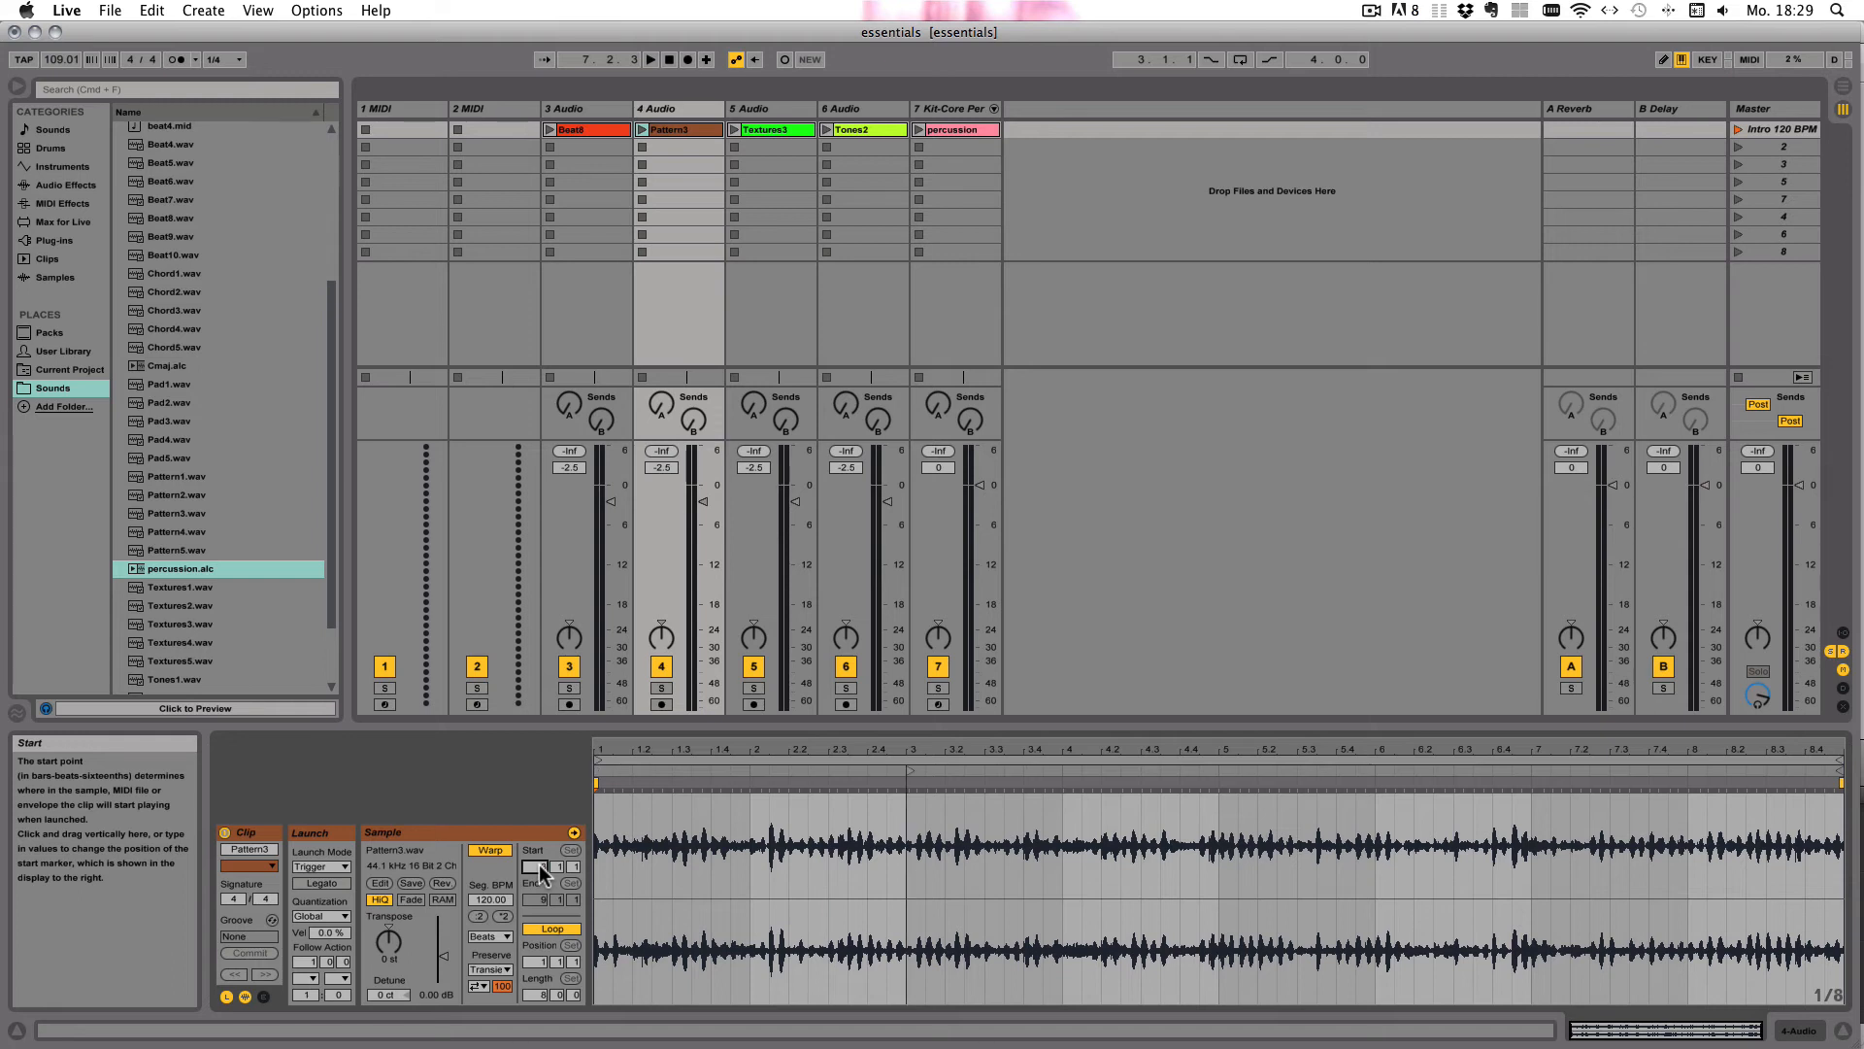
mouse_move(542, 878)
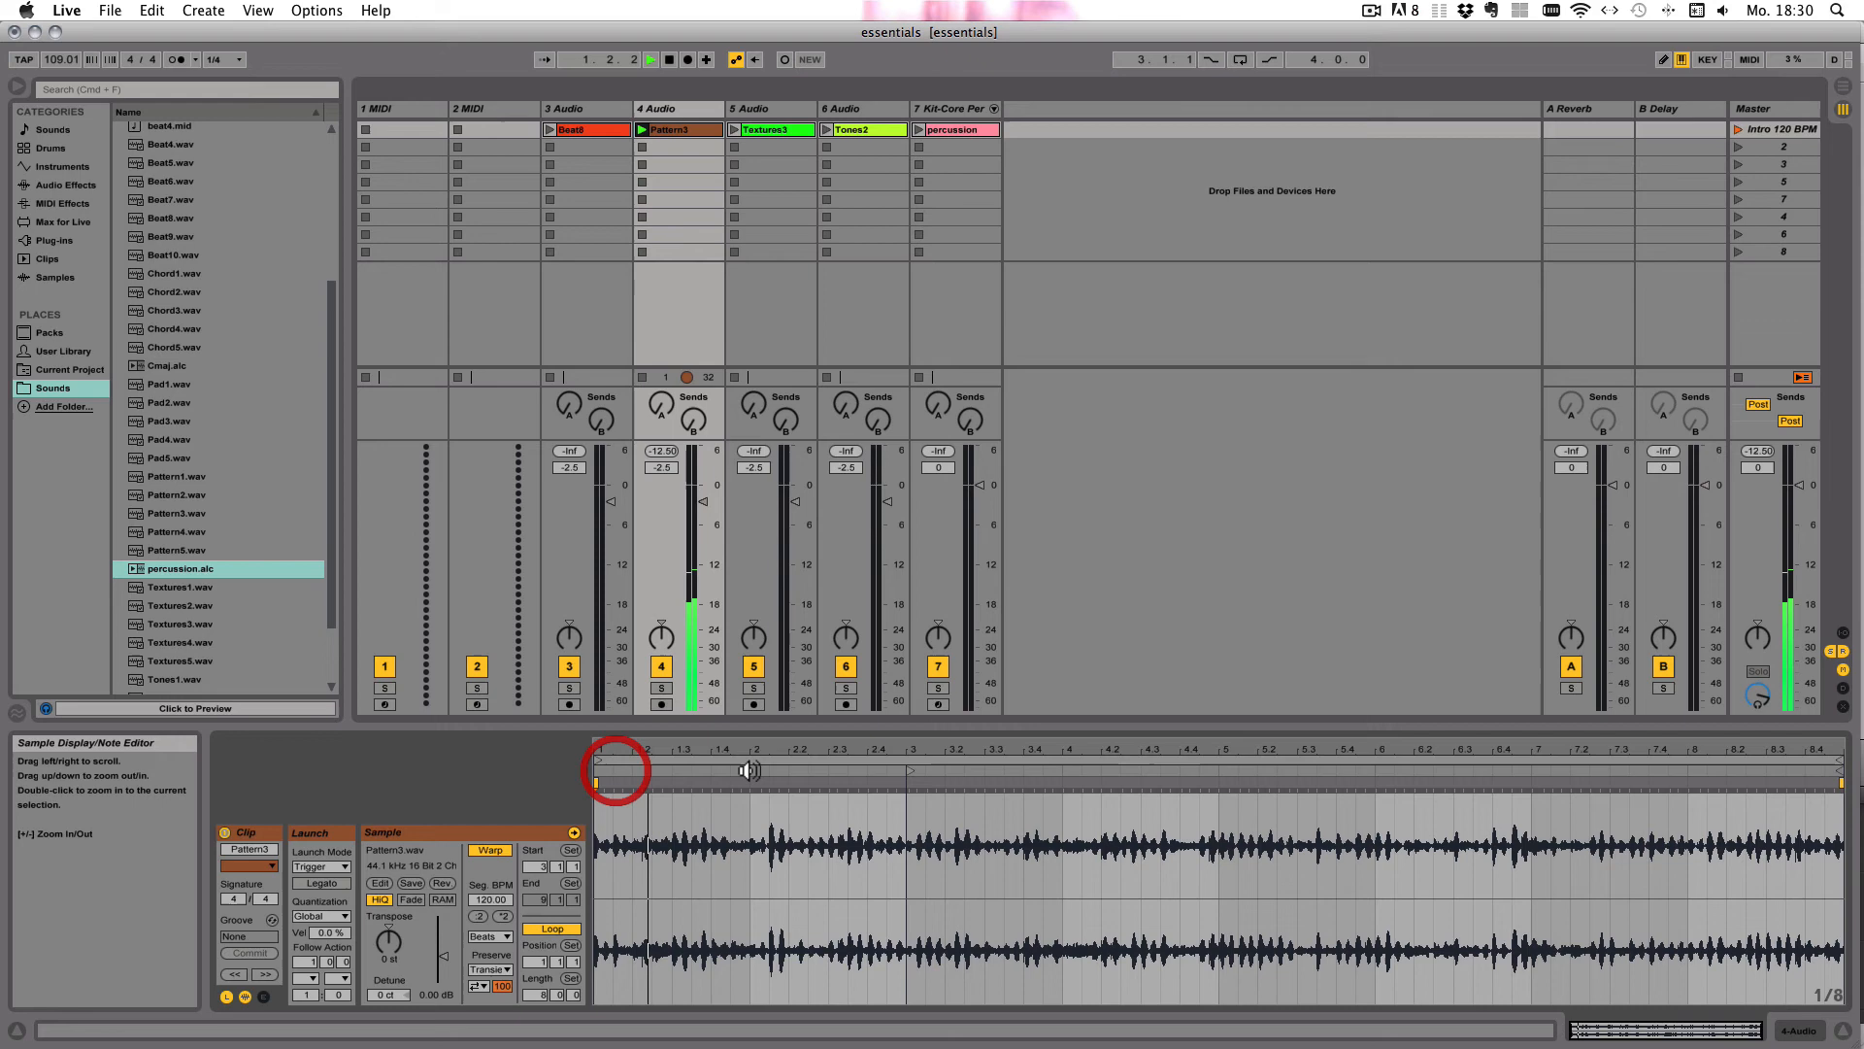
Move Pattern3's end marker to about bar 6, with the loop from bar 3.
left_click(1070, 774)
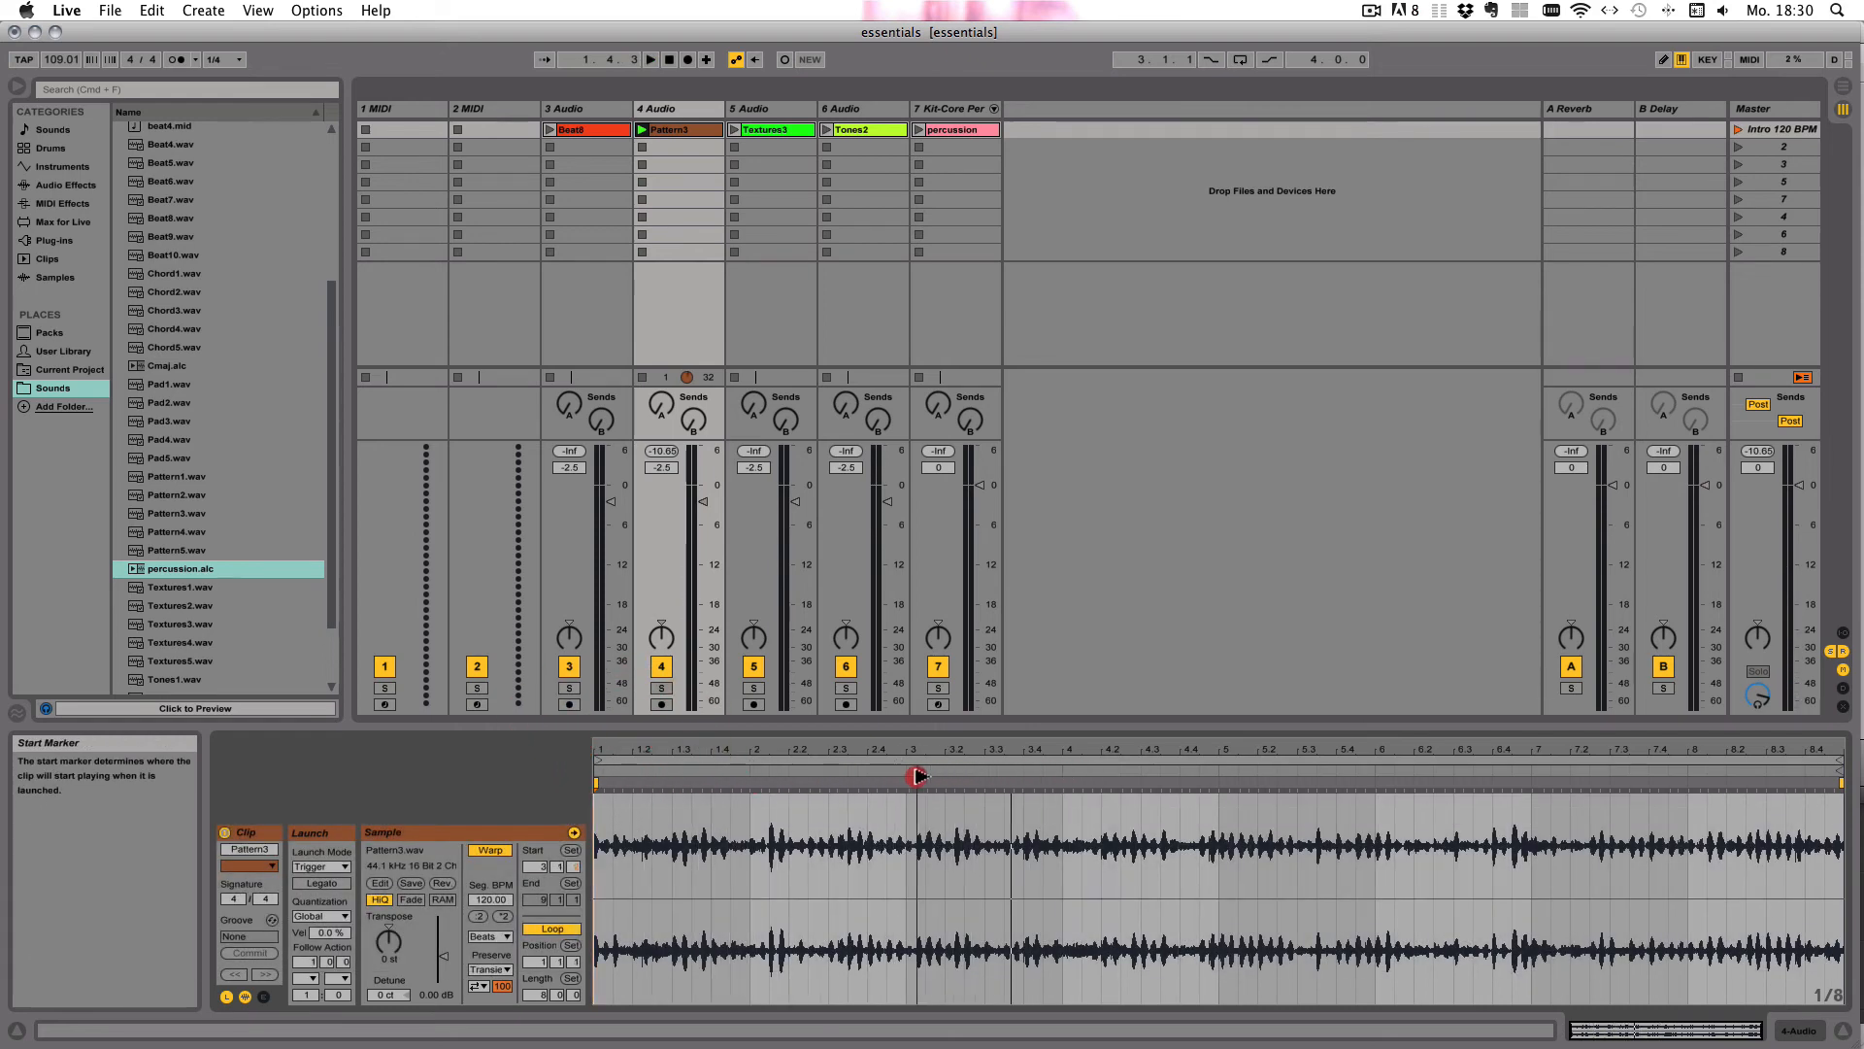
right_click(1825, 784)
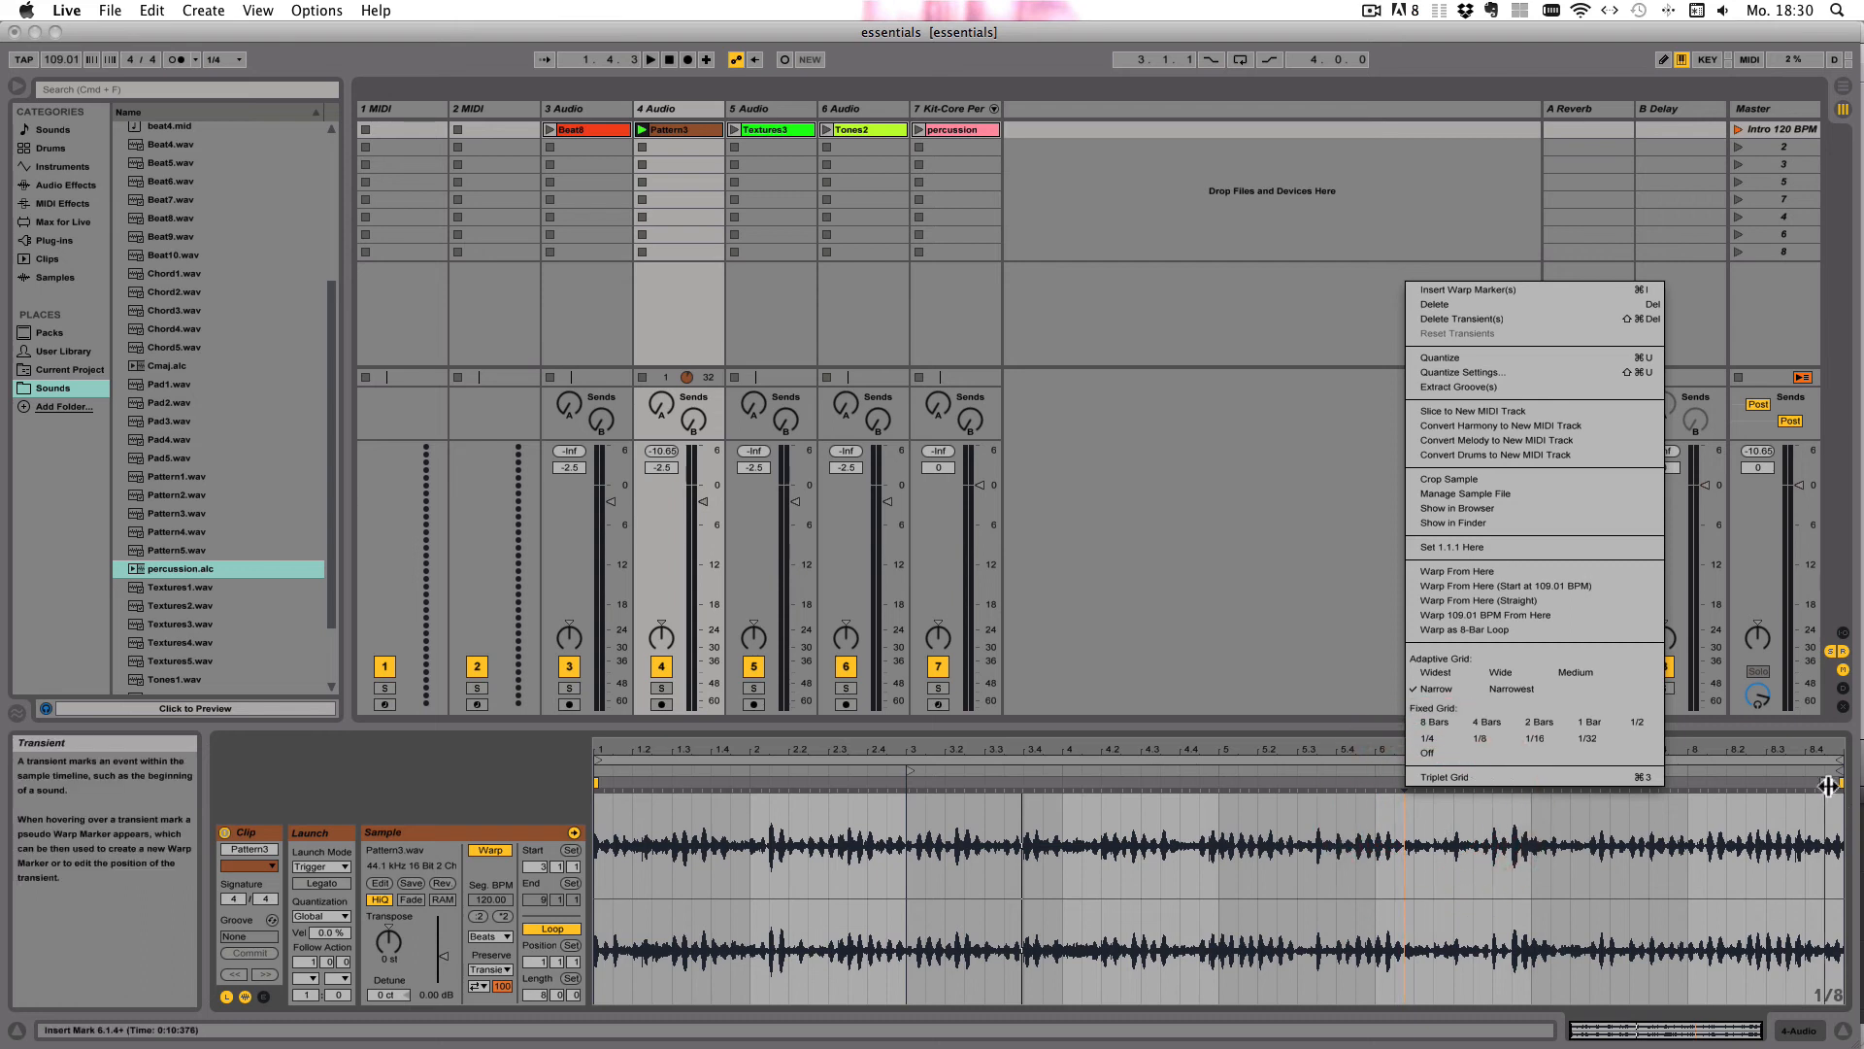
left_click(1299, 774)
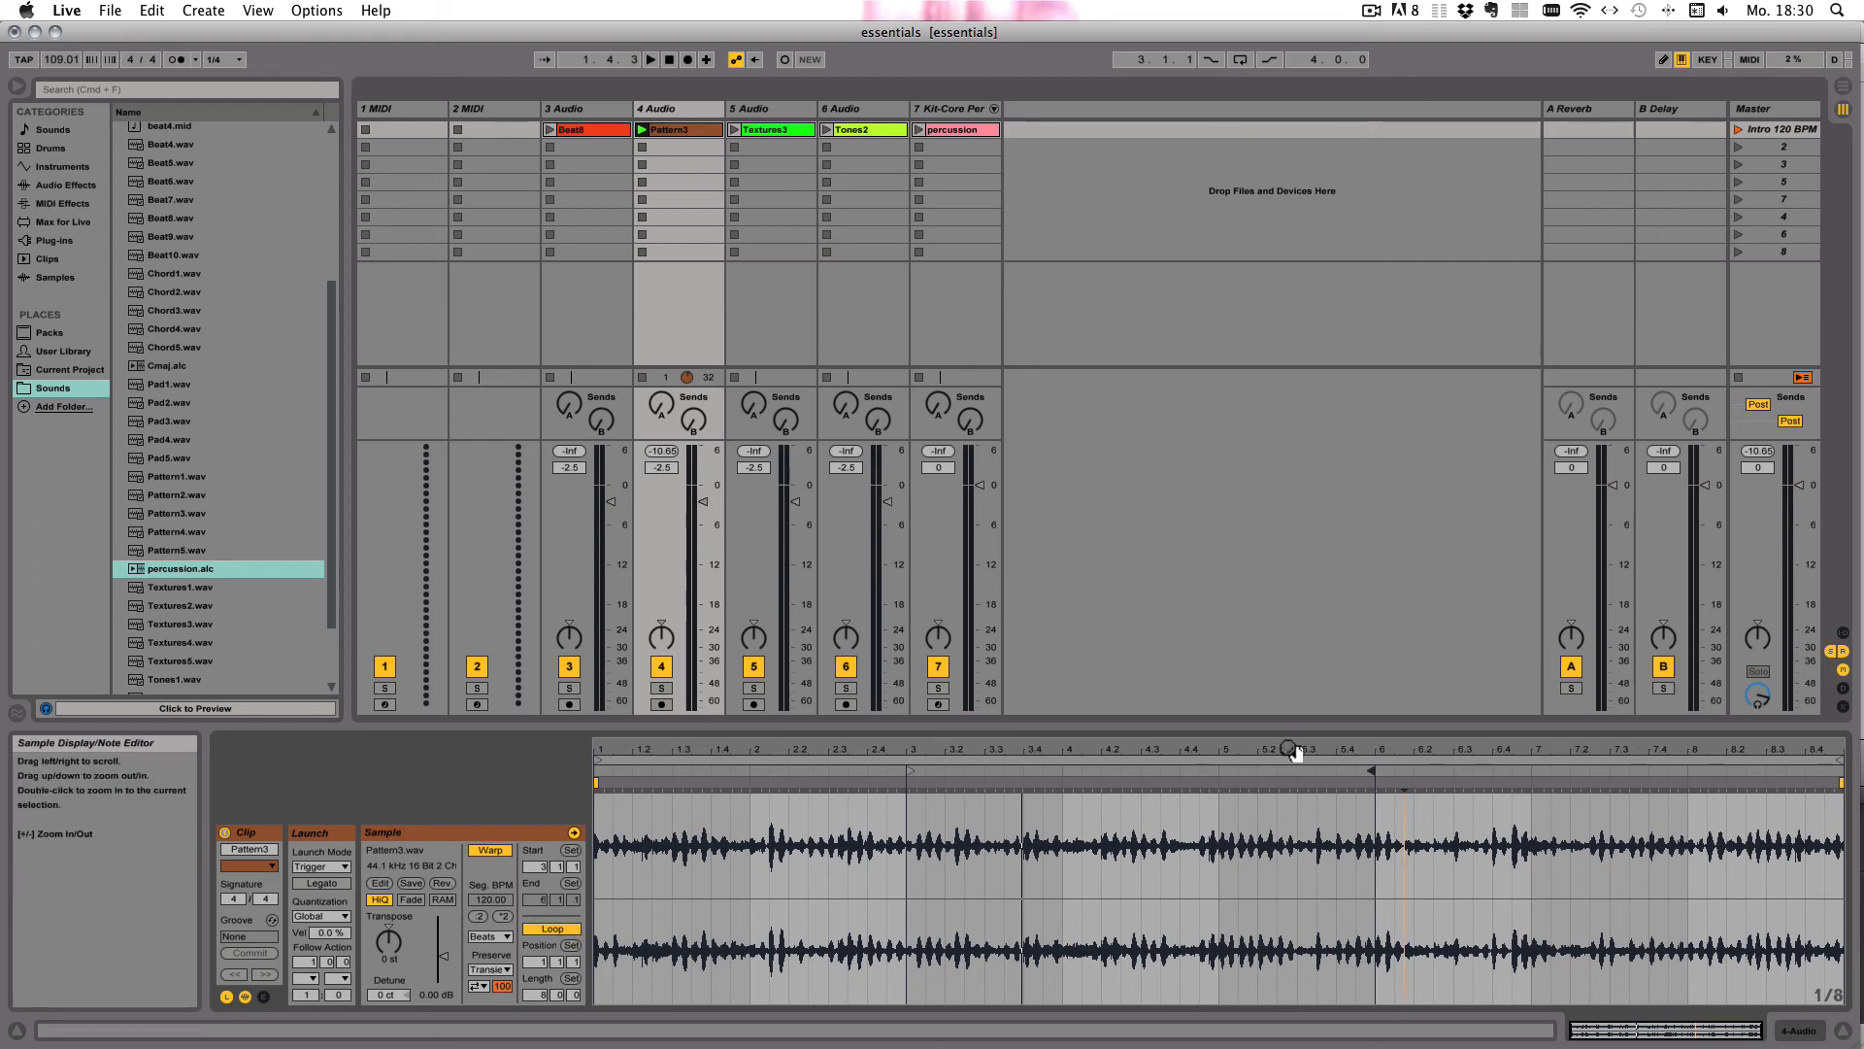
mouse_move(545, 897)
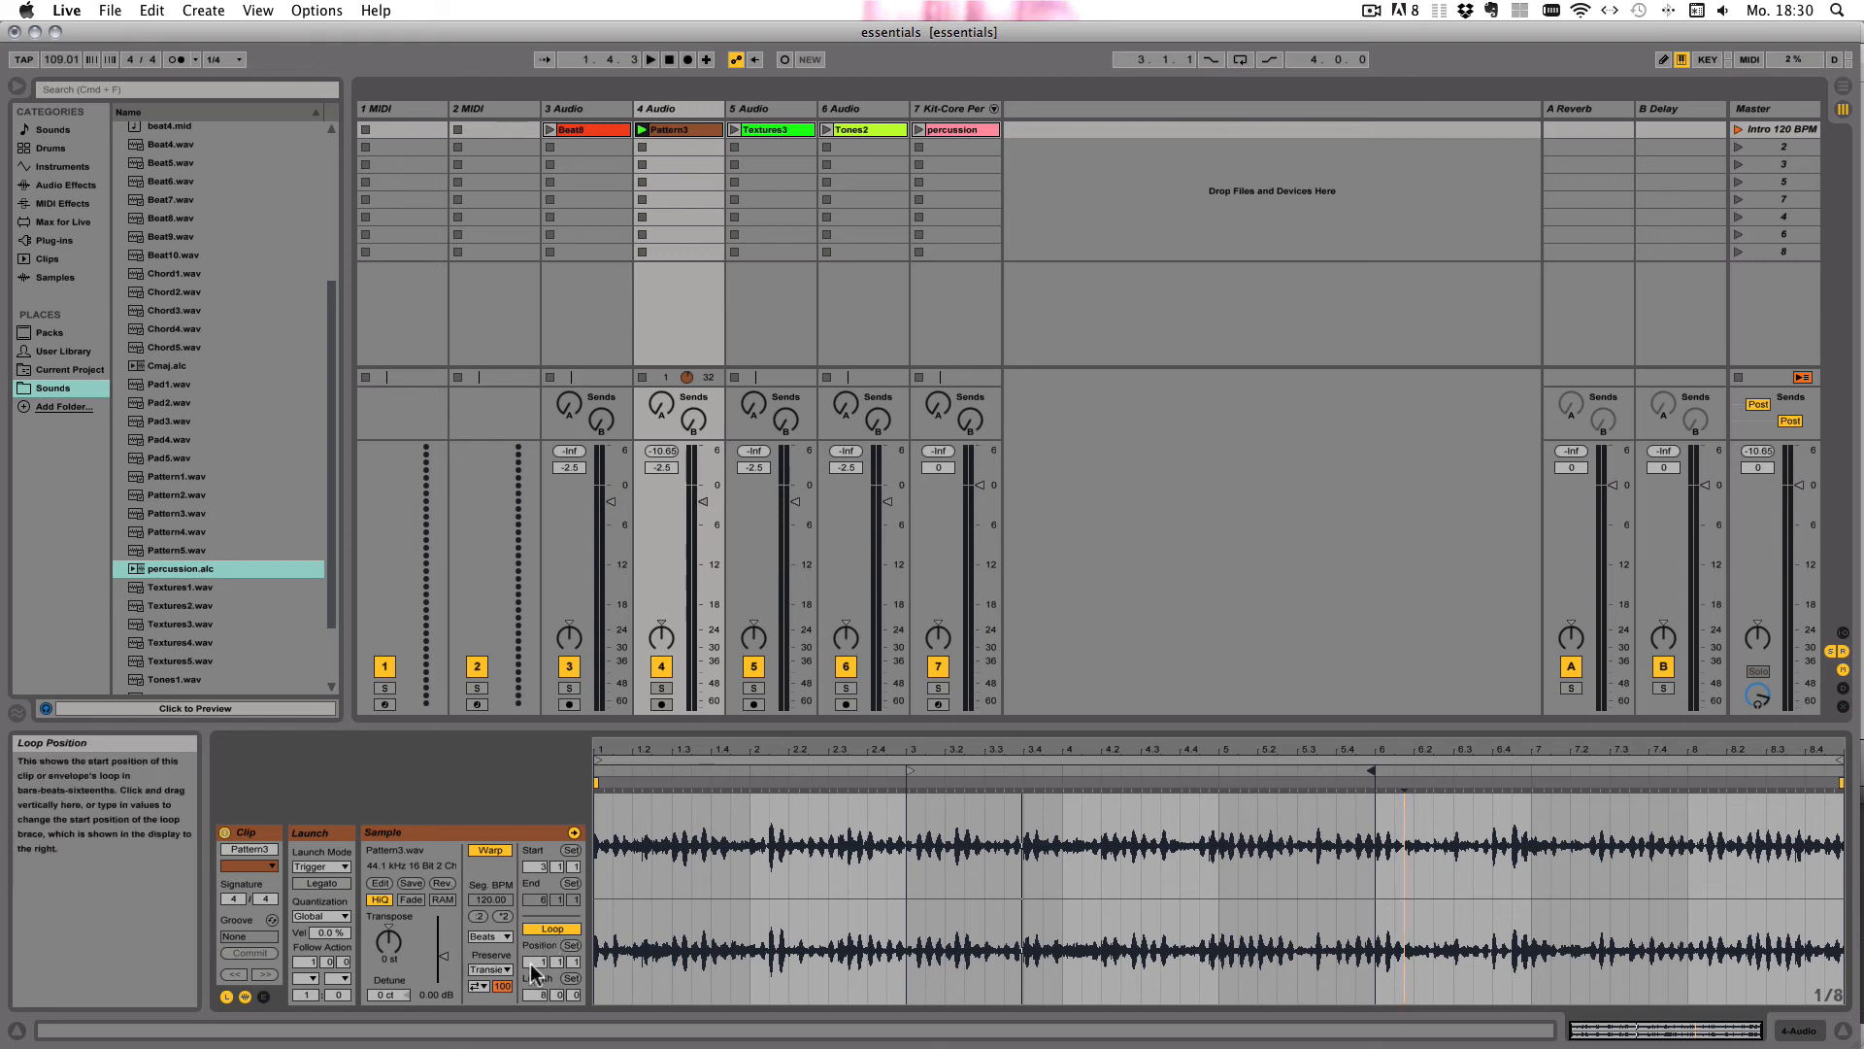
mouse_move(600, 757)
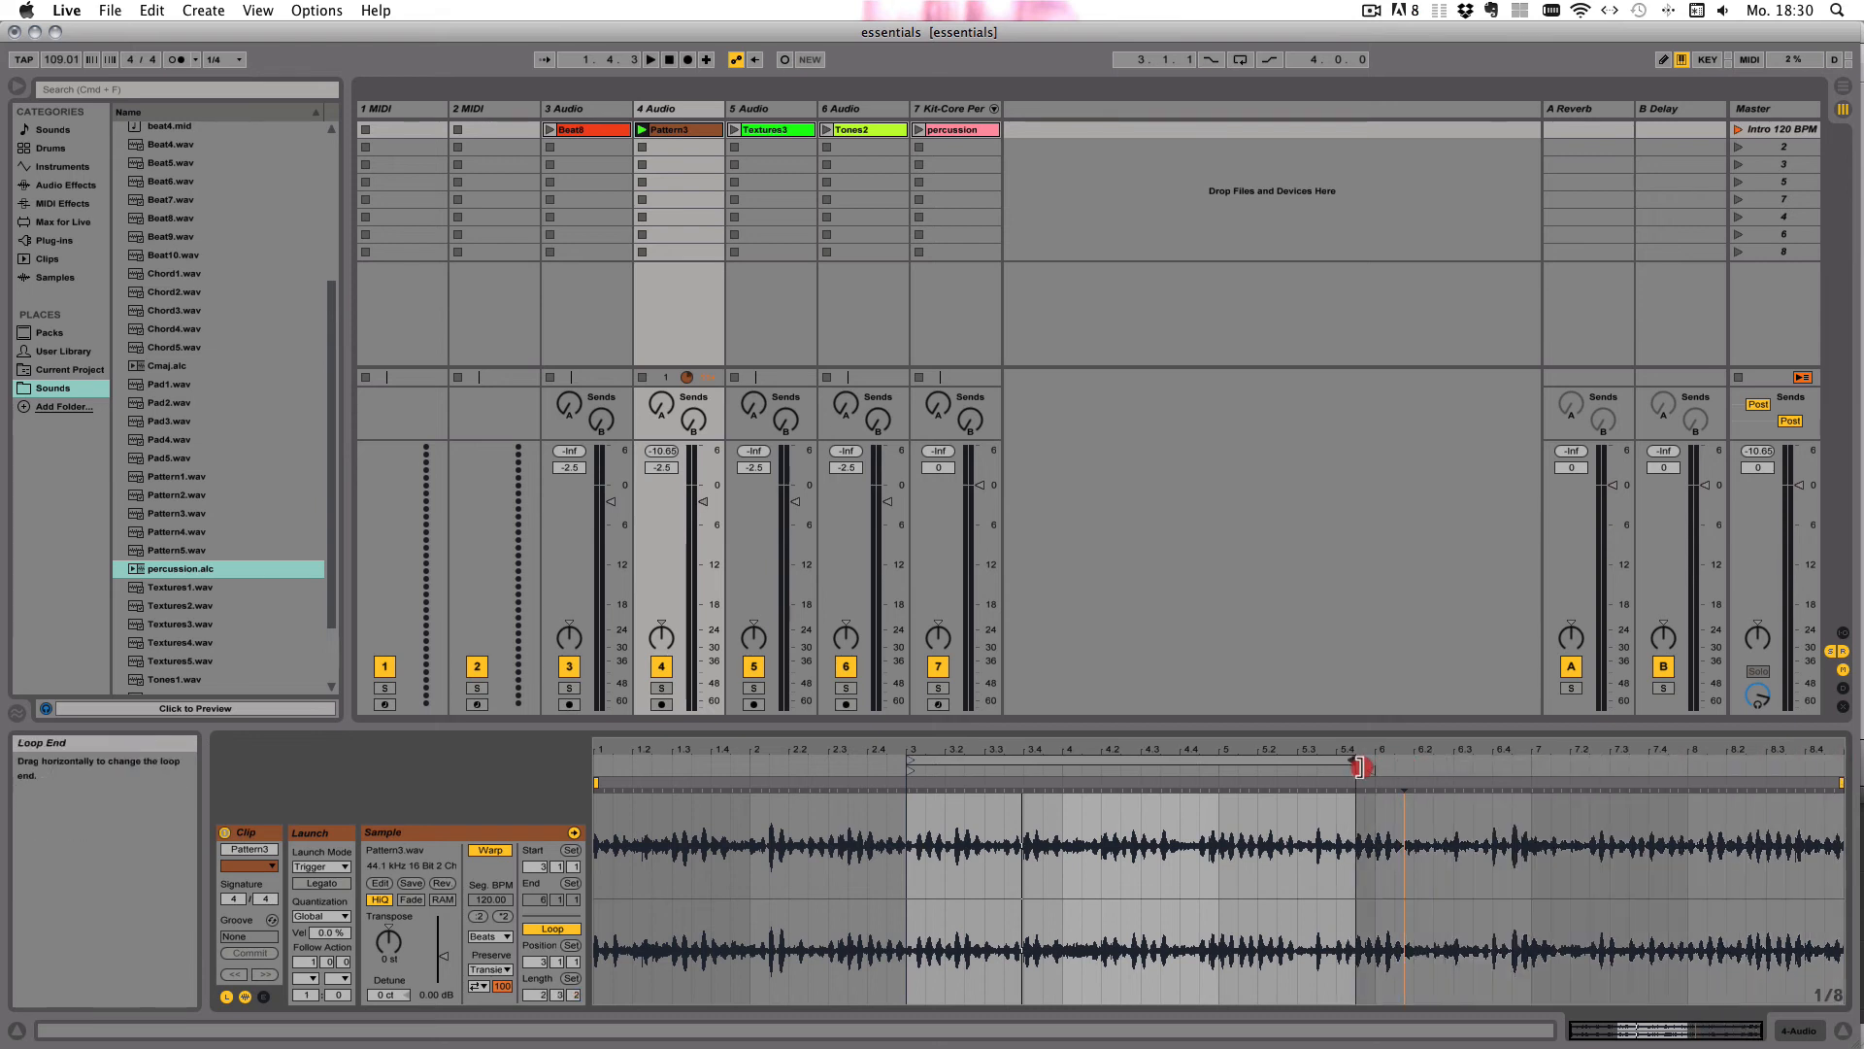
left_click(916, 773)
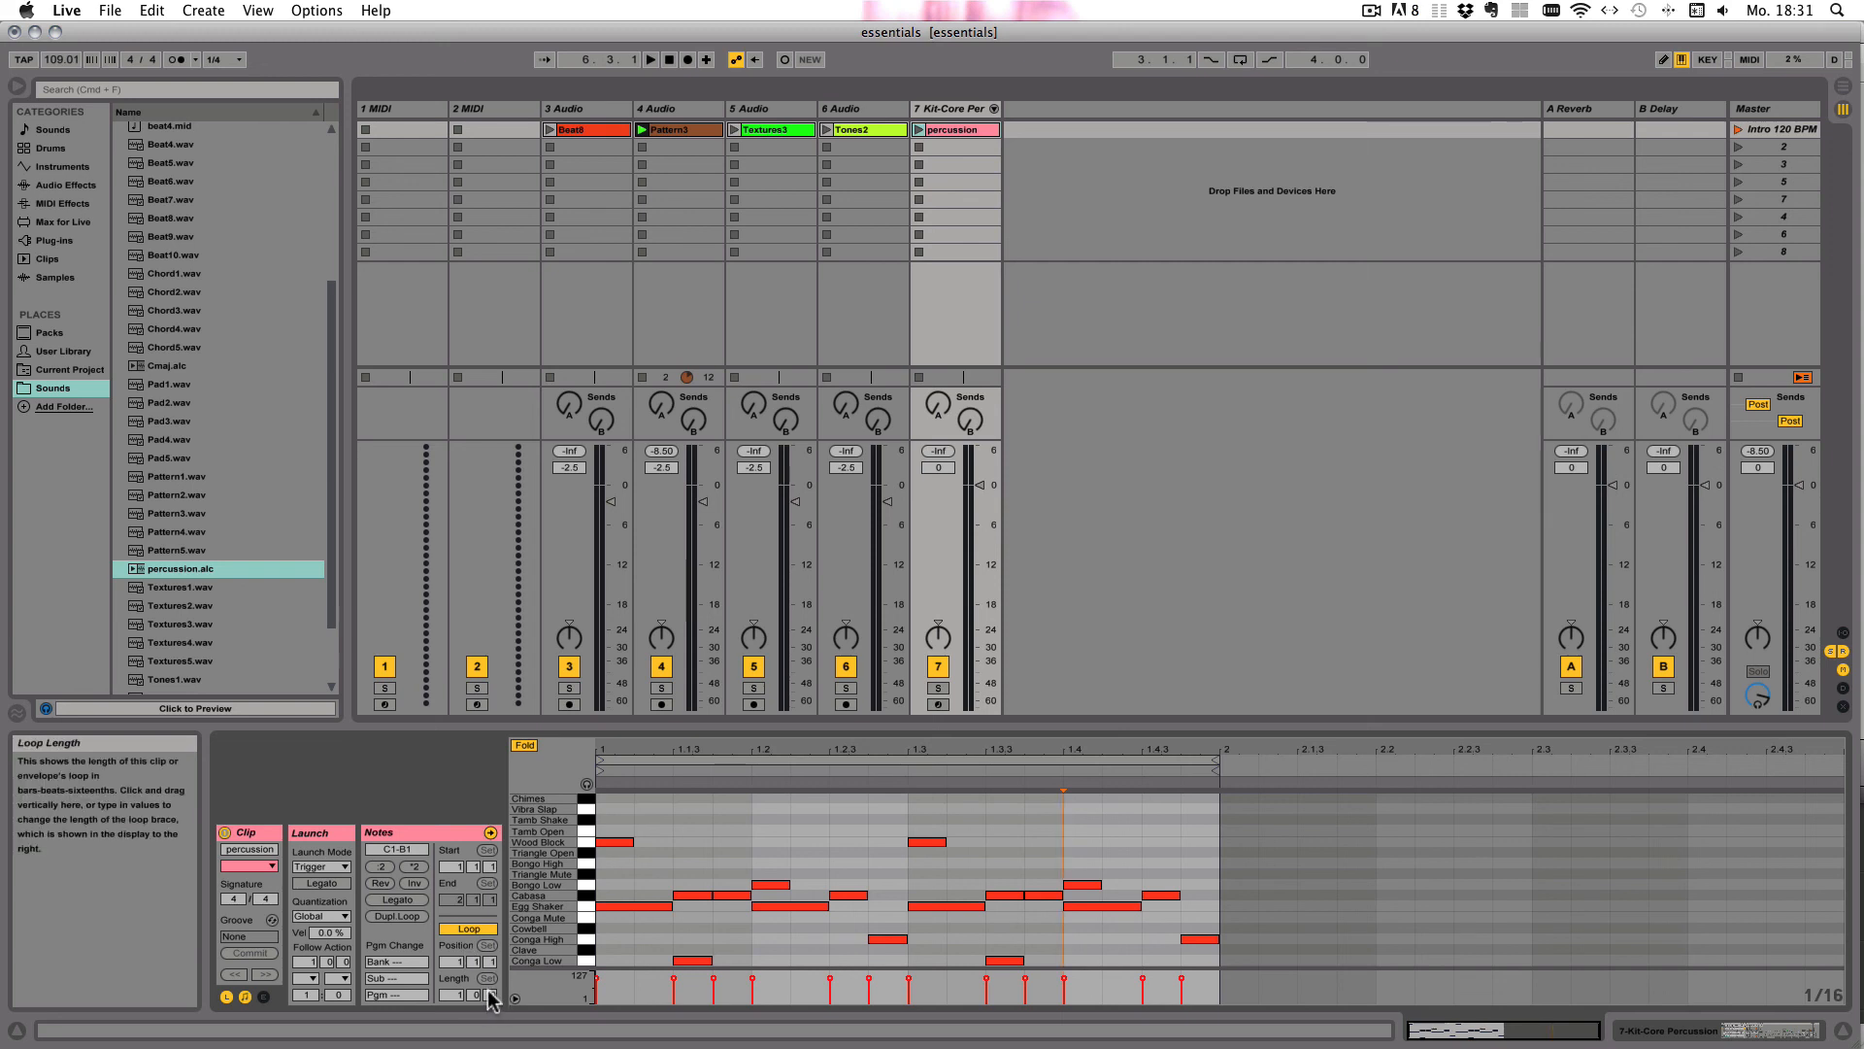
mouse_move(547, 1020)
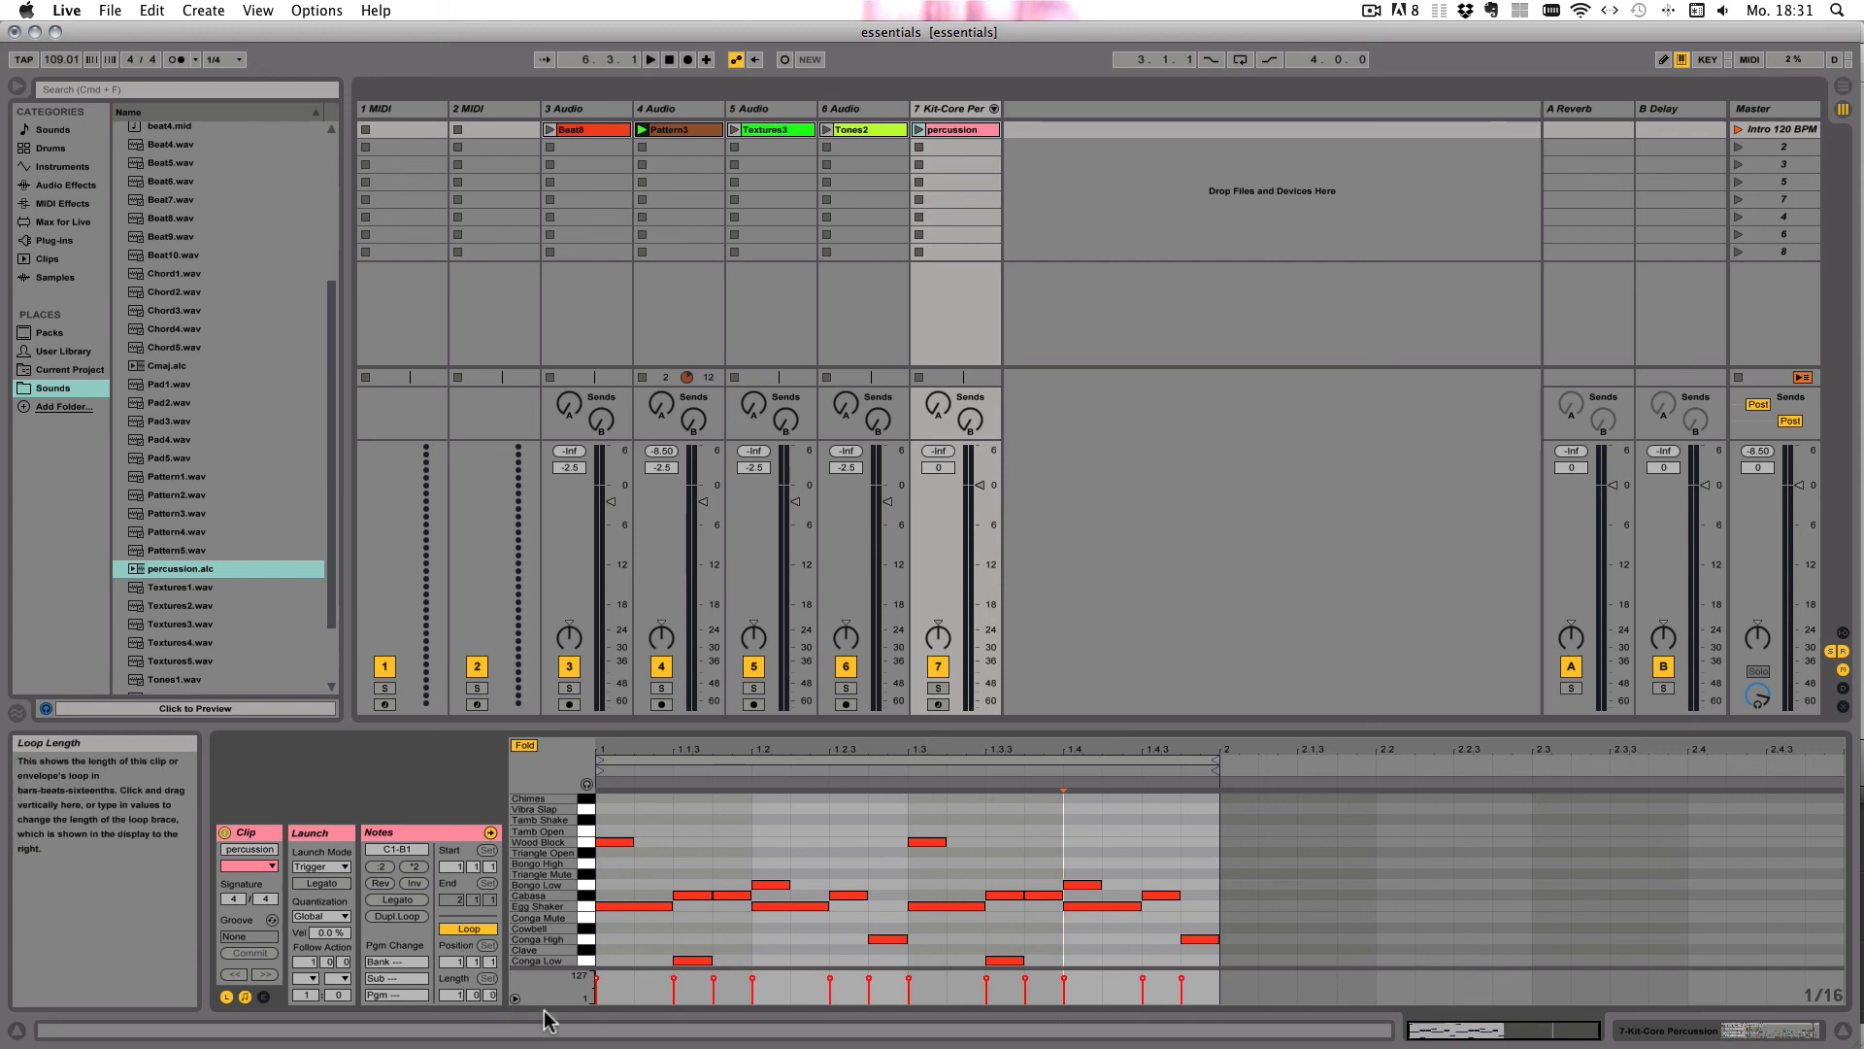
mouse_move(737, 743)
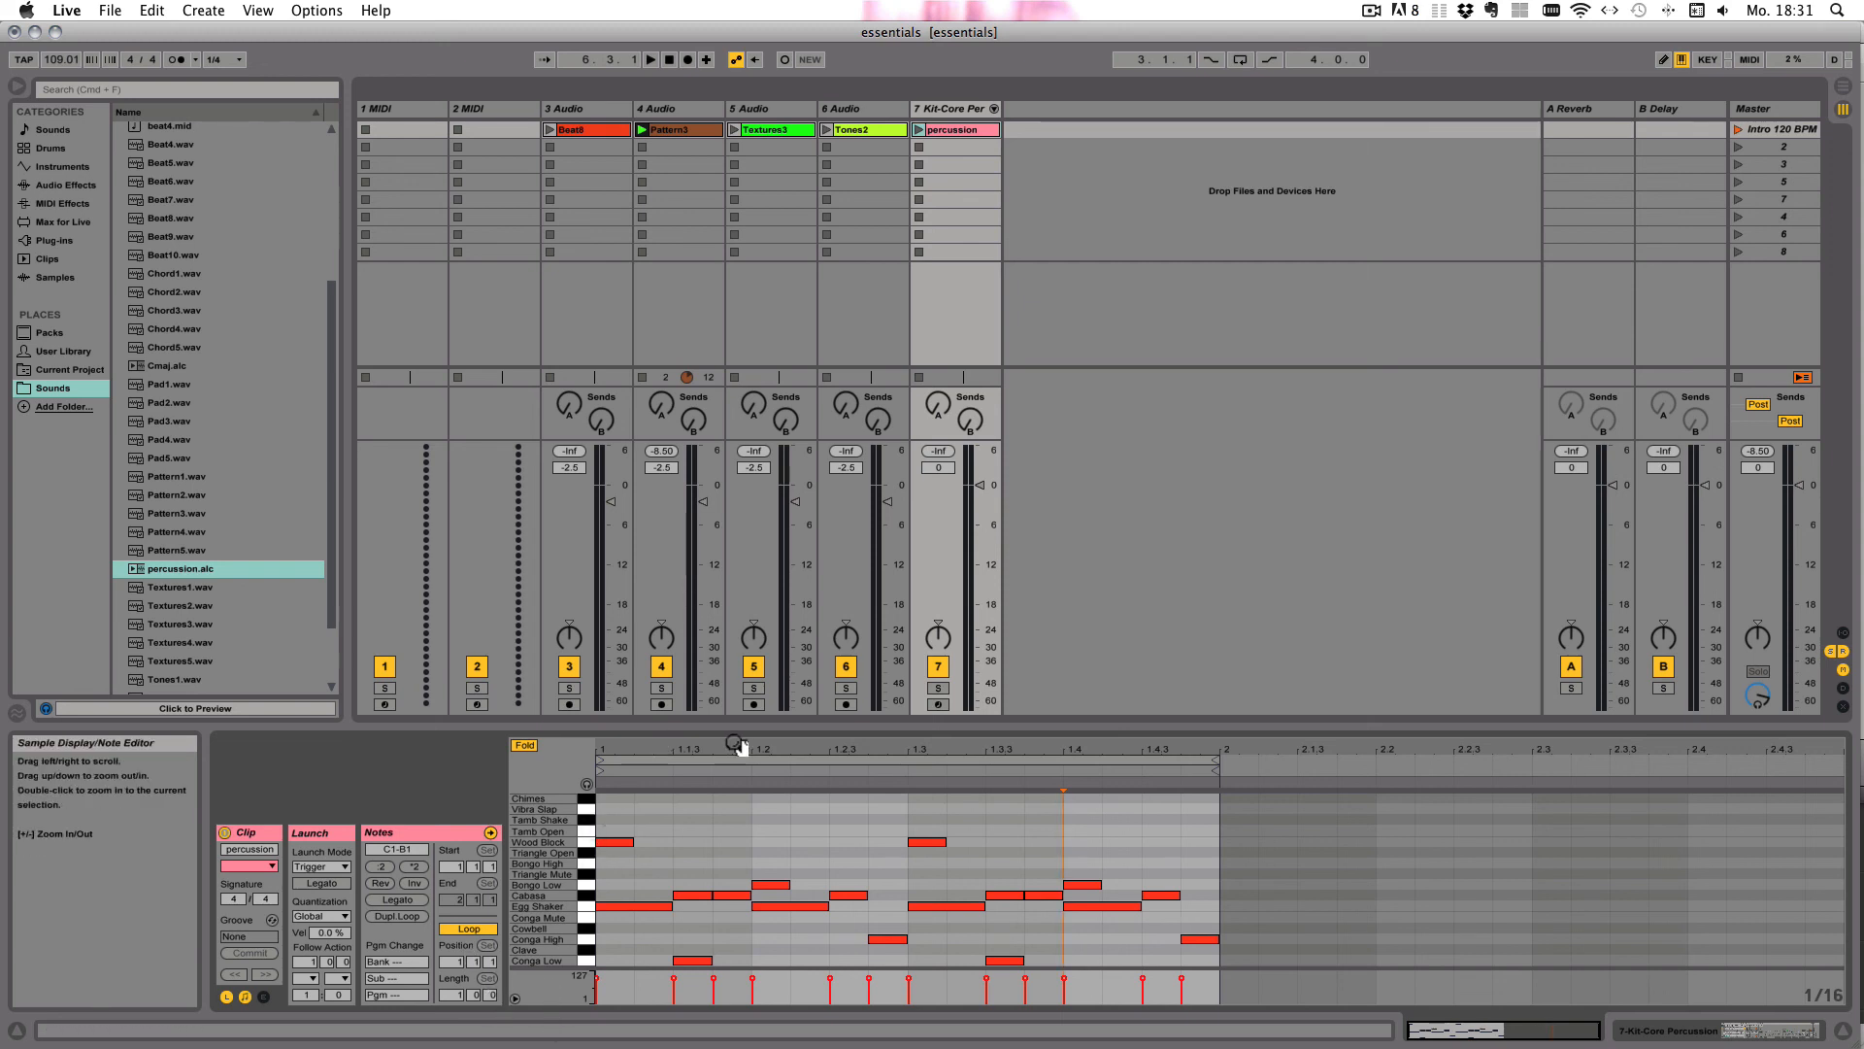